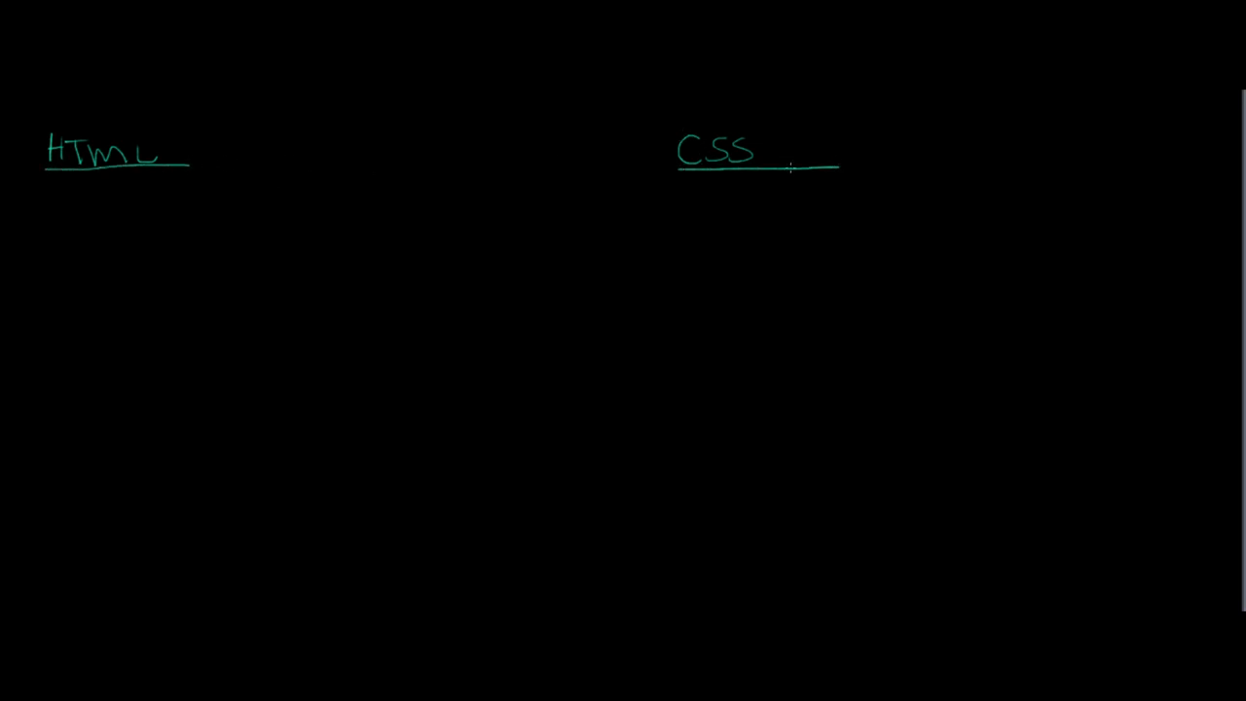
mouse_move(732, 193)
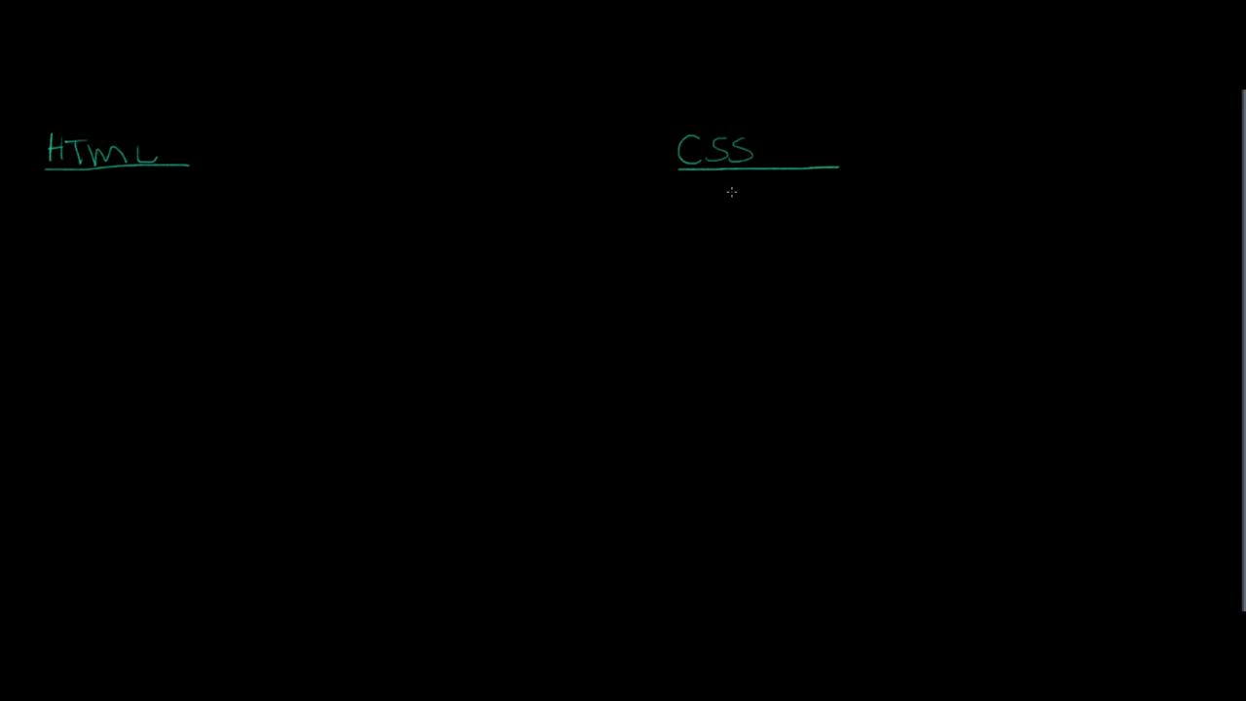
mouse_move(720, 194)
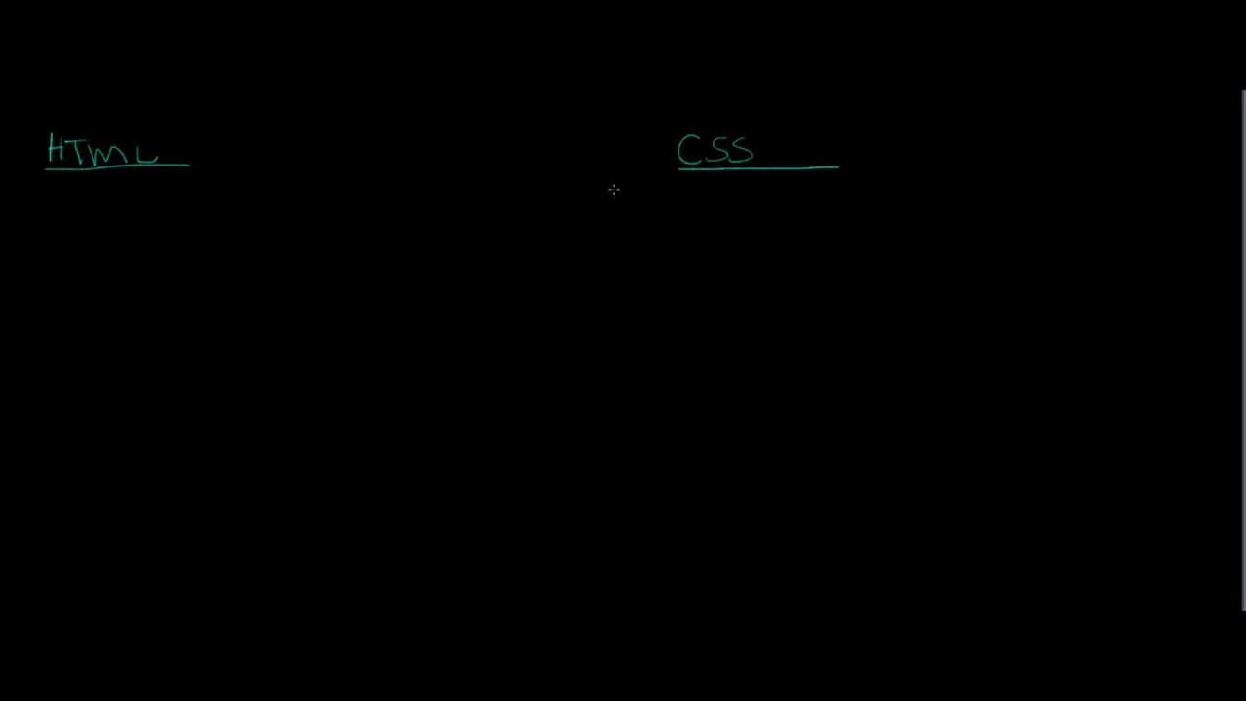
mouse_move(620, 194)
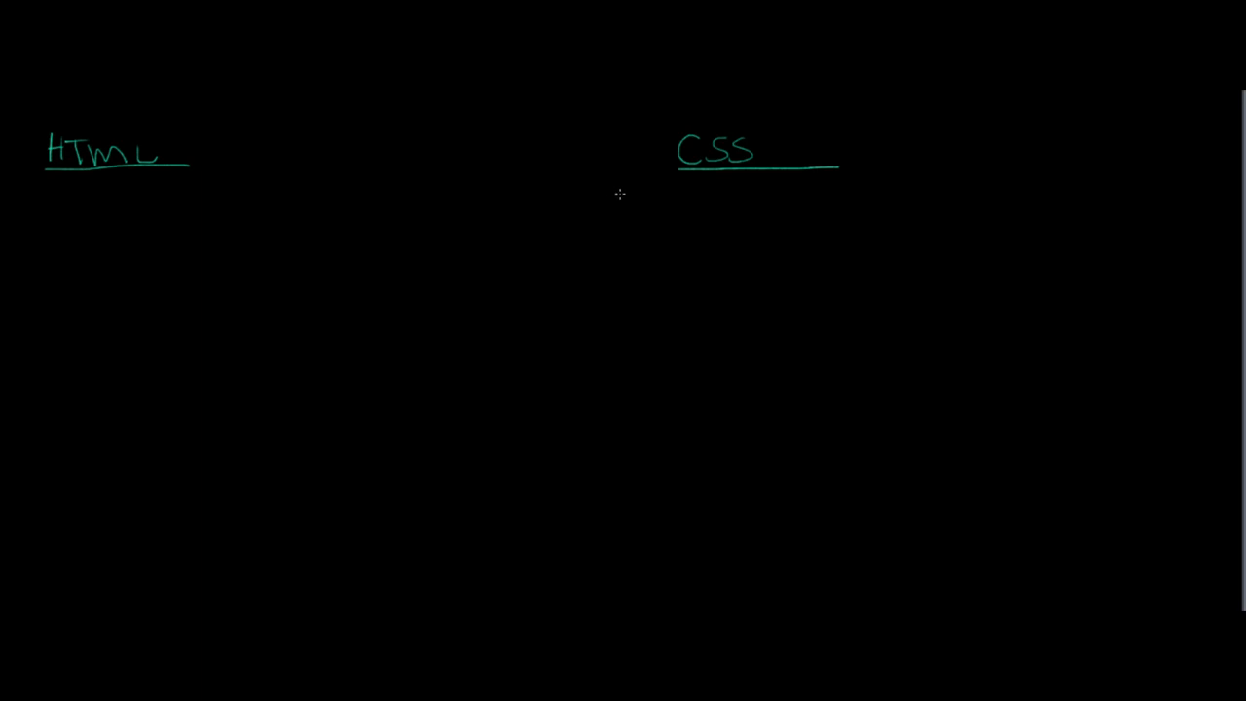
mouse_move(627, 200)
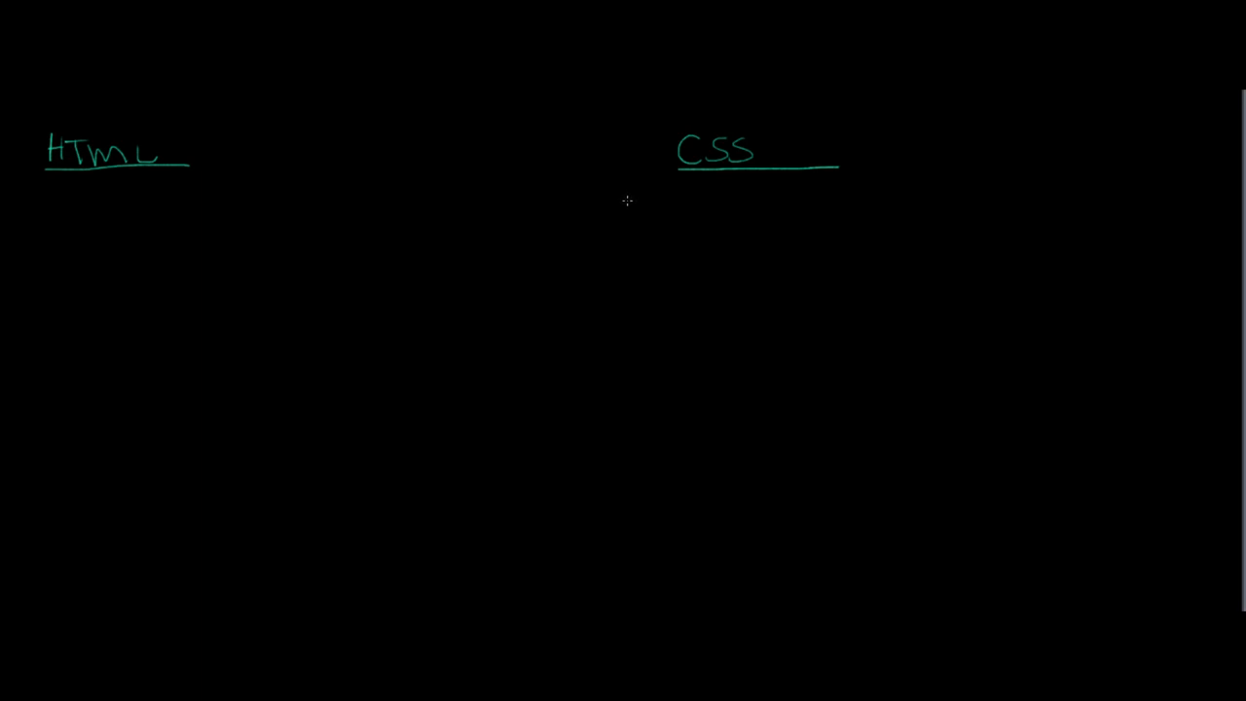
mouse_move(634, 201)
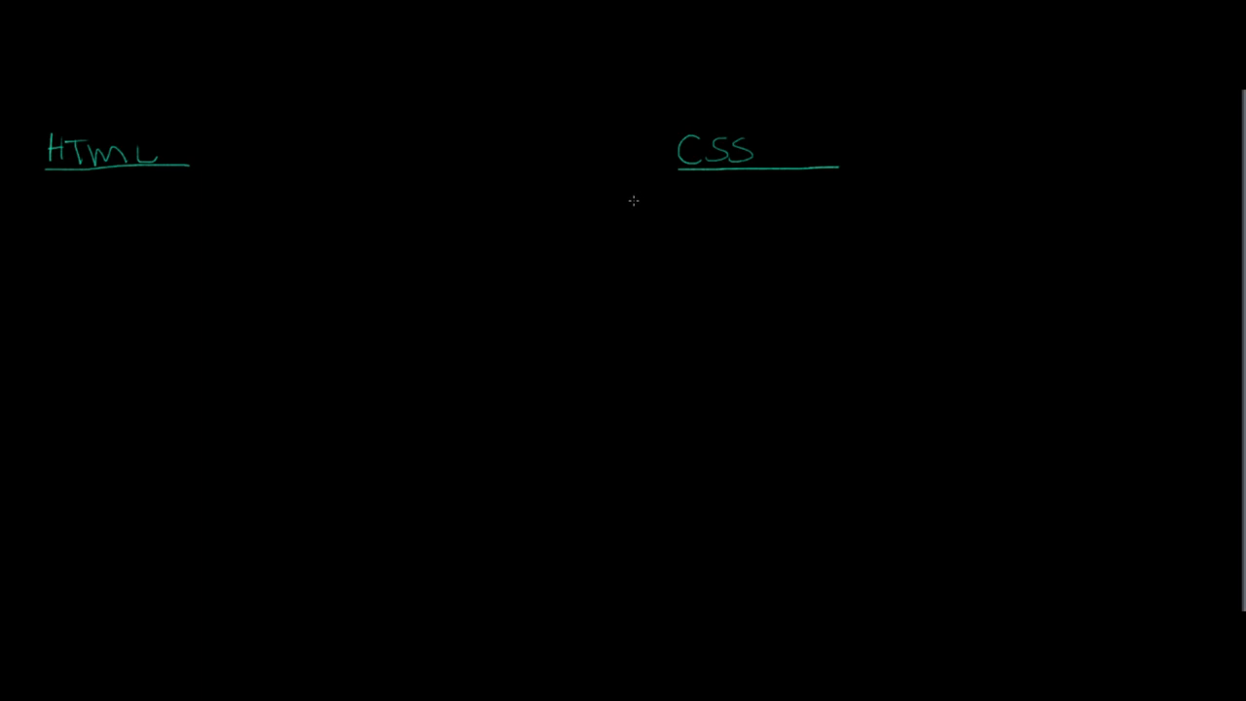
mouse_move(637, 175)
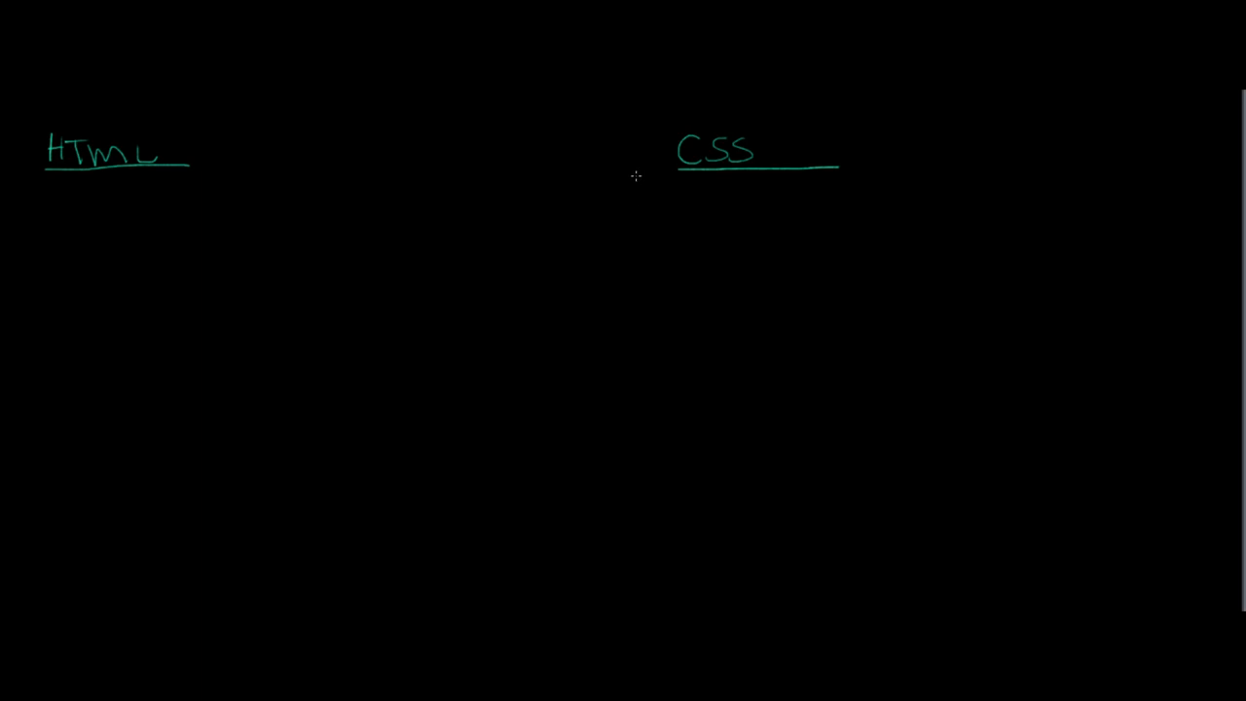
mouse_move(207, 151)
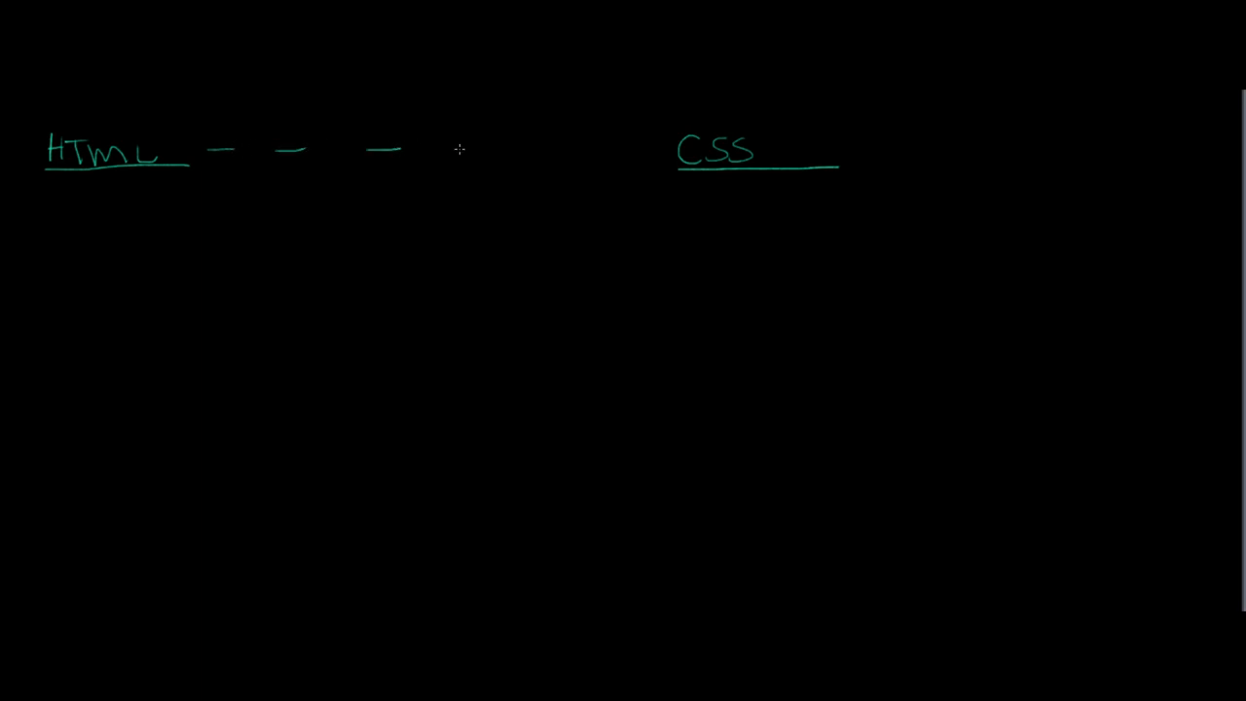
Step: Finish the dashed two-headed arrow between HTML and CSS and note 'Structural markup' under HTML
left_click_drag(429, 151, 652, 146)
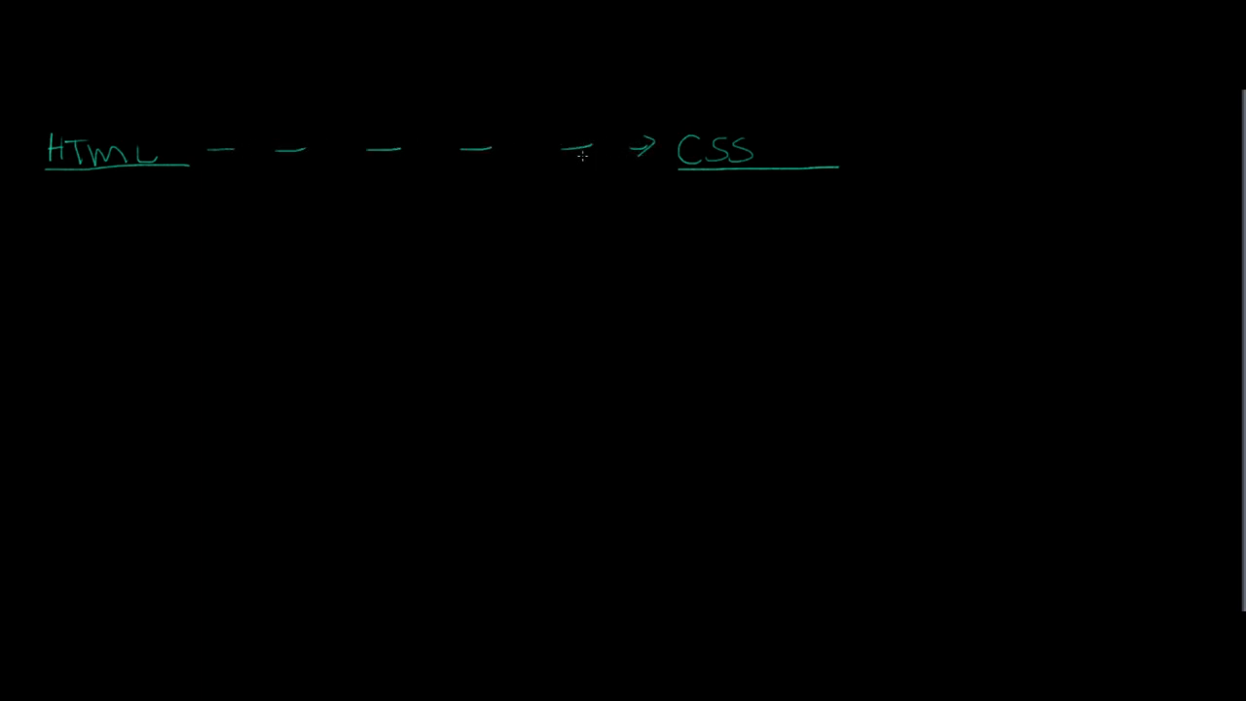
left_click_drag(244, 146, 191, 148)
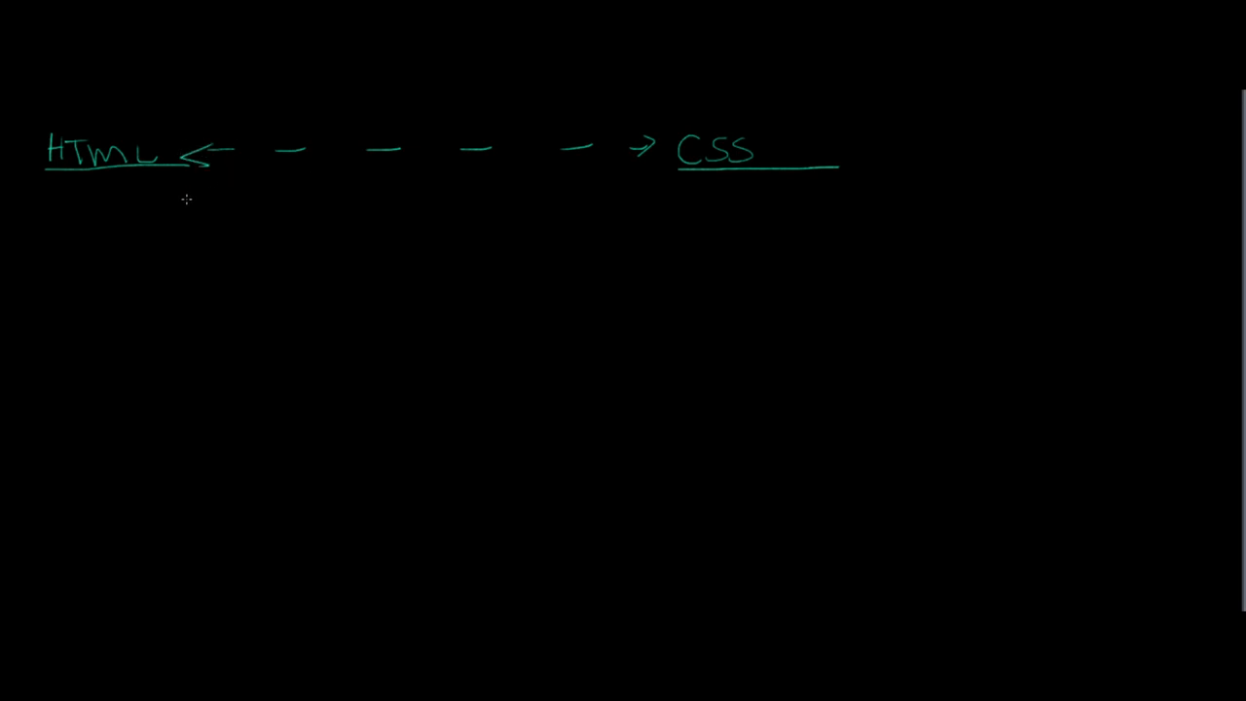
mouse_move(56, 194)
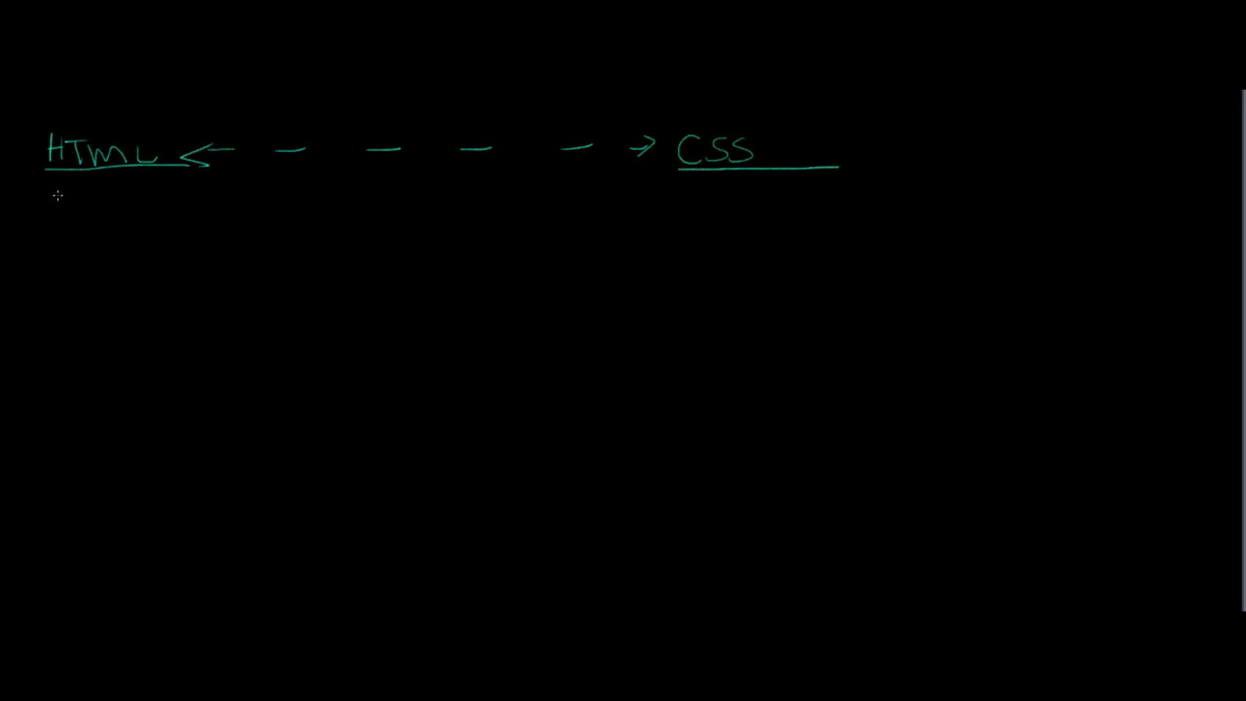
left_click_drag(48, 204, 94, 218)
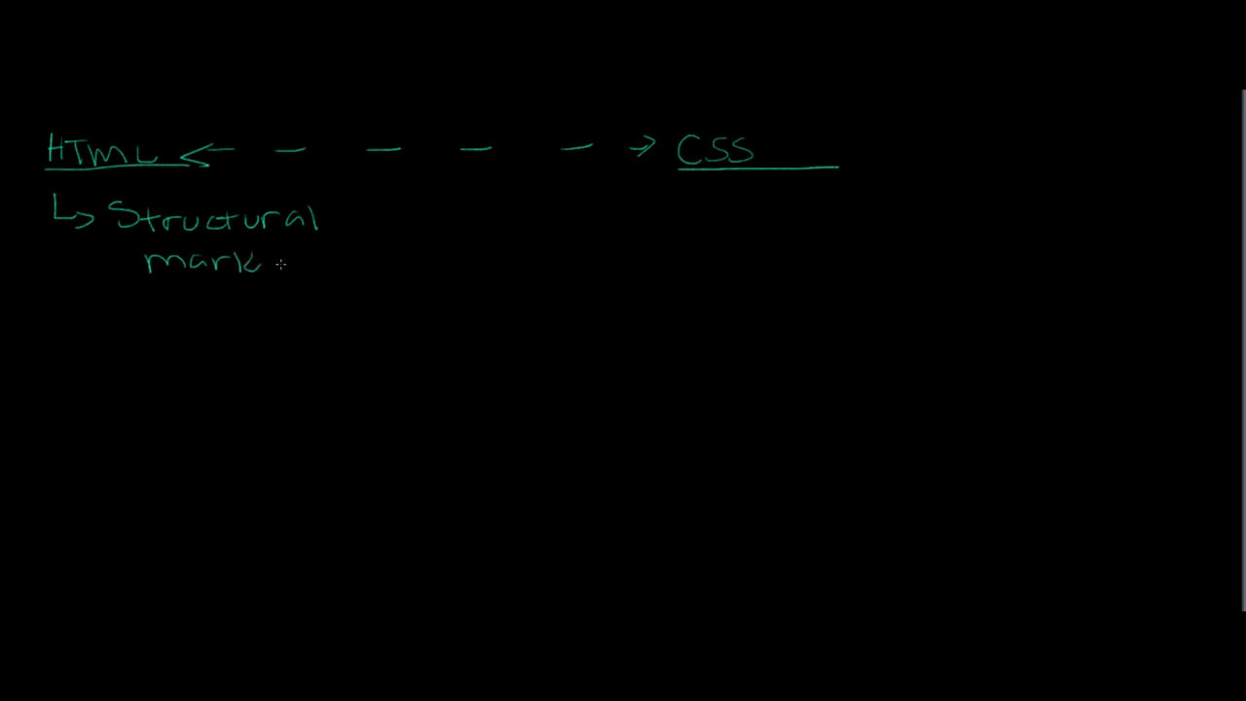
type("up")
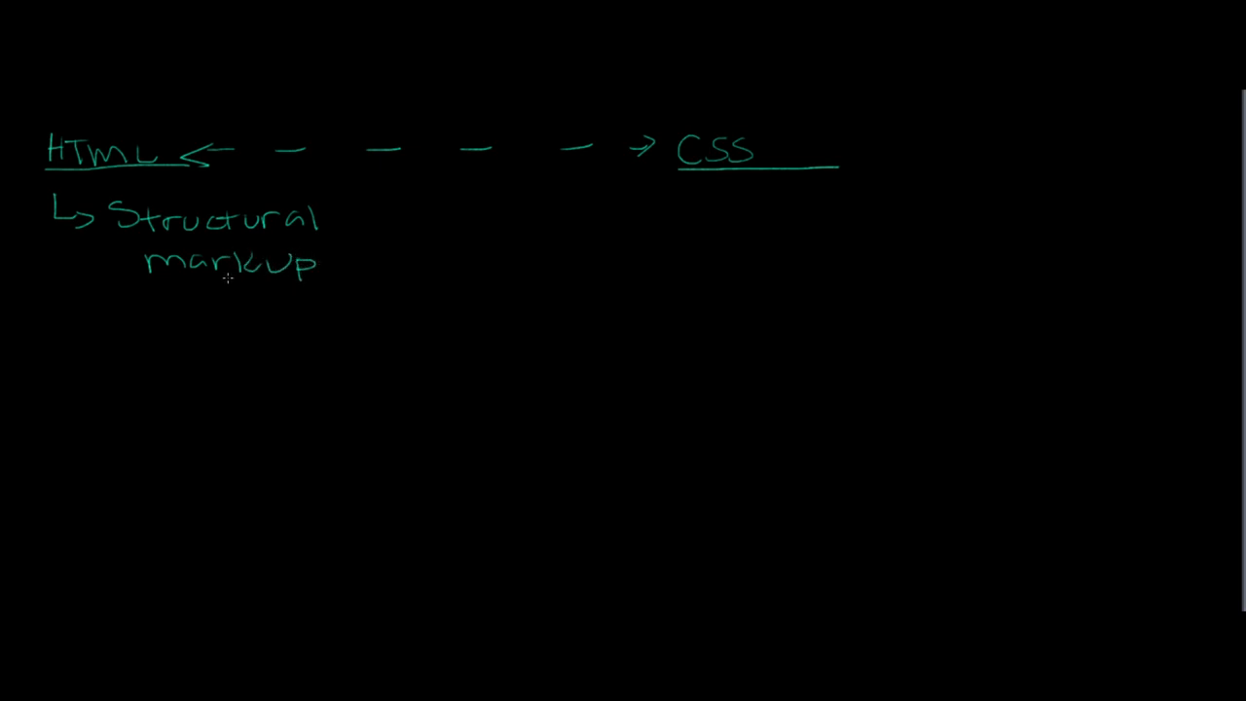
mouse_move(76, 196)
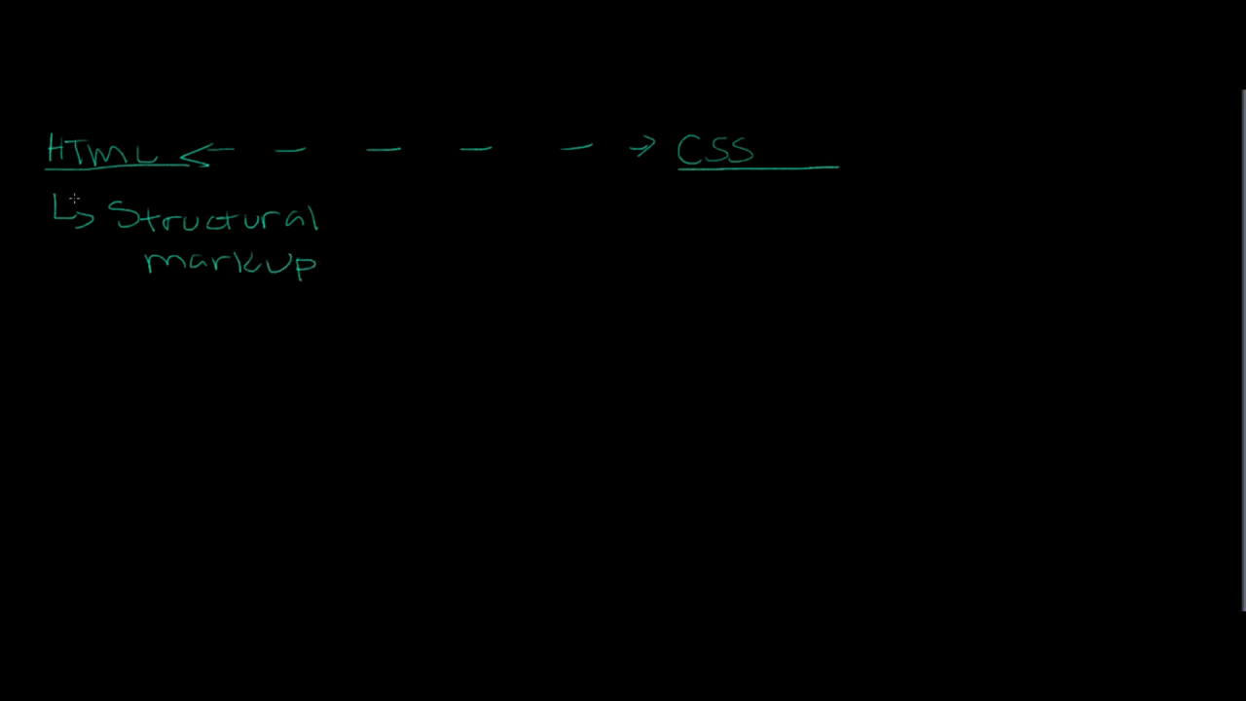
mouse_move(133, 242)
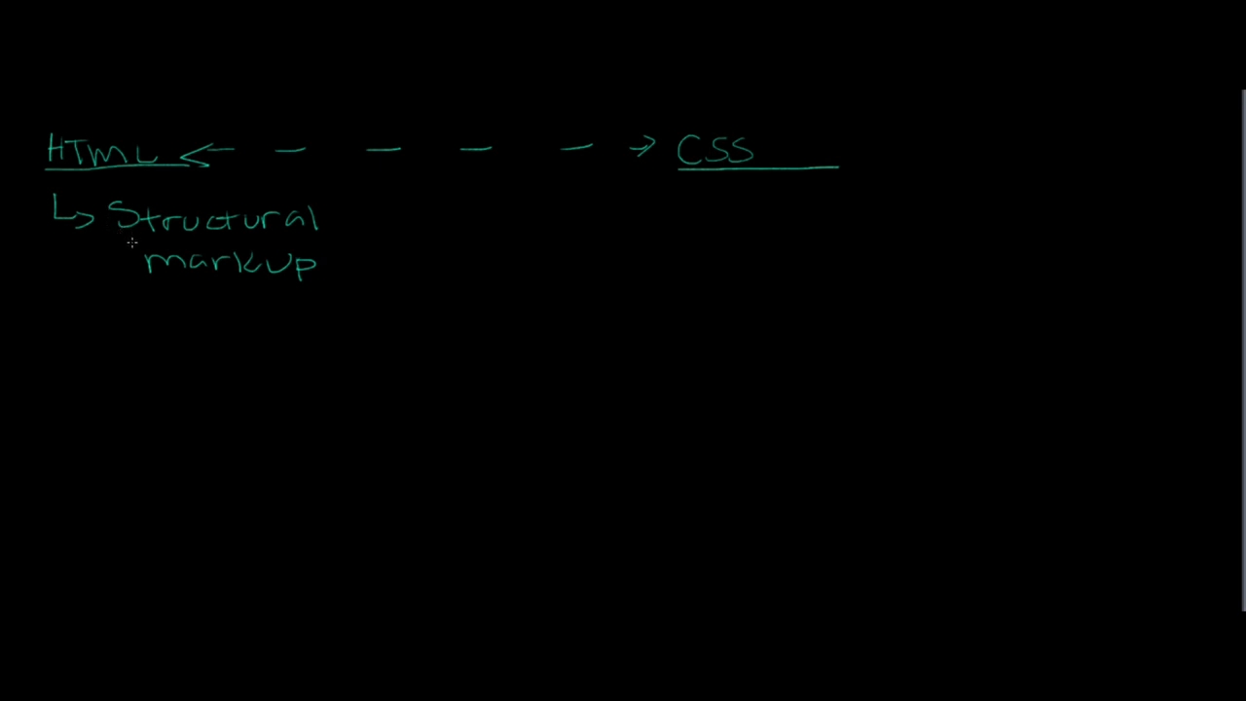
Step: Add a second bullet under HTML: 'Paragraphs, Headings, Links, images'
left_click_drag(74, 289, 108, 321)
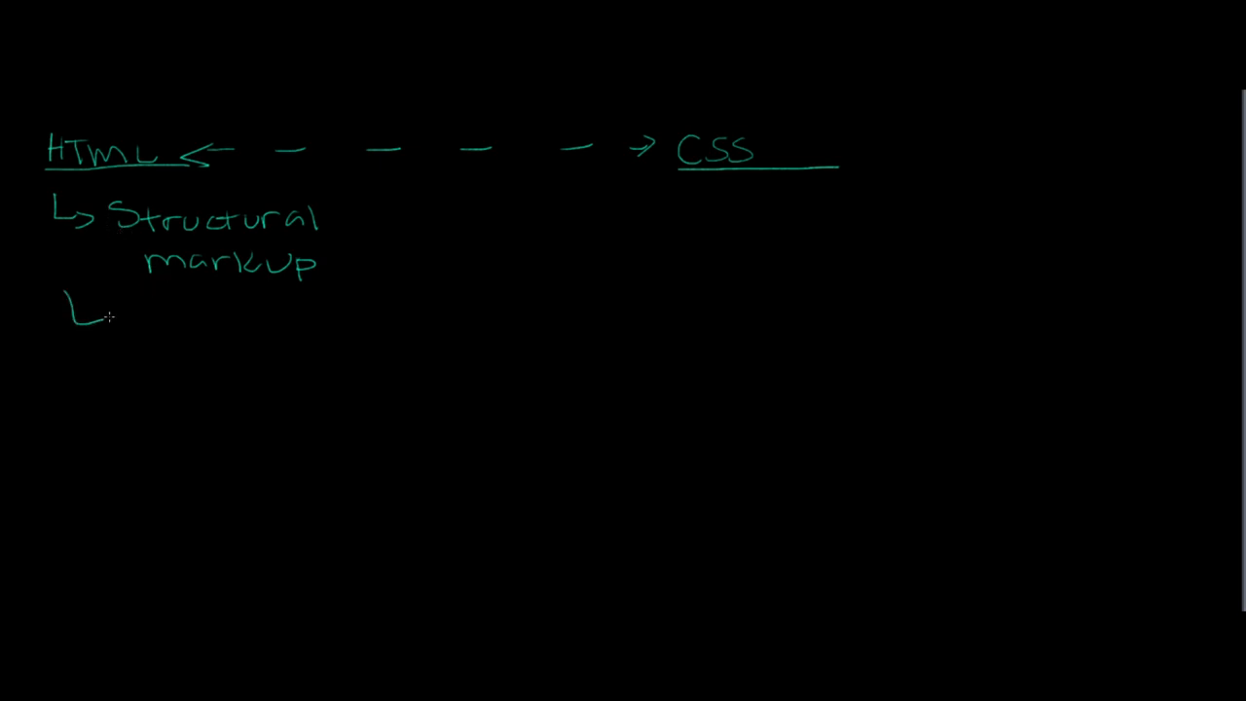
left_click_drag(97, 315, 127, 312)
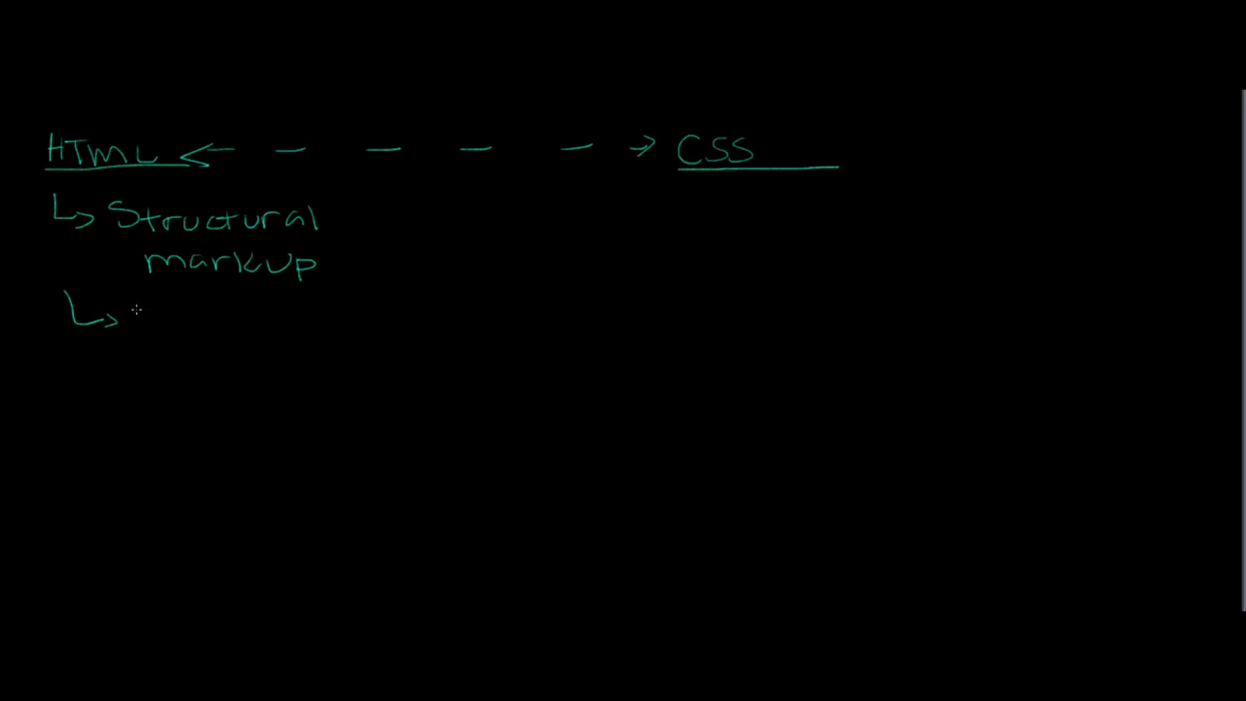
type("Pa")
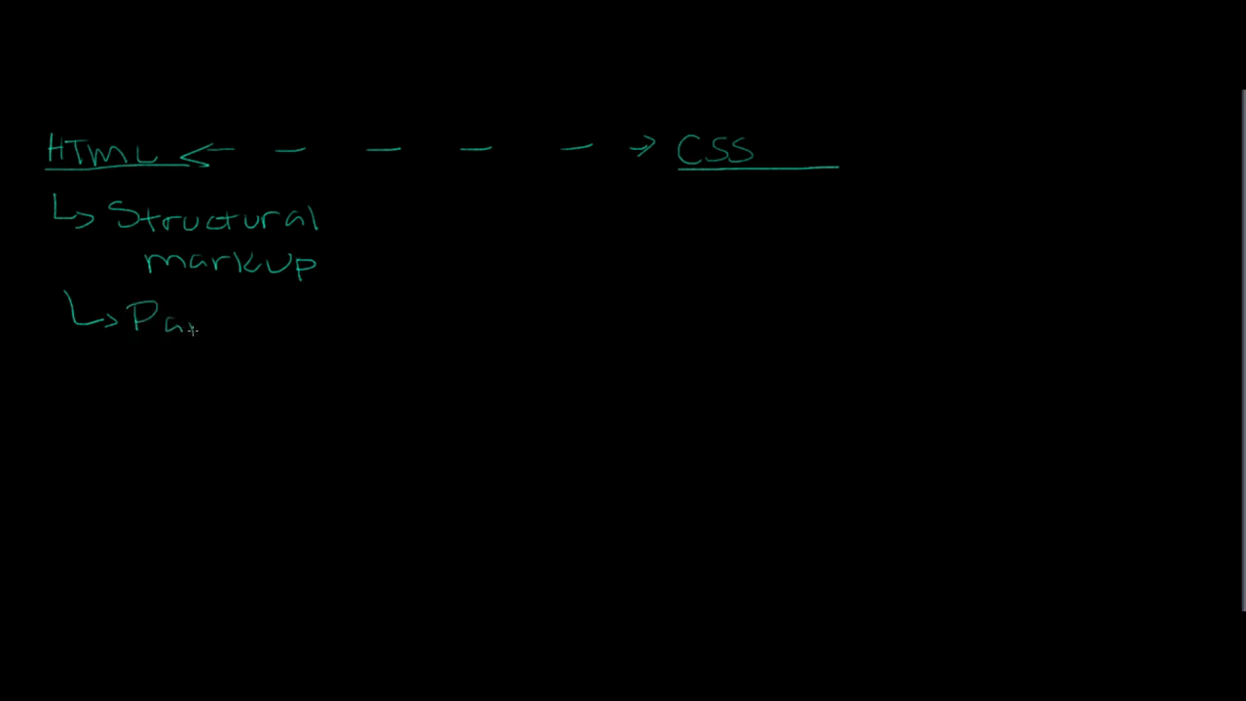
type("Paragrap")
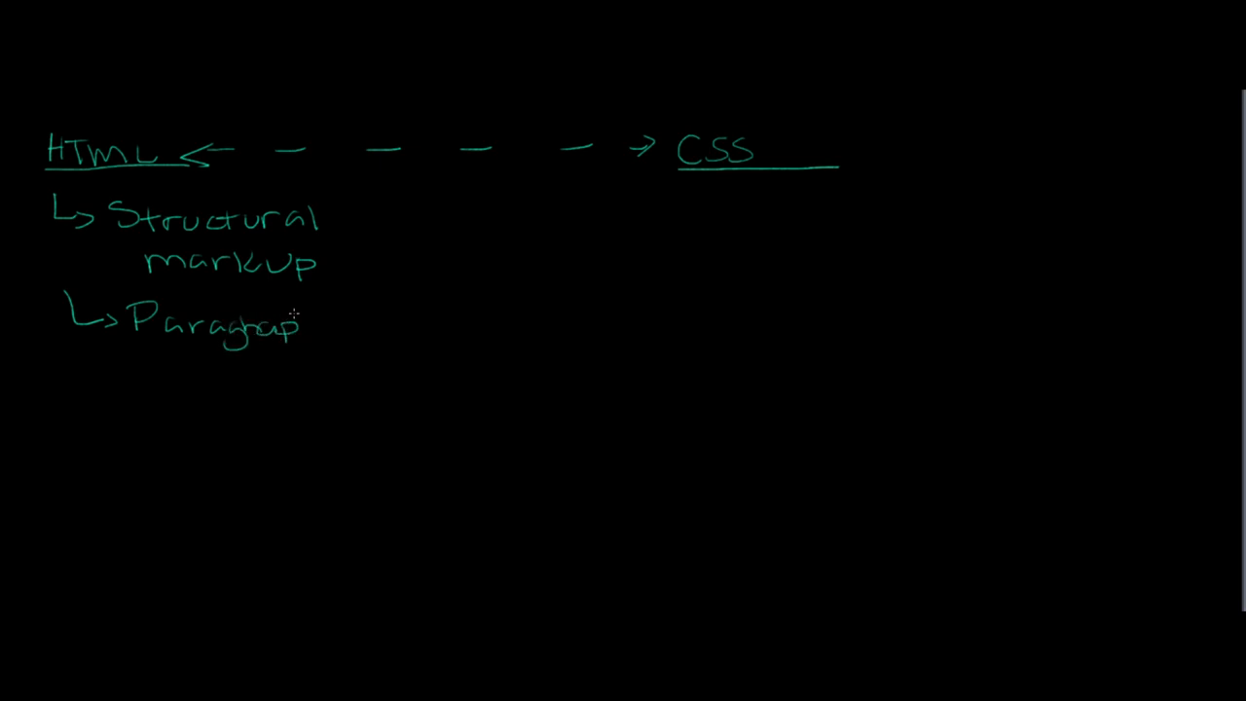
type("hs,")
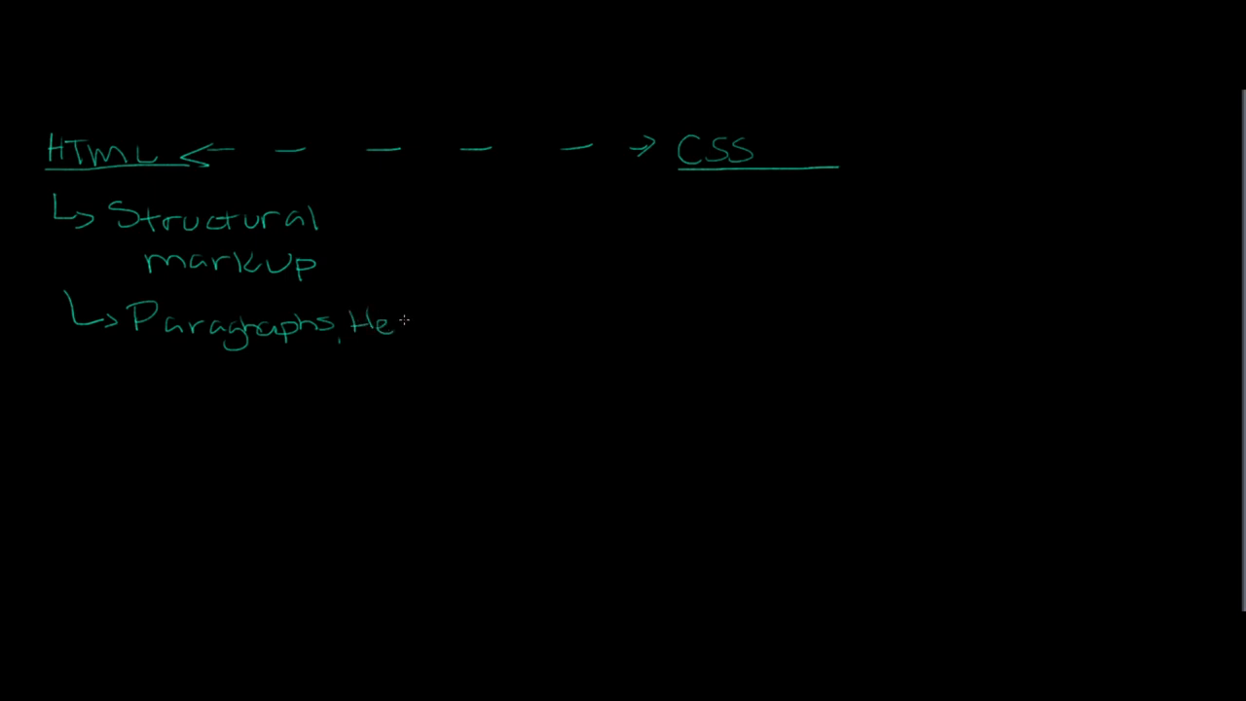
type("Headings,")
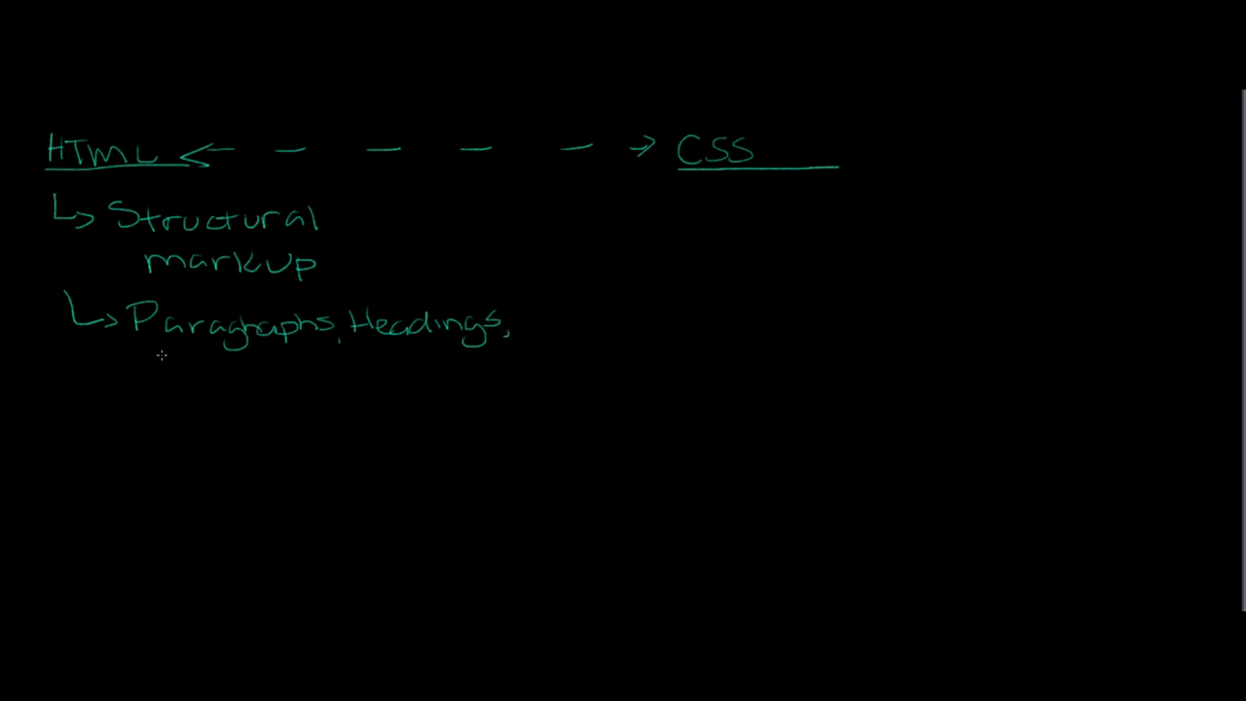
type("Links,")
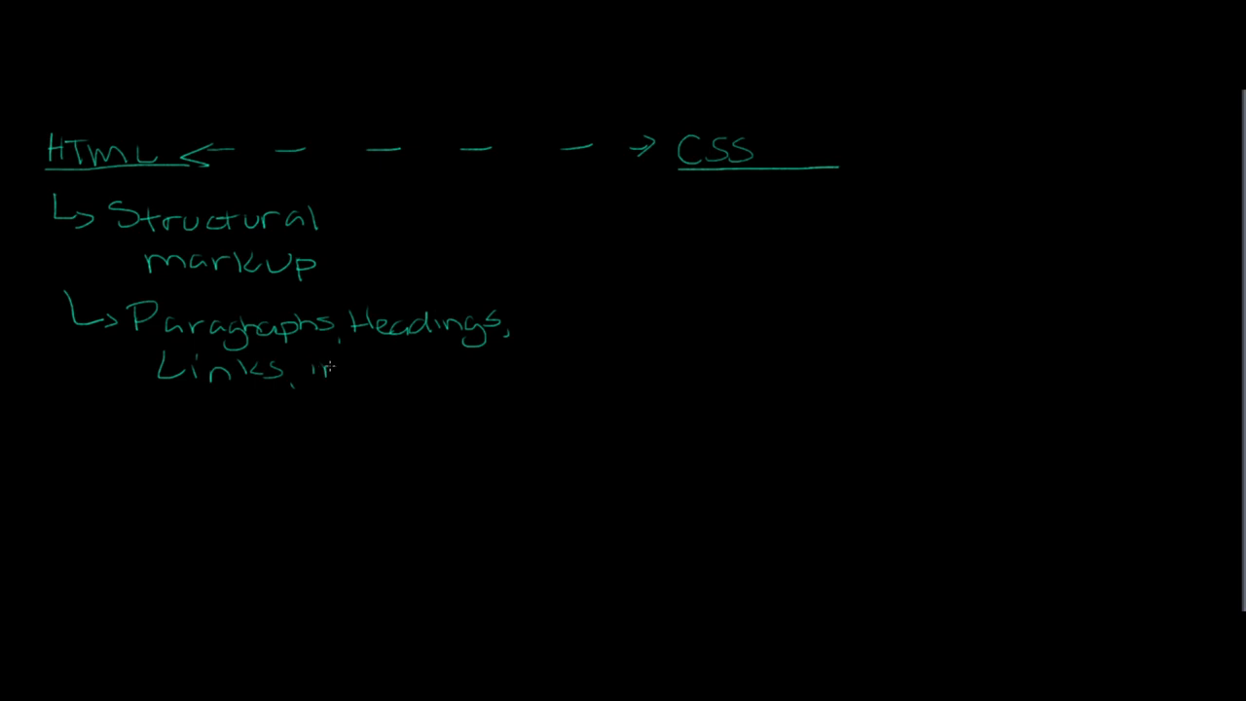
type("images")
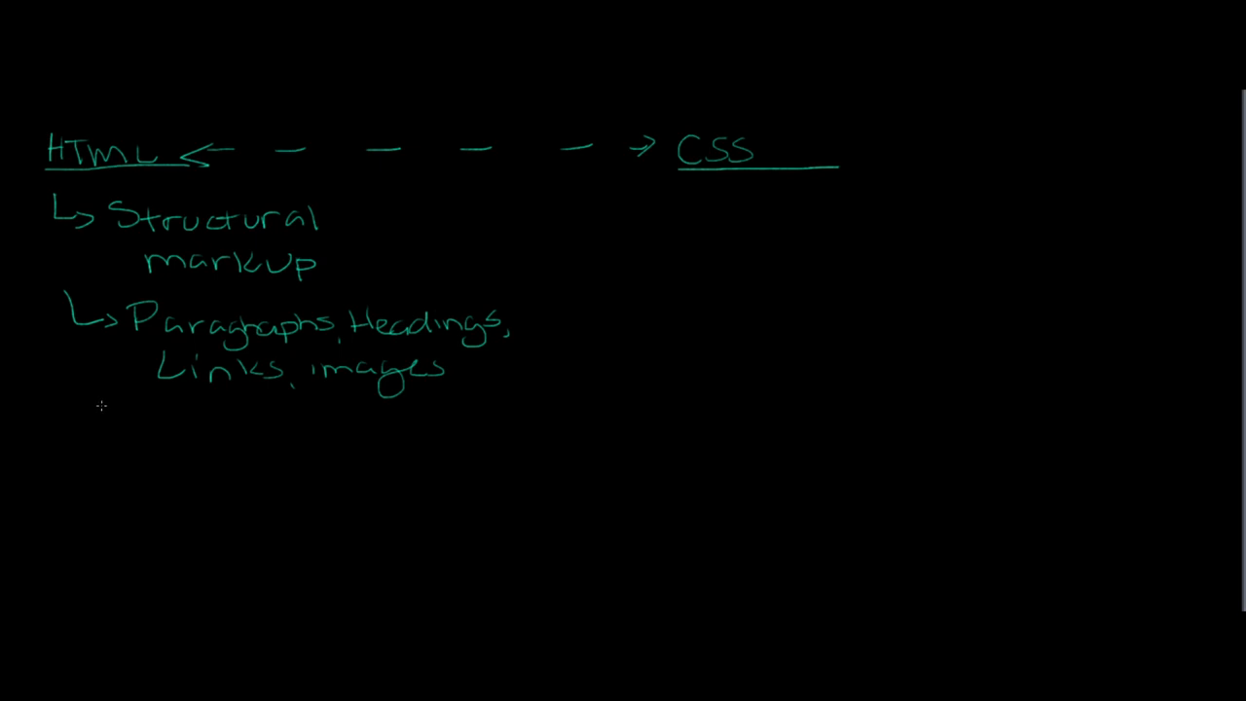
mouse_move(119, 405)
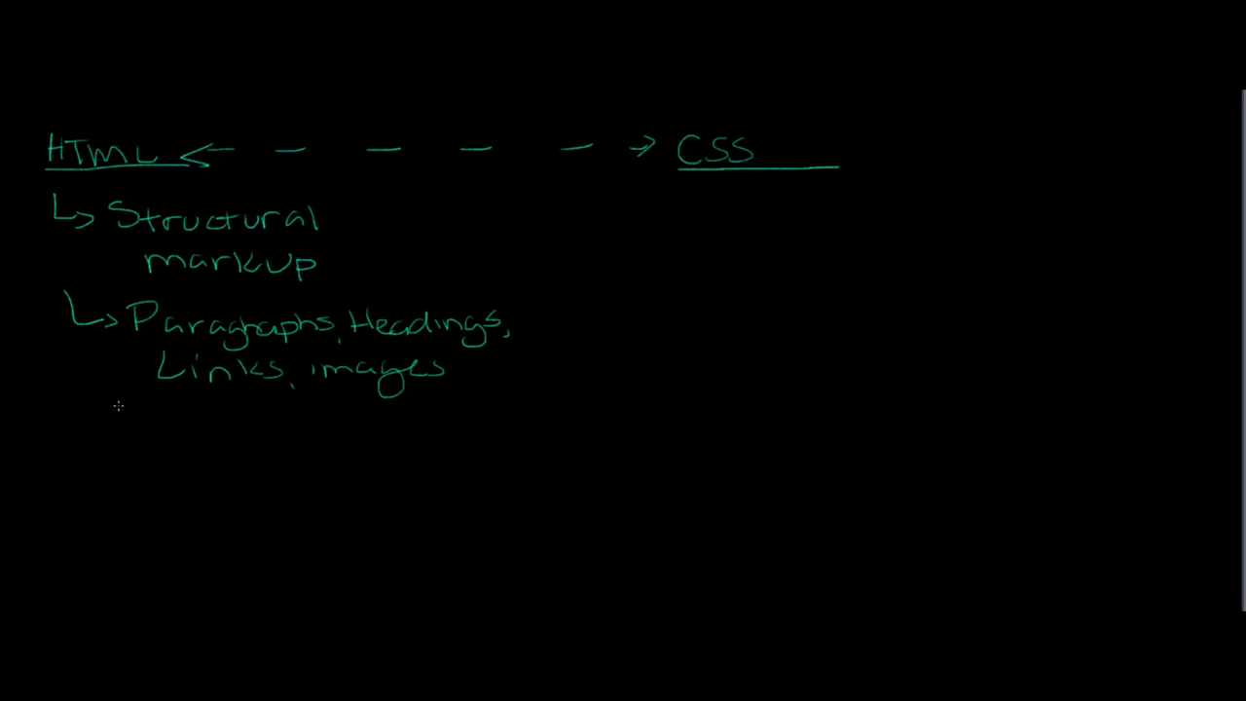
mouse_move(133, 407)
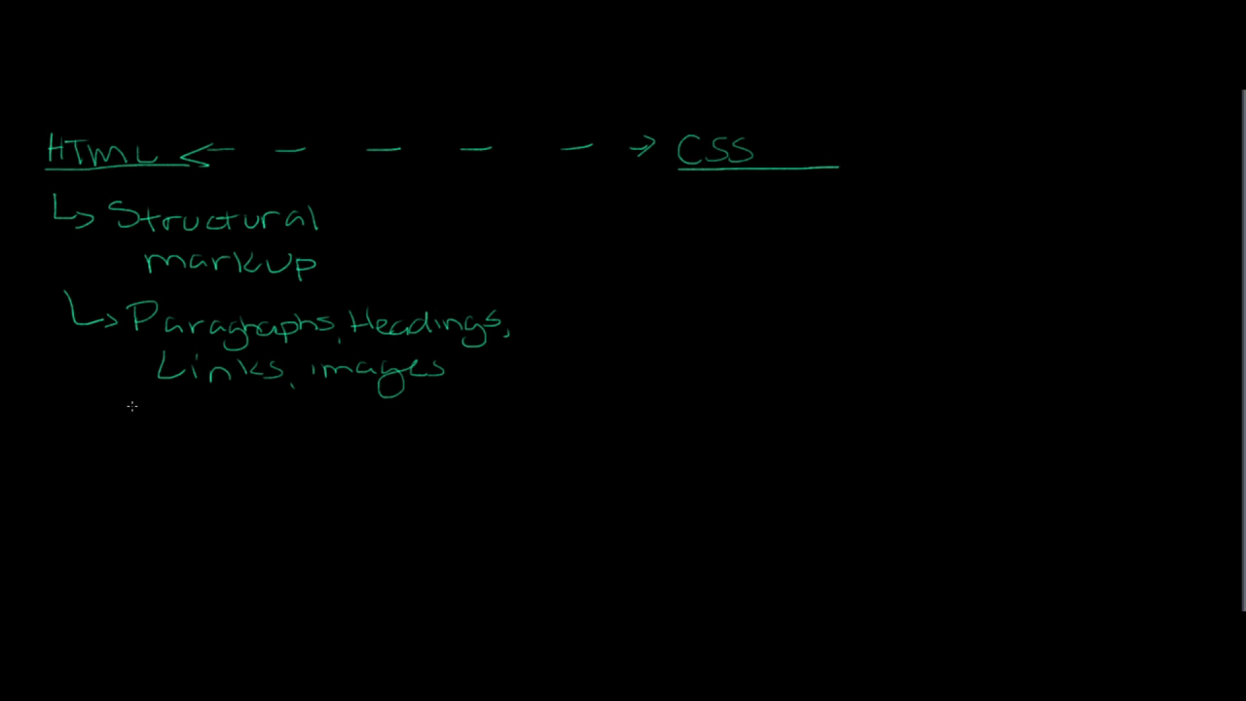
mouse_move(126, 409)
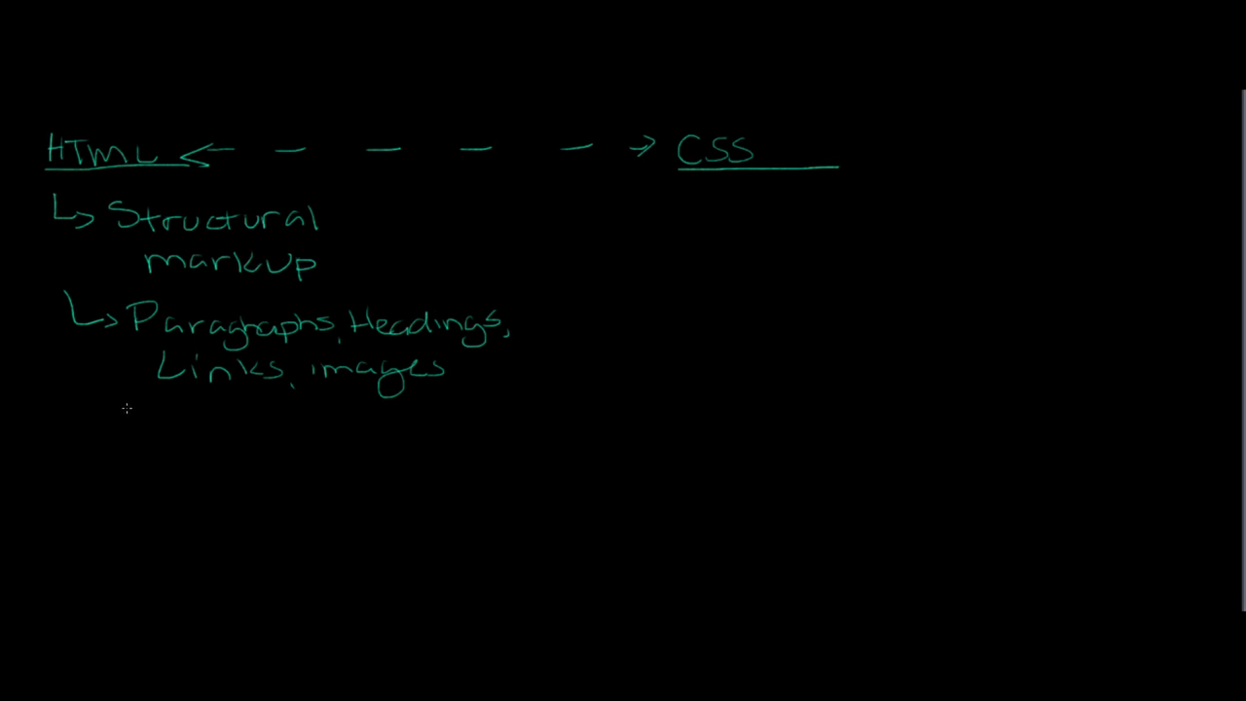
mouse_move(136, 409)
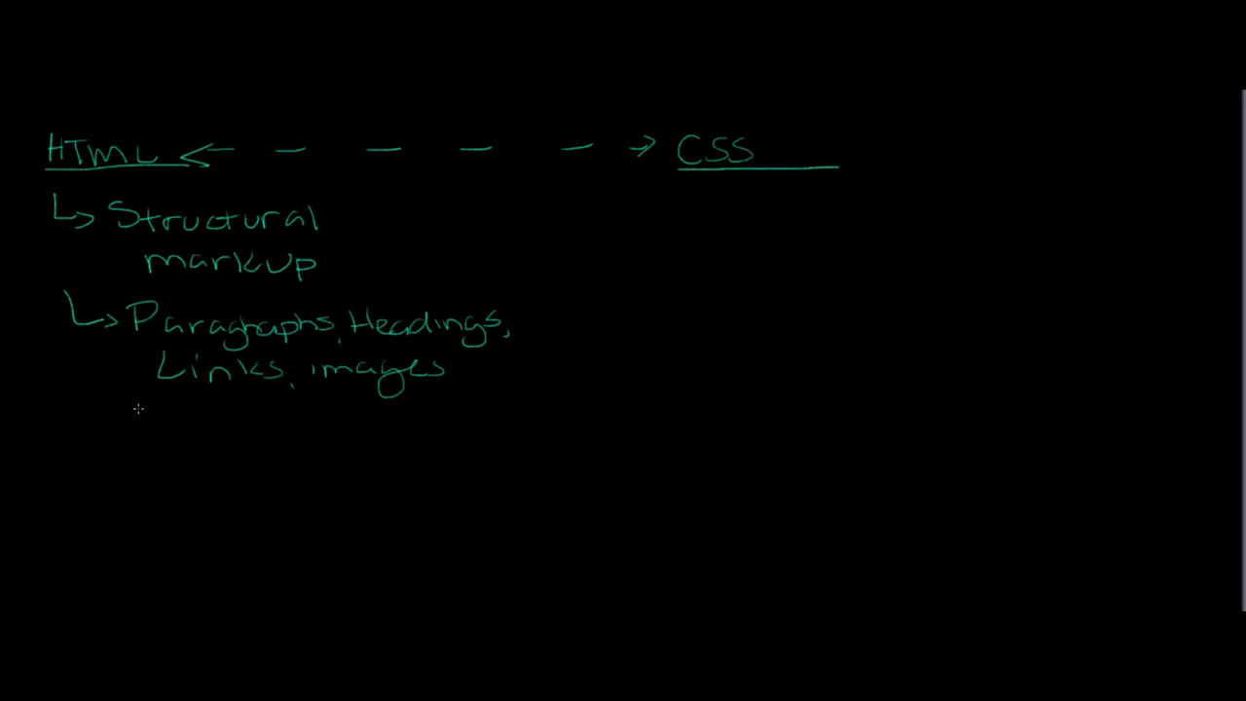
mouse_move(156, 411)
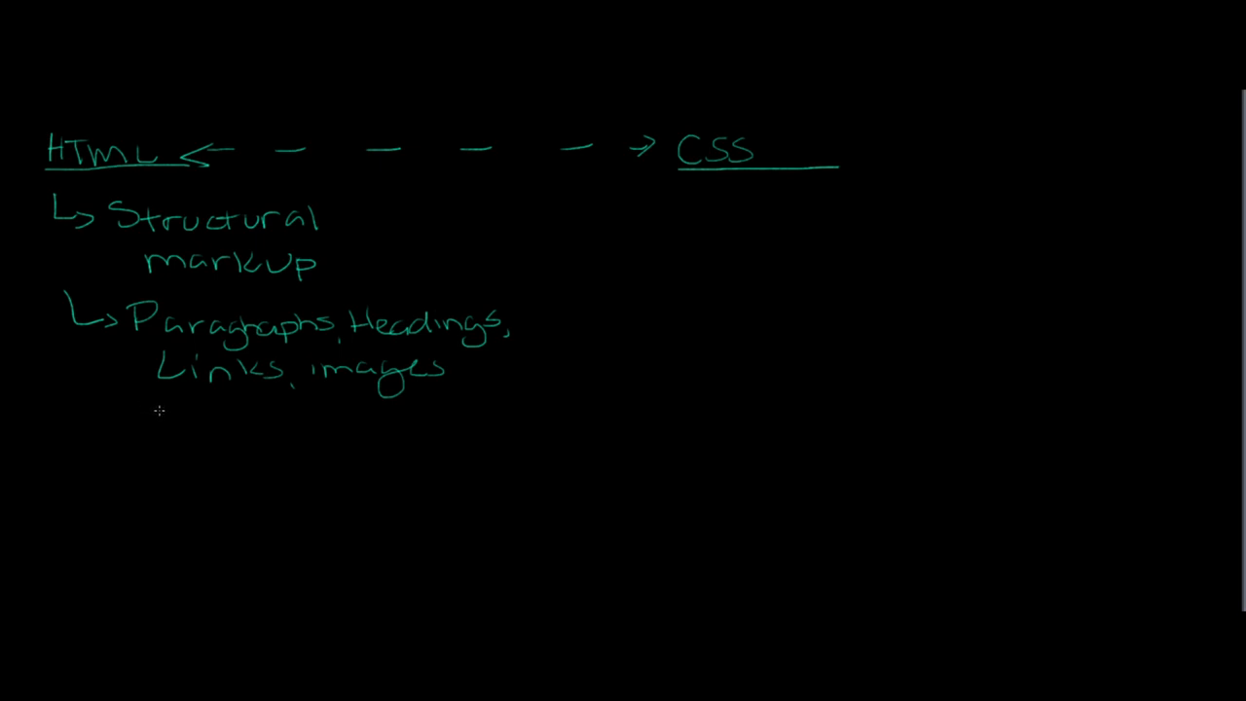
mouse_move(111, 422)
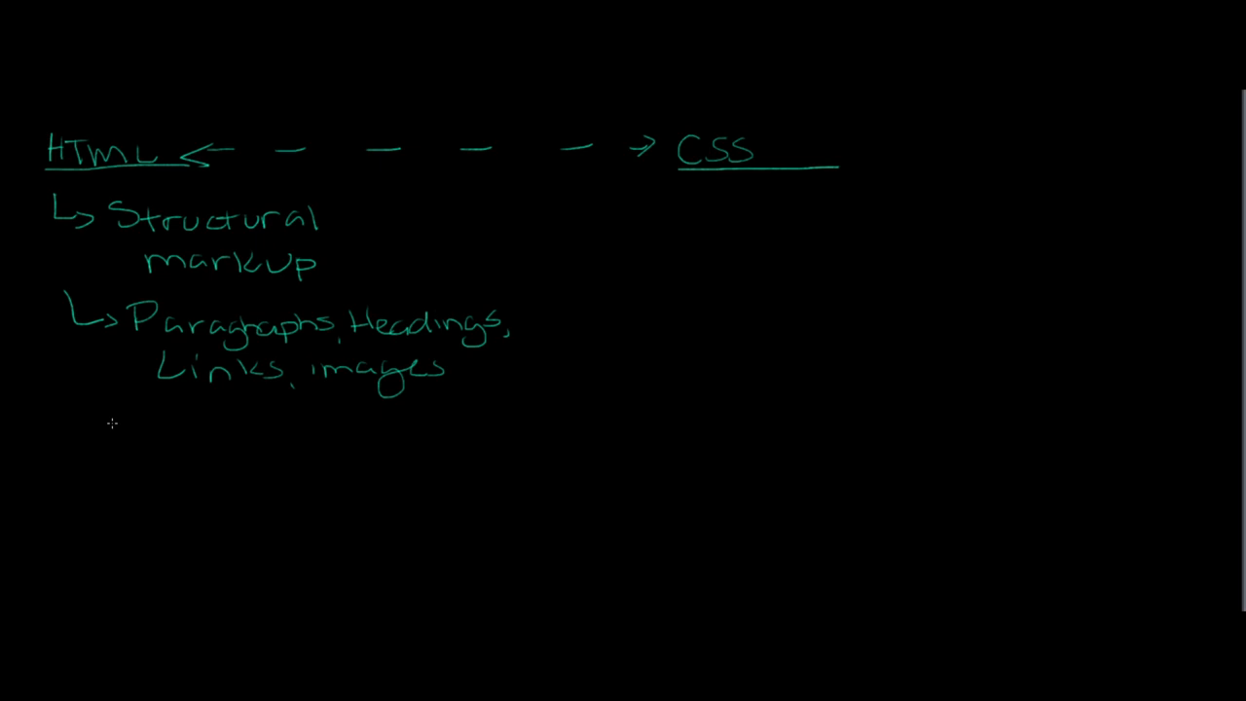
mouse_move(113, 440)
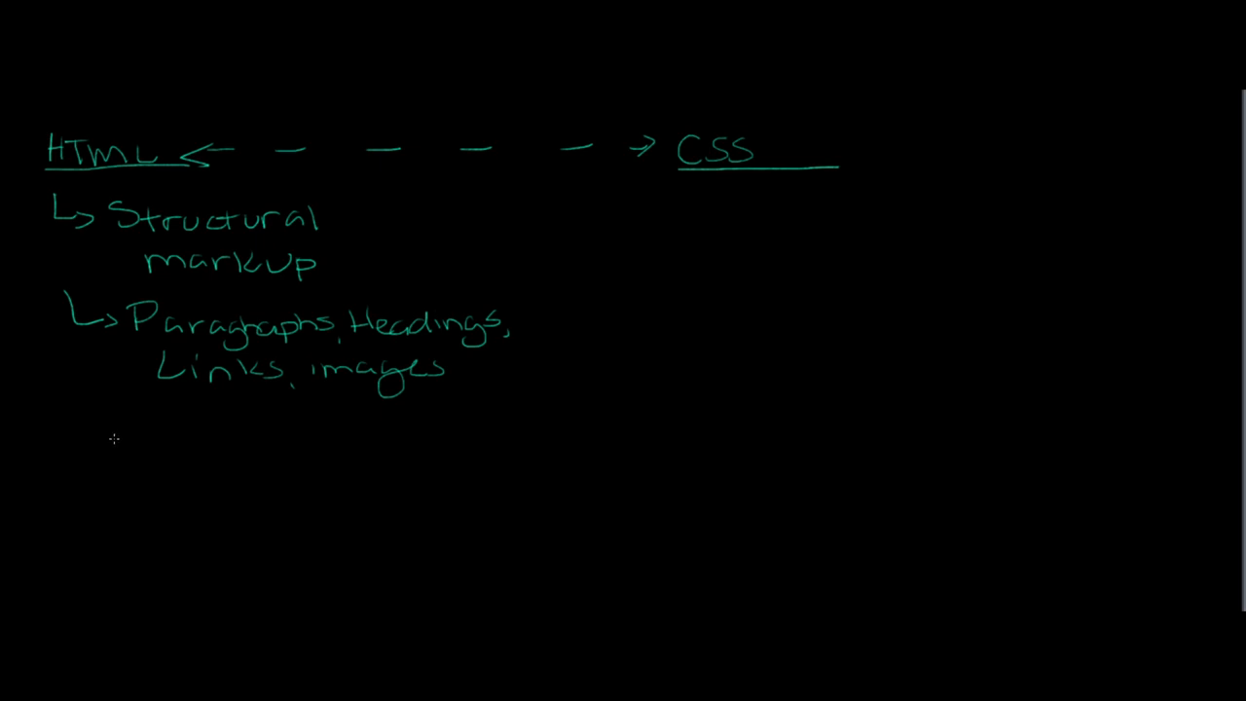
mouse_move(133, 442)
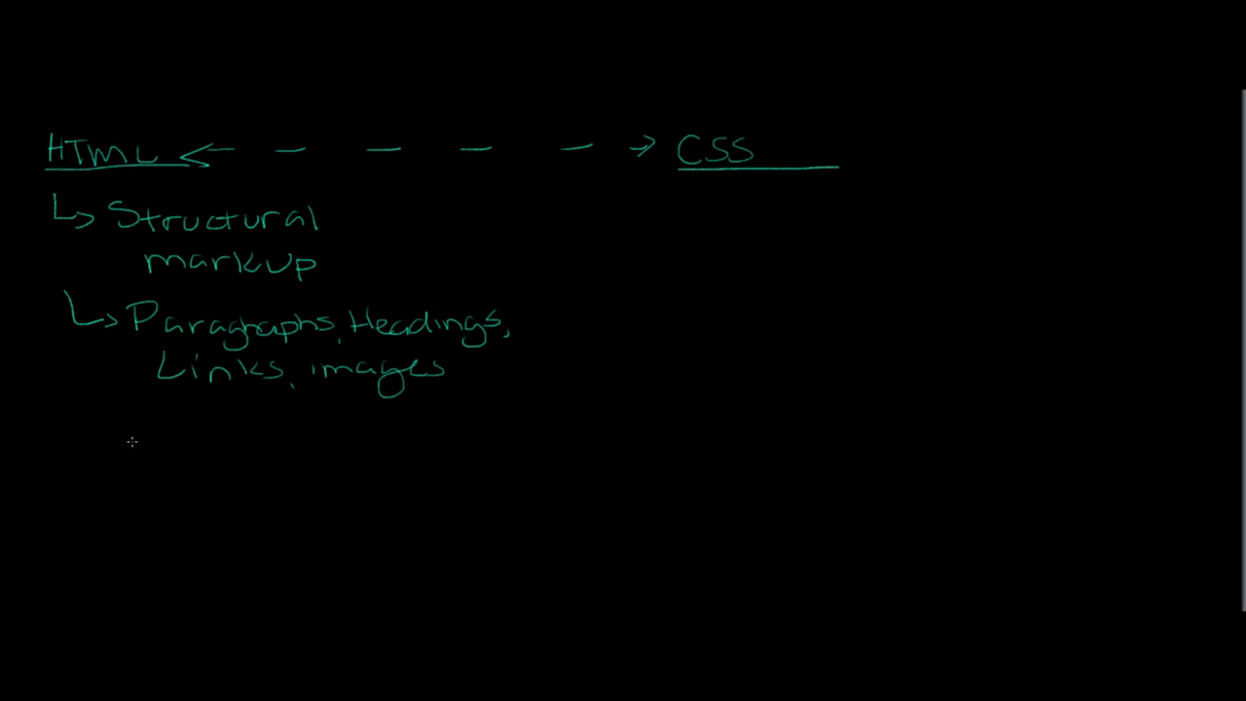
mouse_move(134, 443)
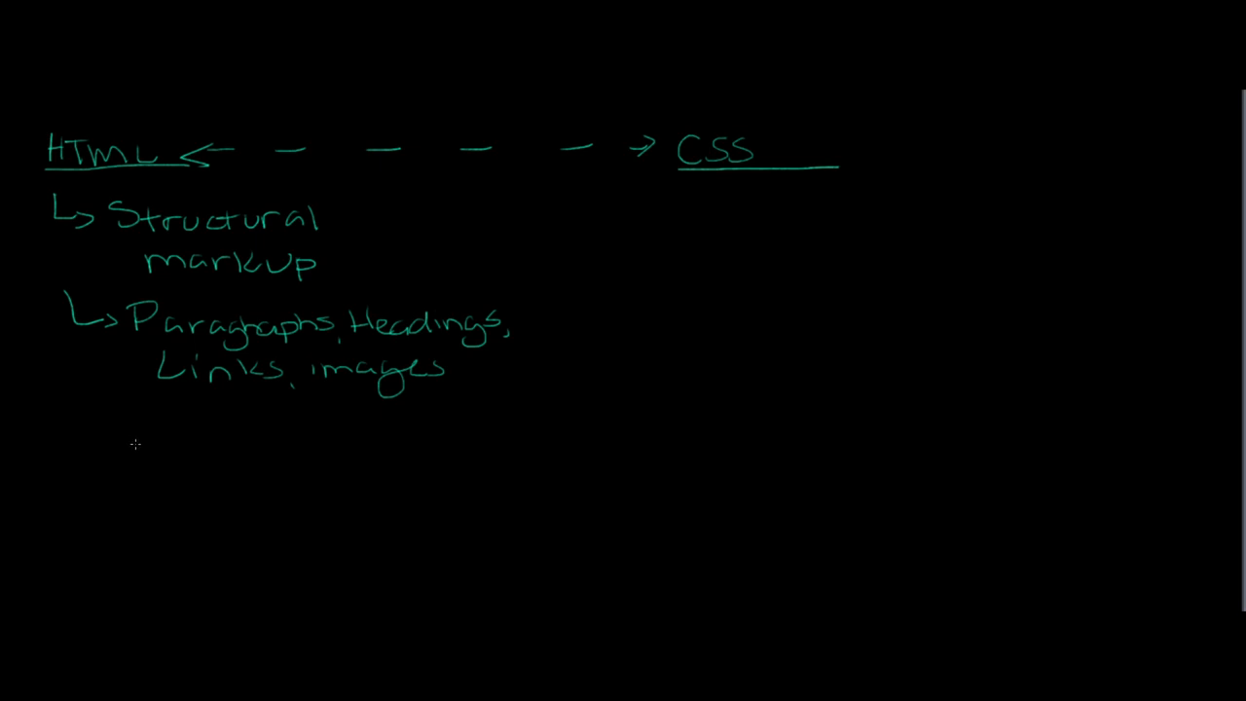
mouse_move(94, 420)
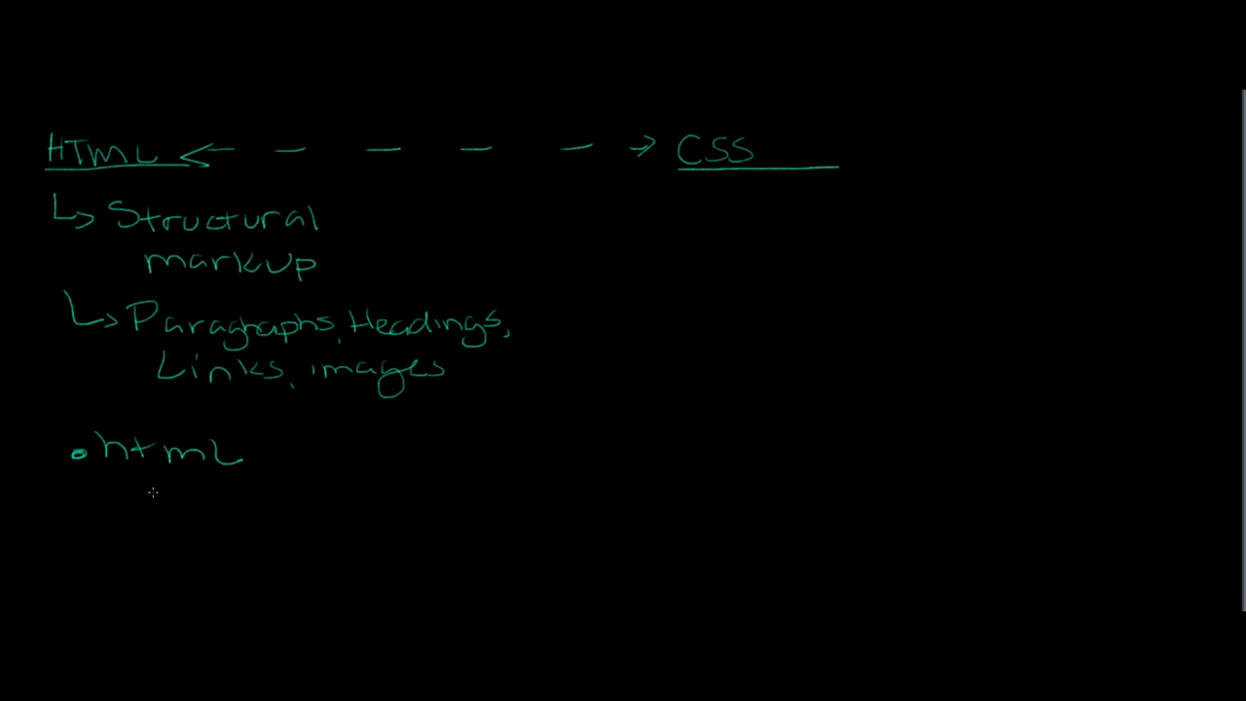
mouse_move(126, 486)
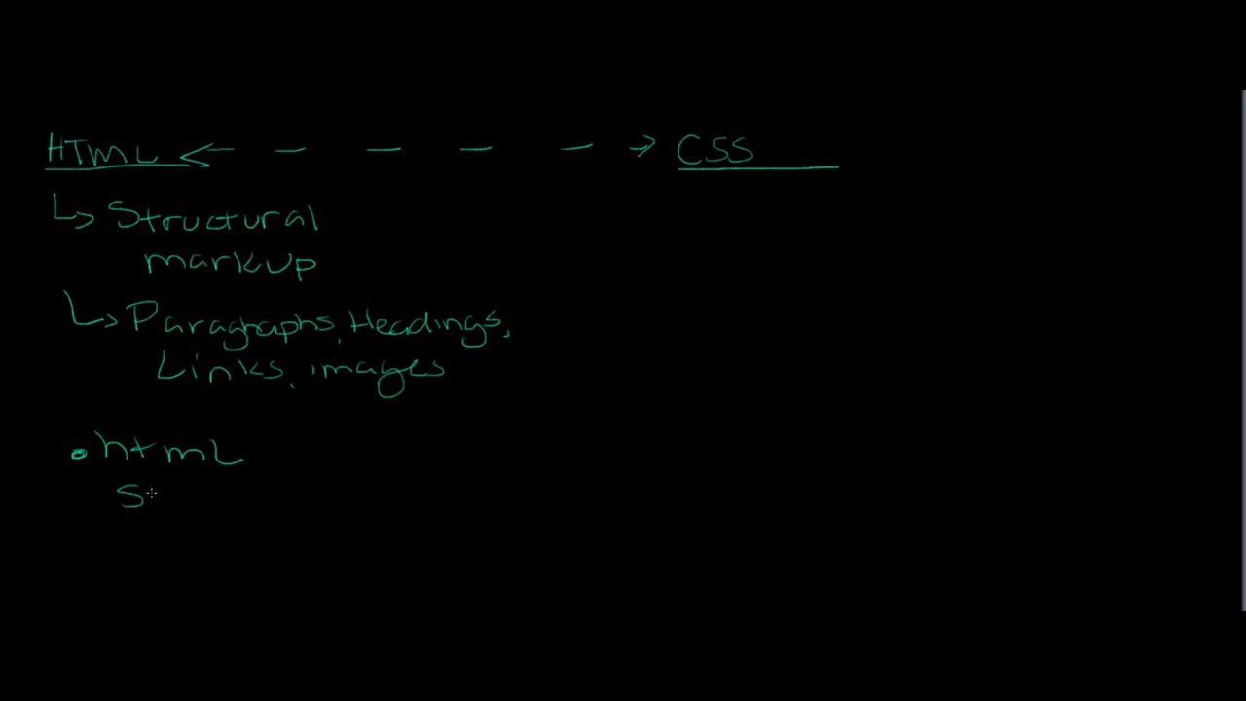
Step: Write 'SALE' x 50 in green, then repeat SALE beneath it in red
type("ALe\" x 5¢")
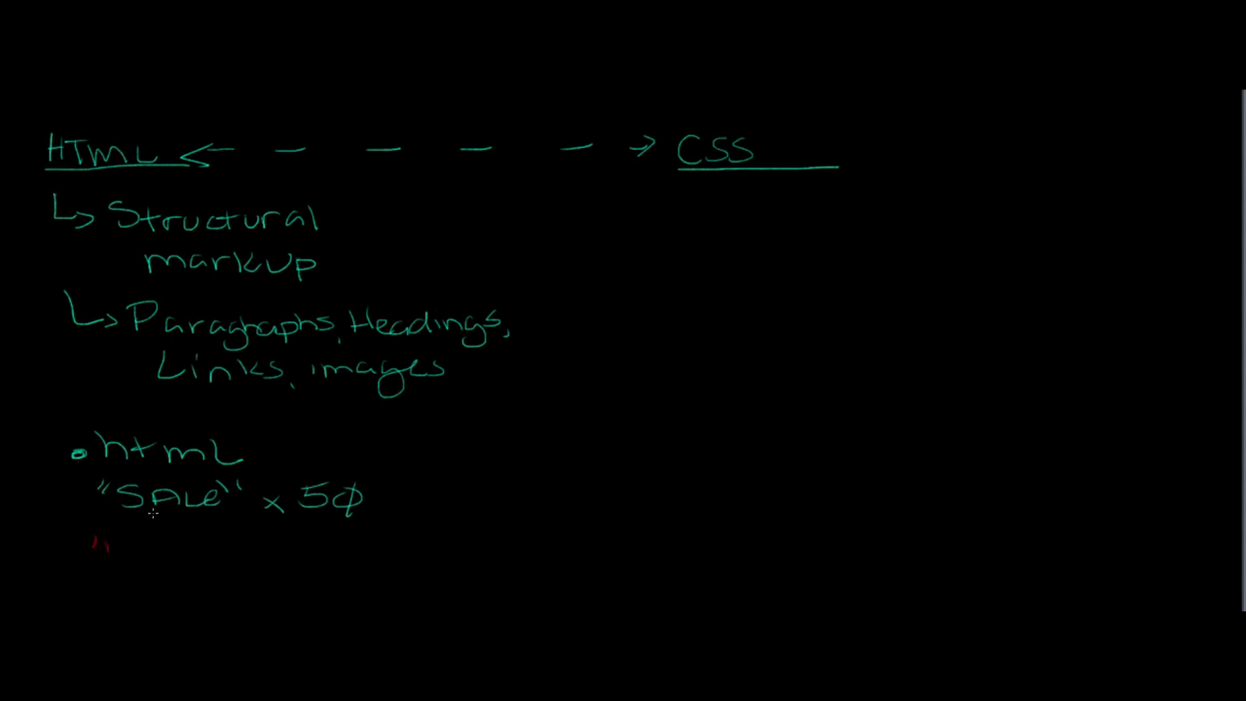
left_click_drag(93, 545, 175, 555)
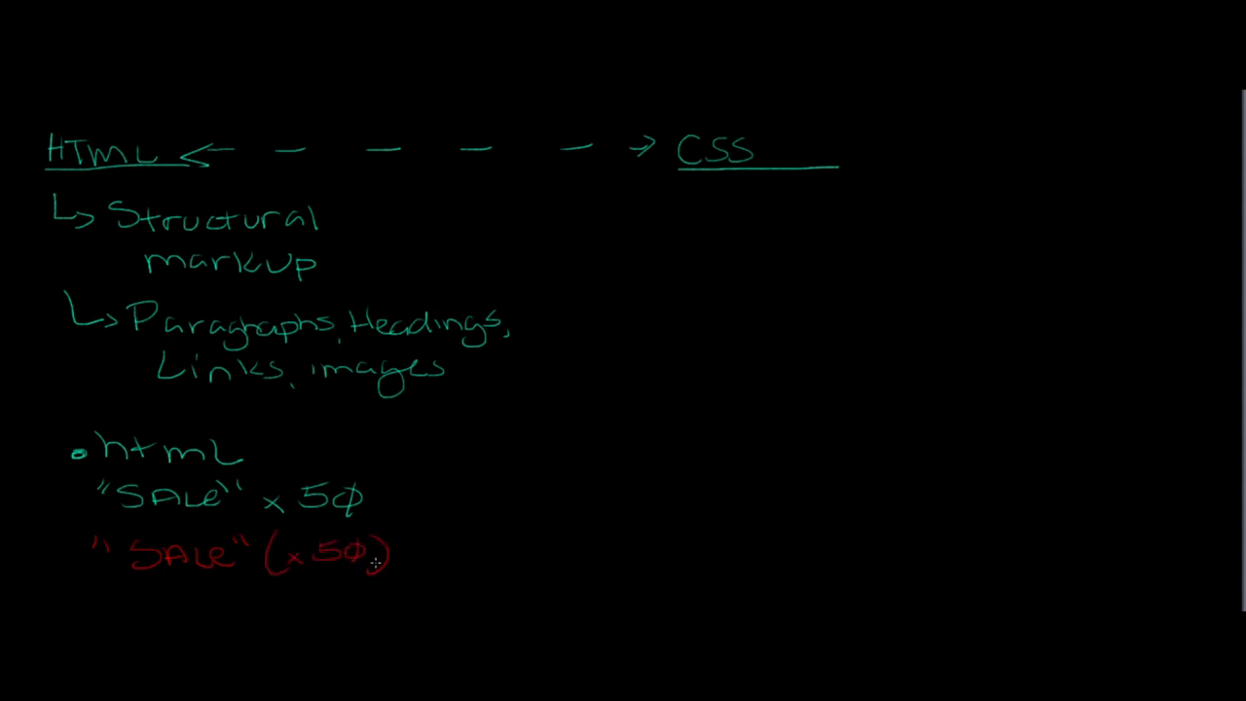
mouse_move(186, 588)
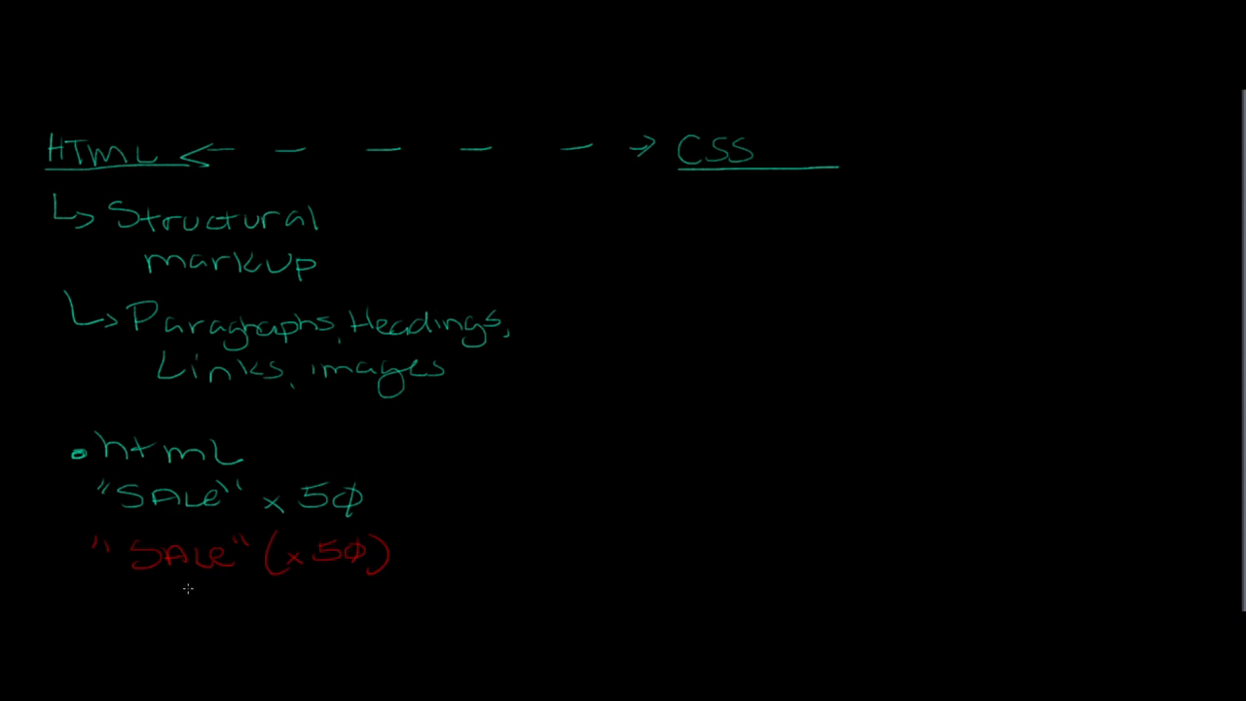
mouse_move(174, 588)
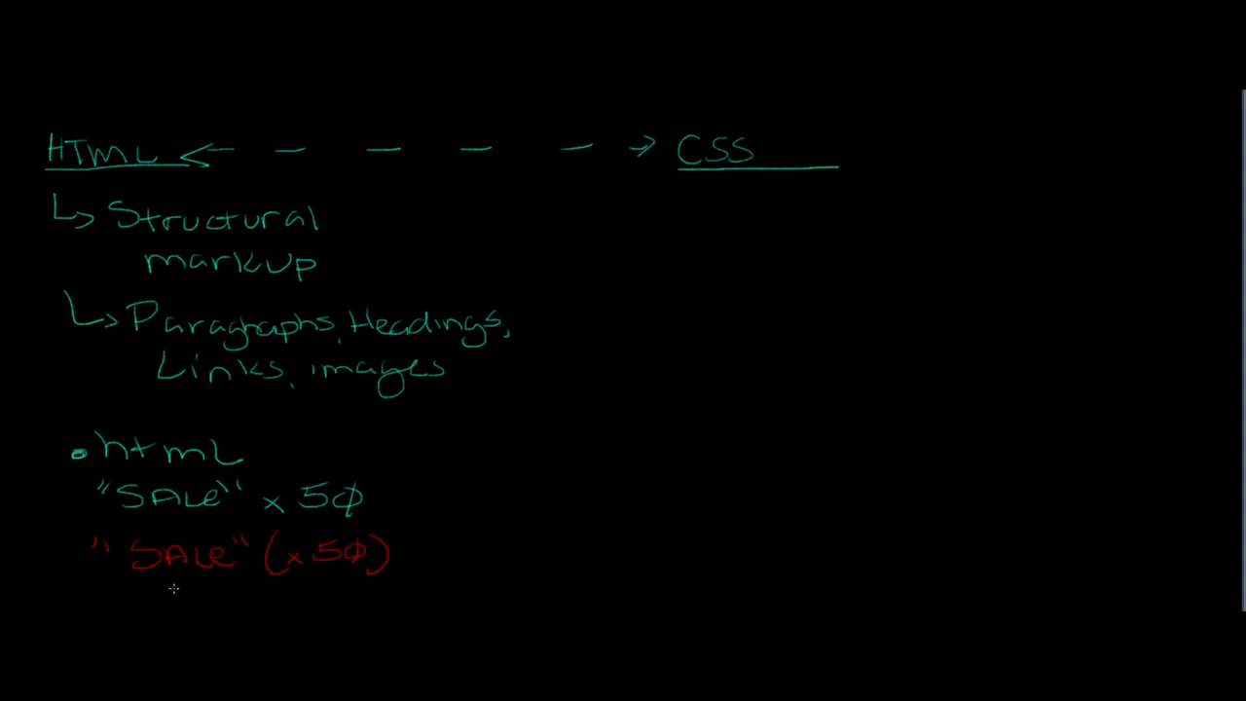
mouse_move(187, 588)
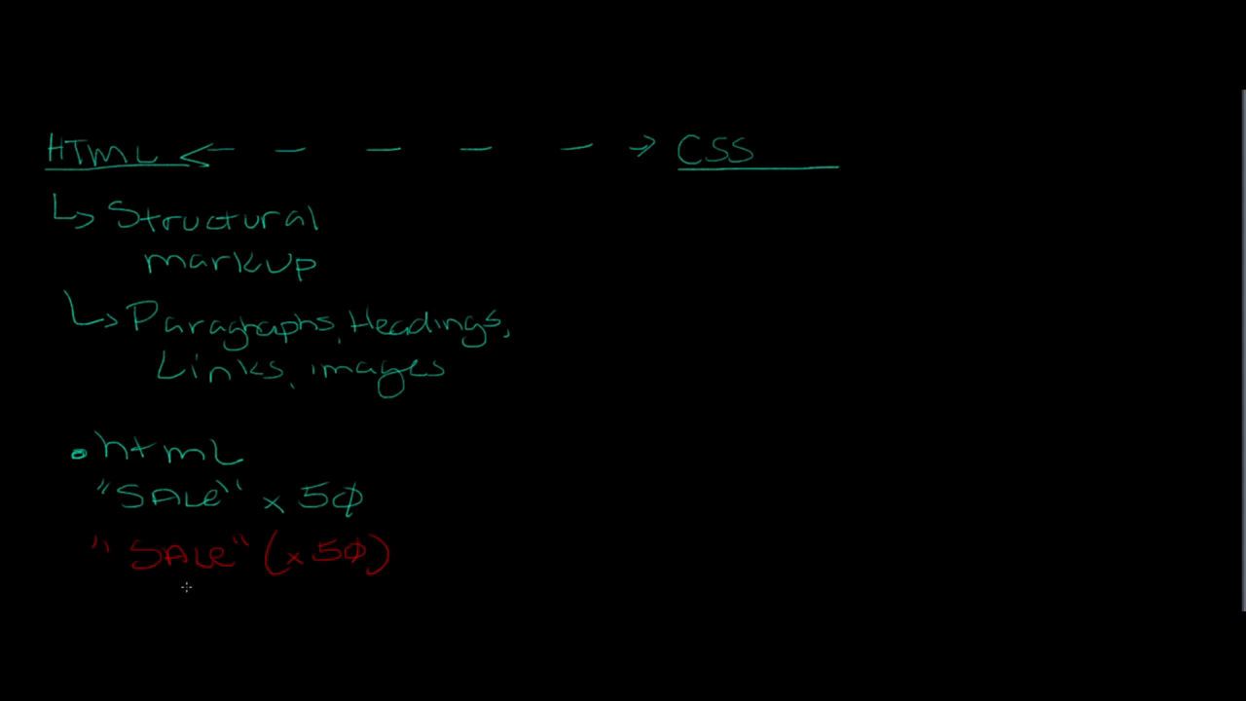
mouse_move(194, 583)
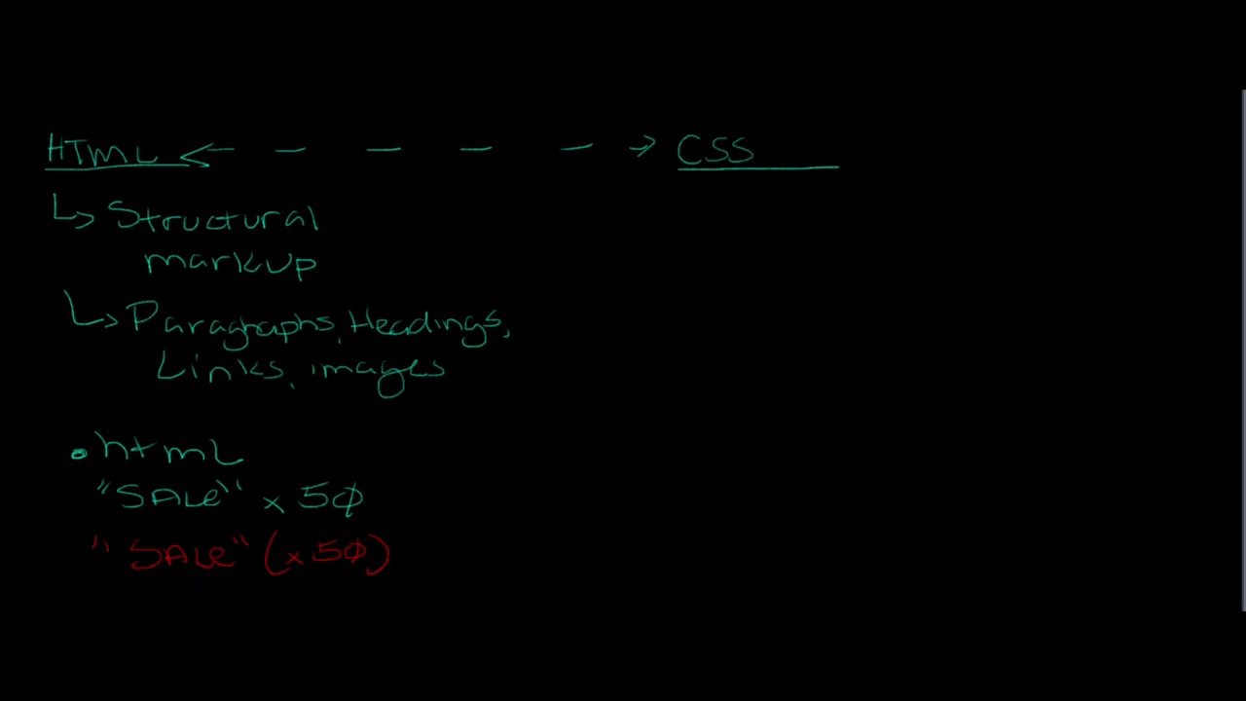
mouse_move(409, 524)
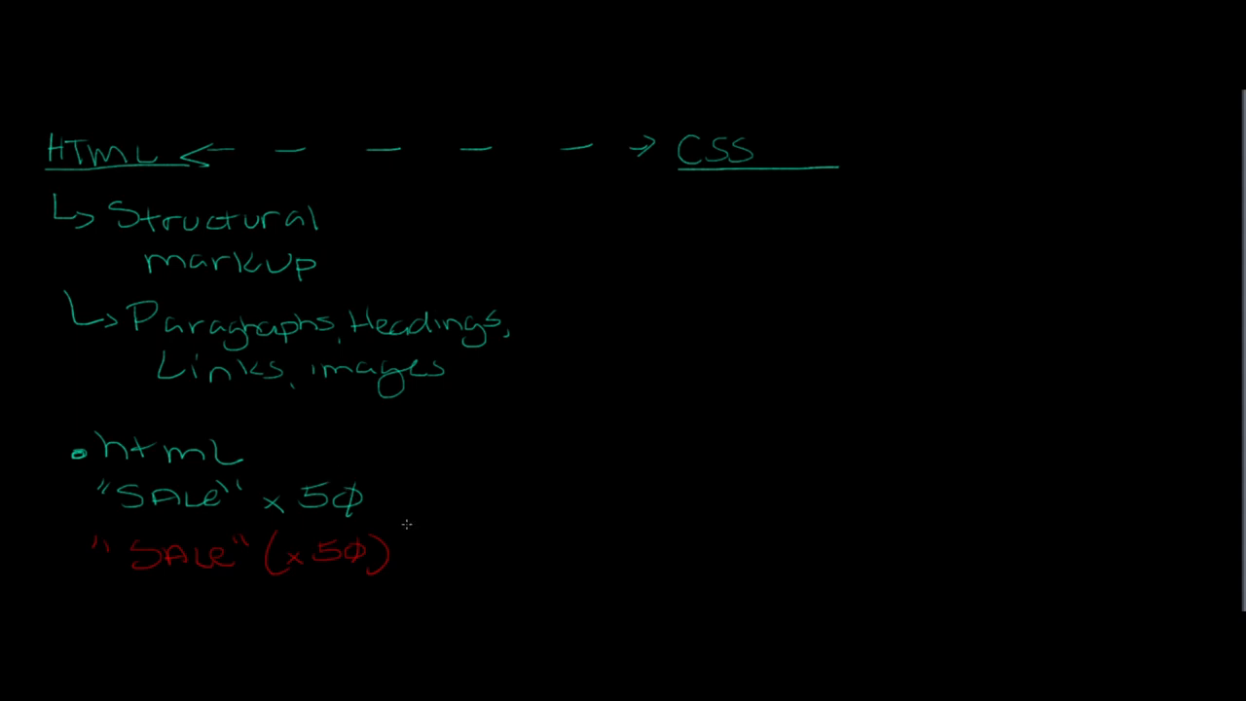
mouse_move(424, 494)
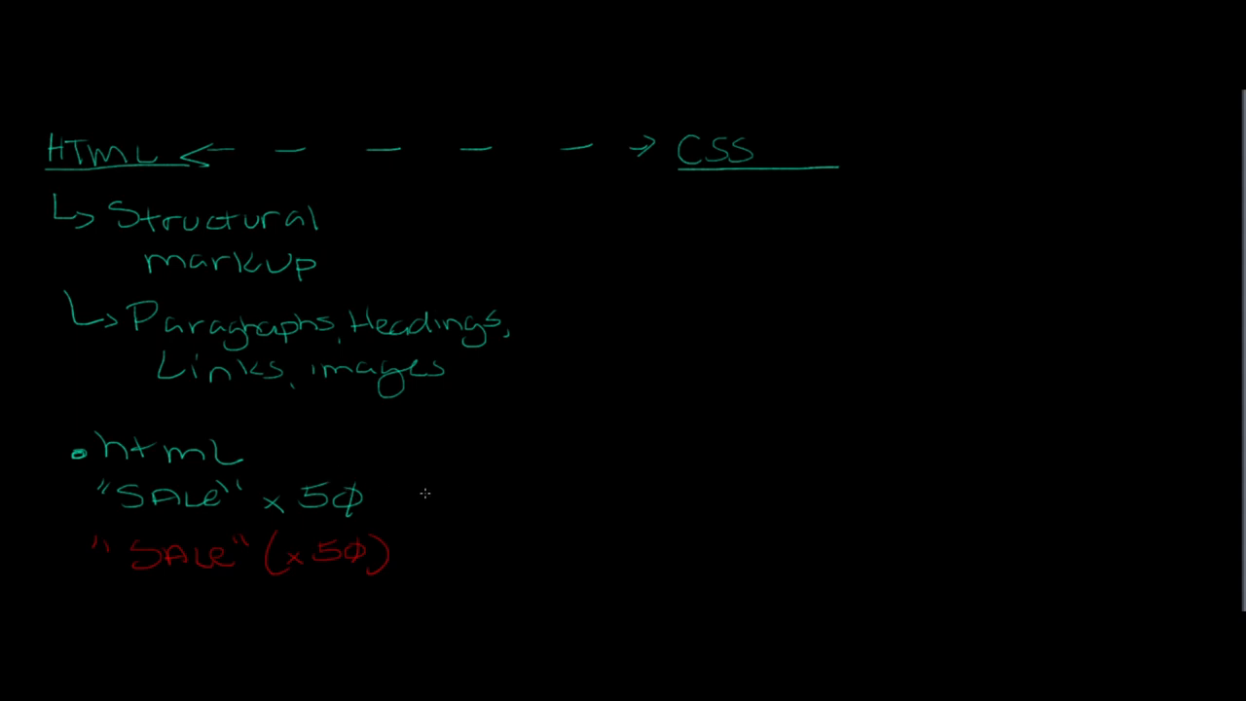
Step: Draw a curved arrow from the red SALE line up to CSS and note 'Sheet → .css'
left_click_drag(444, 483, 409, 526)
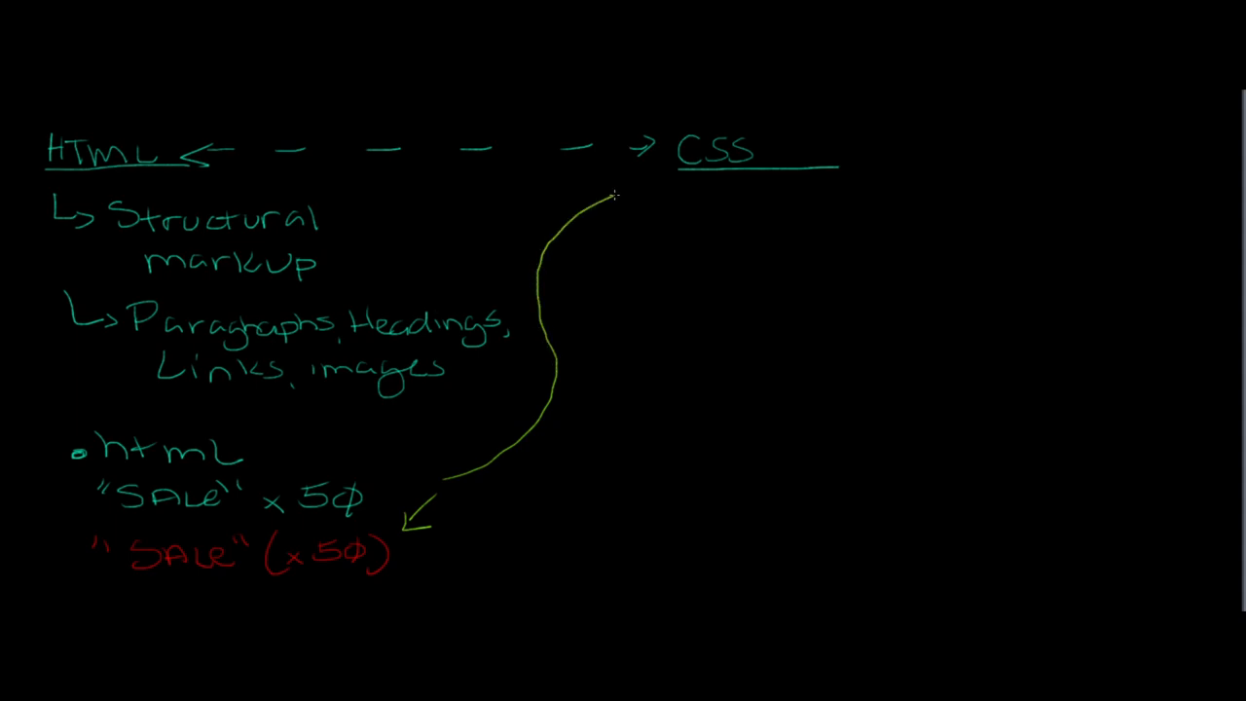
left_click_drag(613, 195, 642, 176)
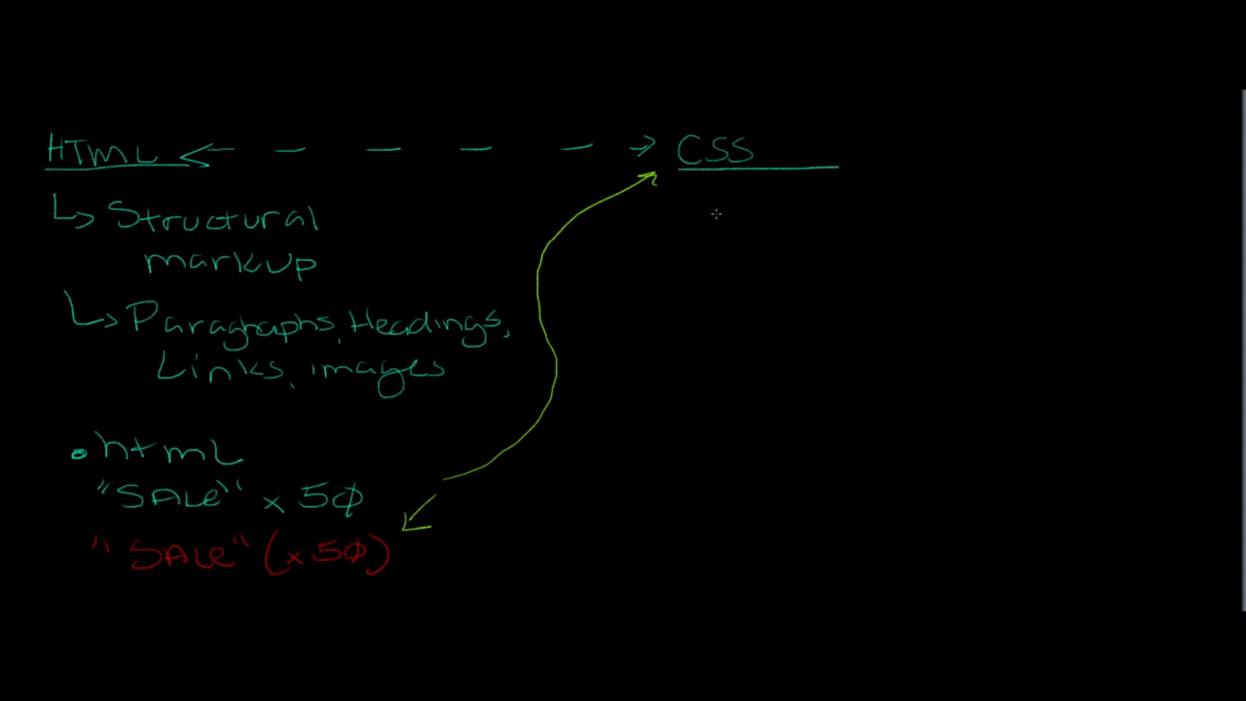
mouse_move(360, 261)
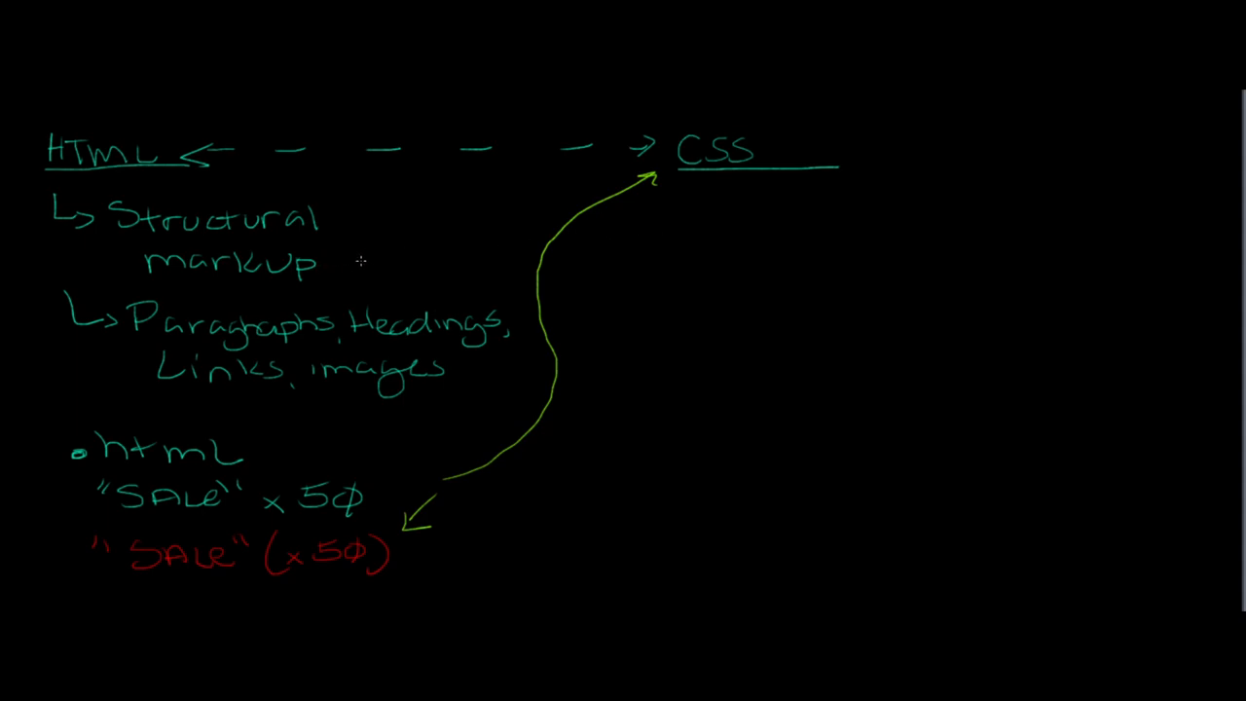
mouse_move(691, 189)
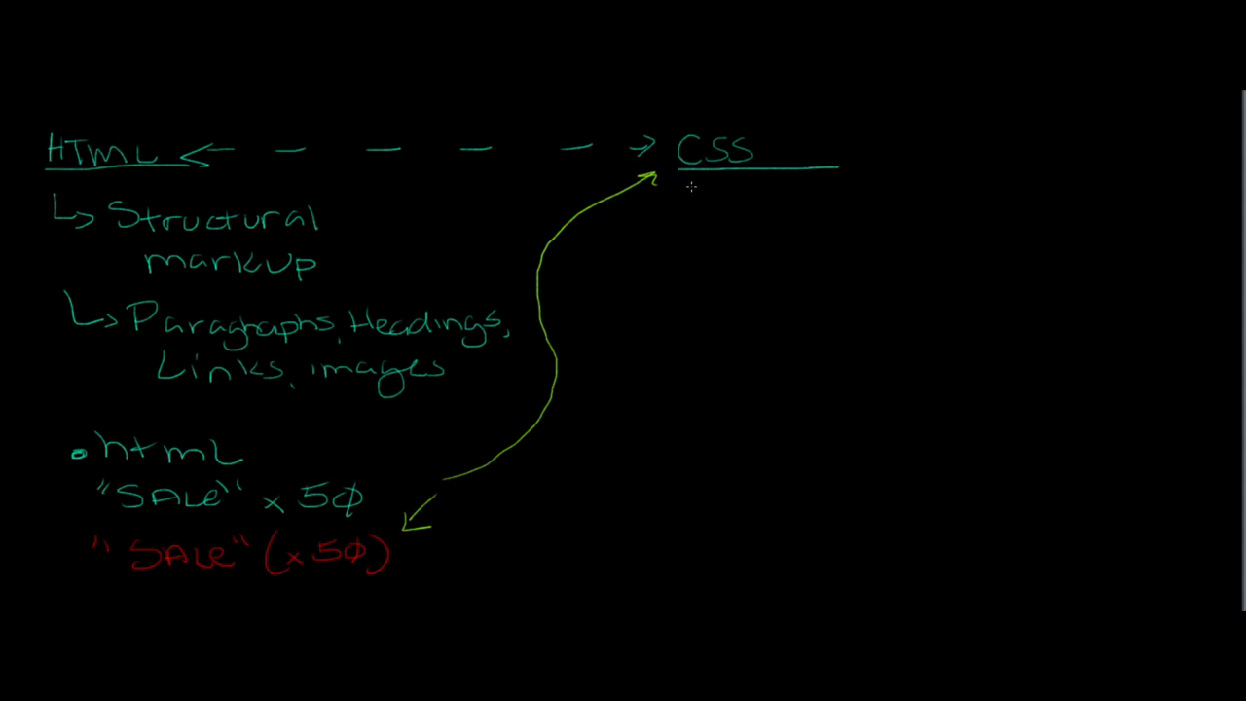
mouse_move(697, 191)
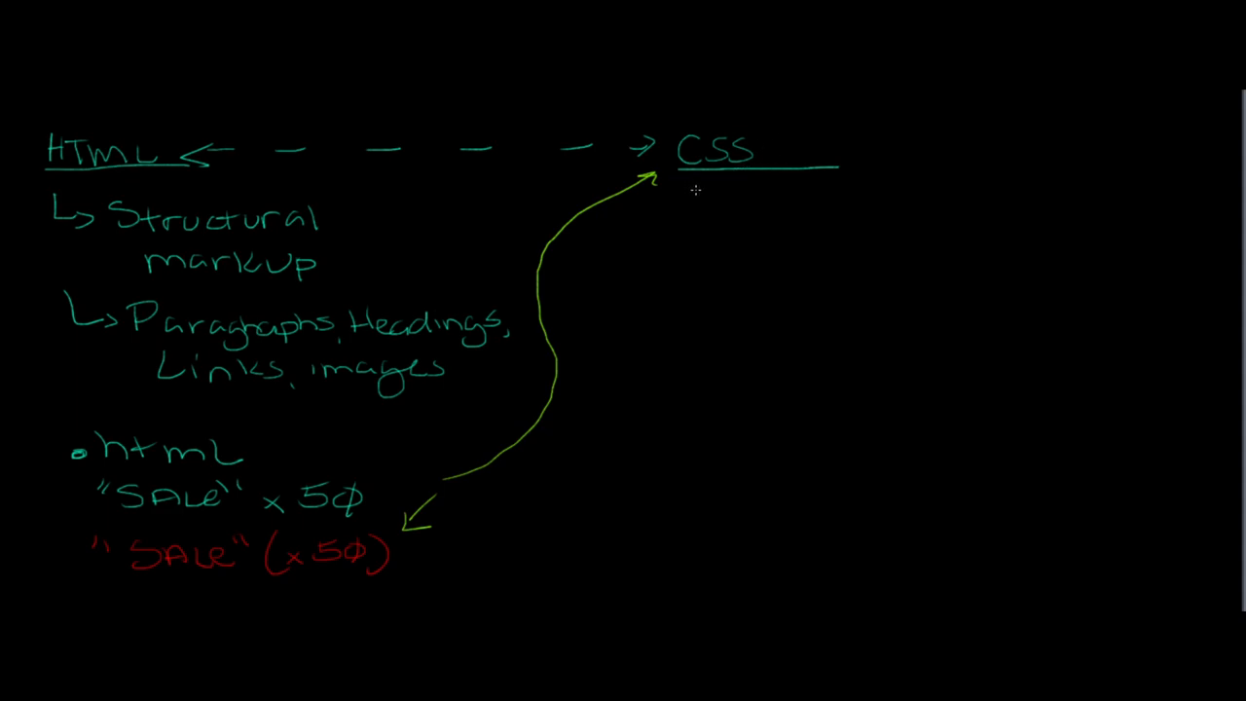
type("Sheet →")
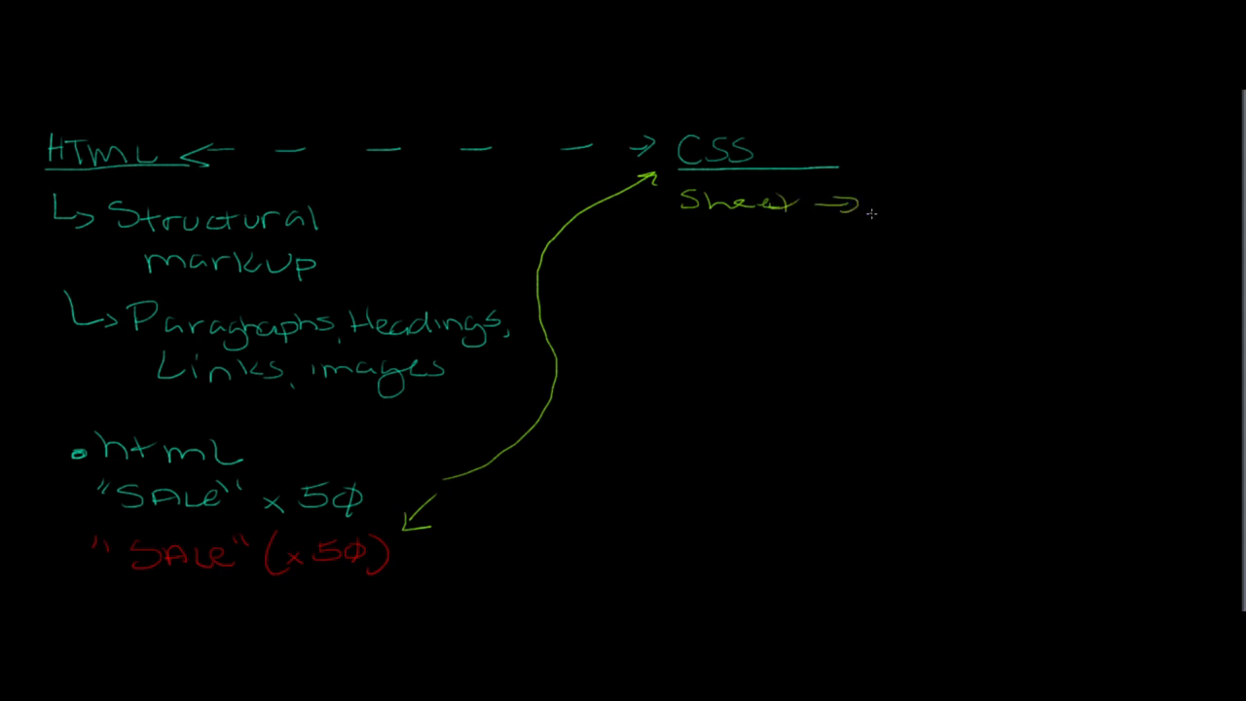
type(".css")
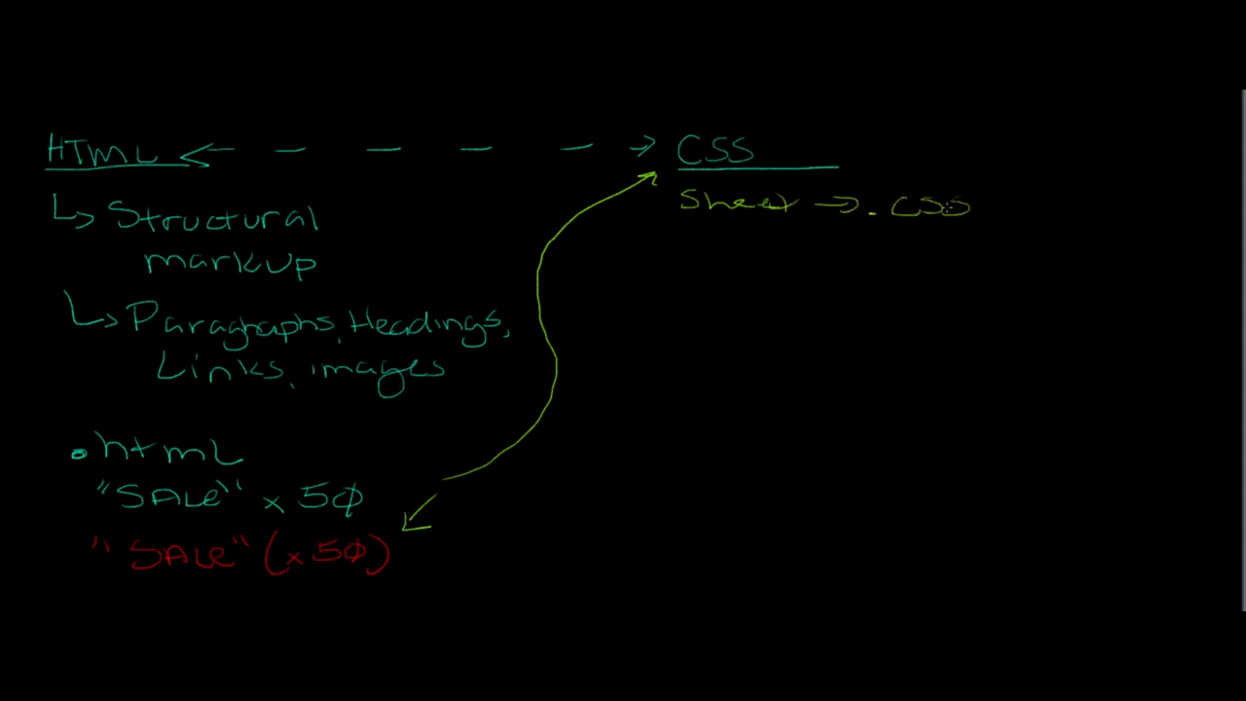
mouse_move(829, 240)
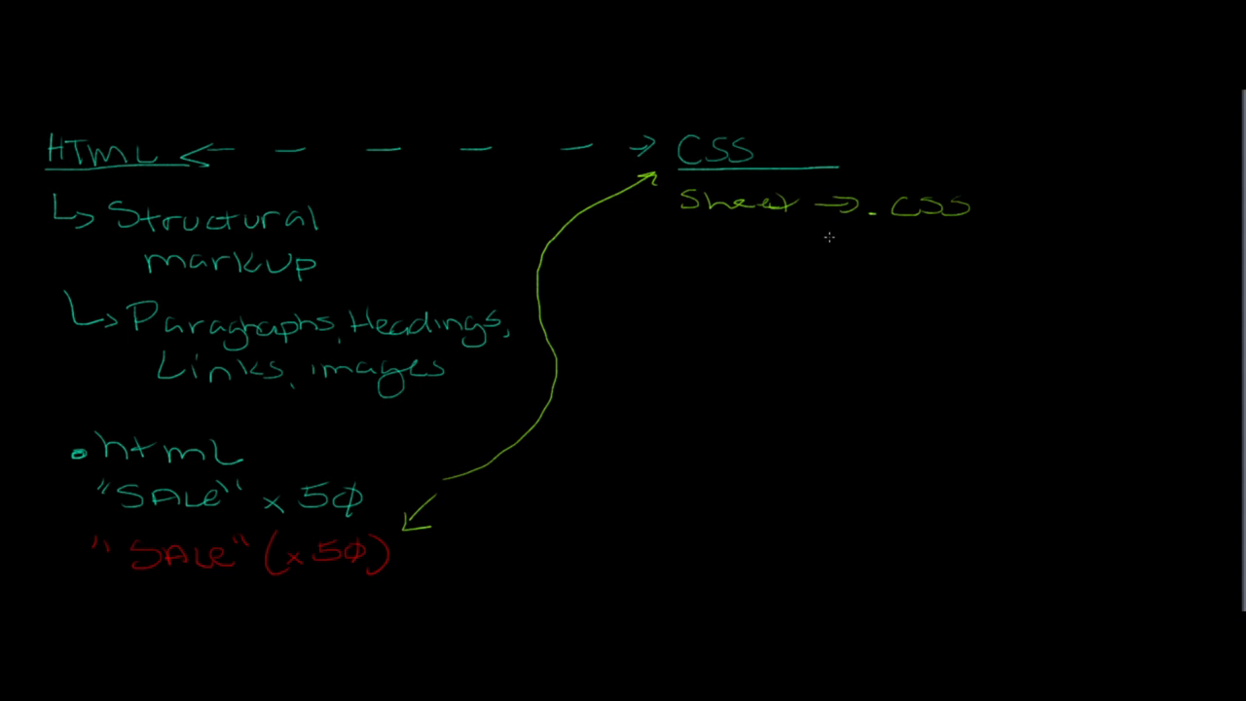
mouse_move(826, 242)
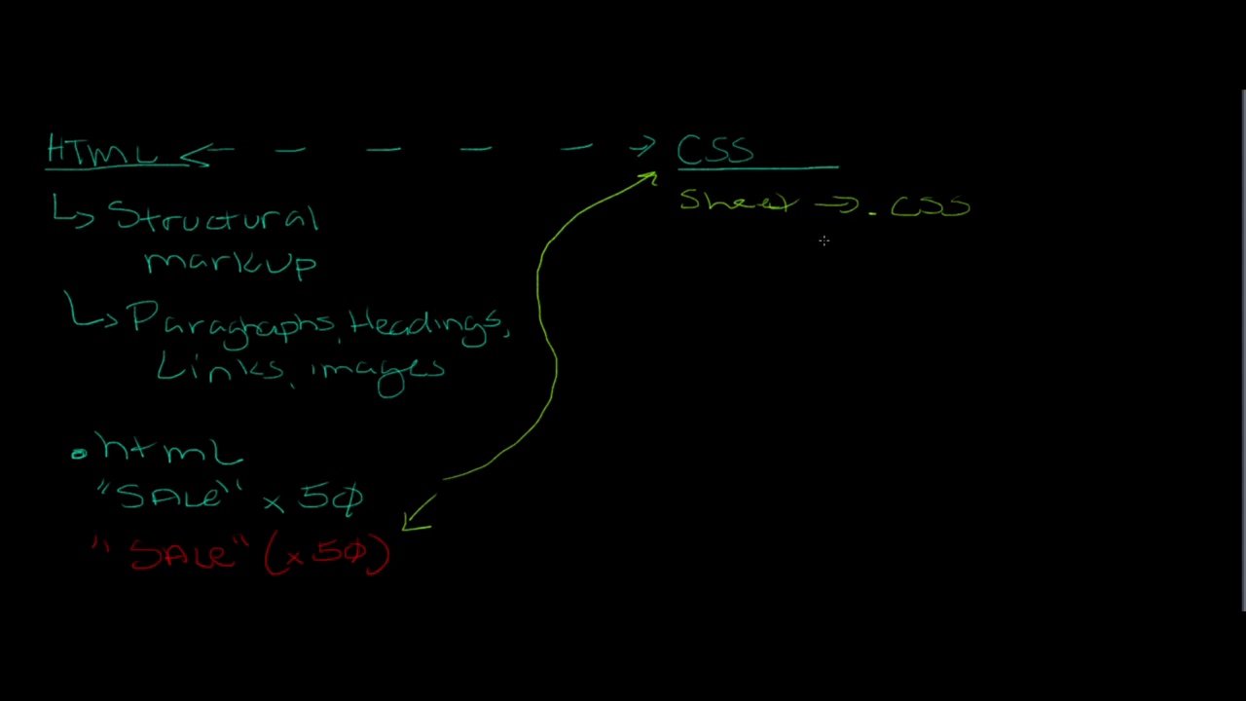
mouse_move(817, 245)
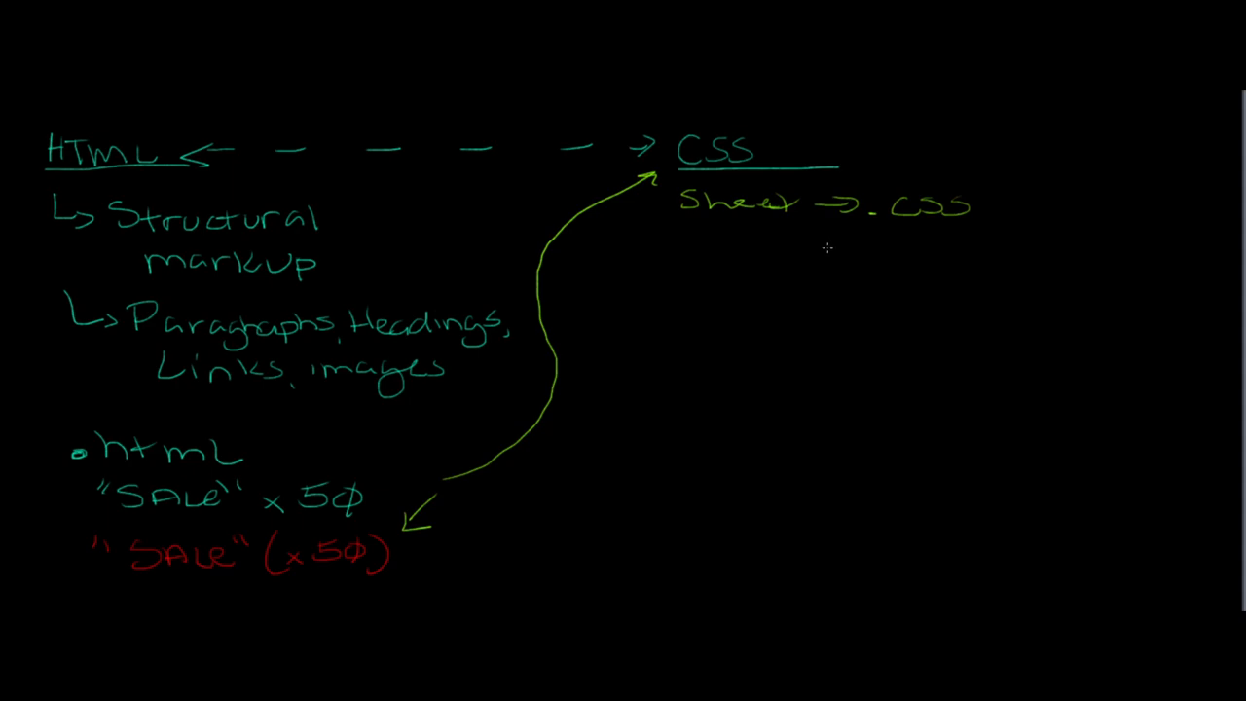
mouse_move(856, 249)
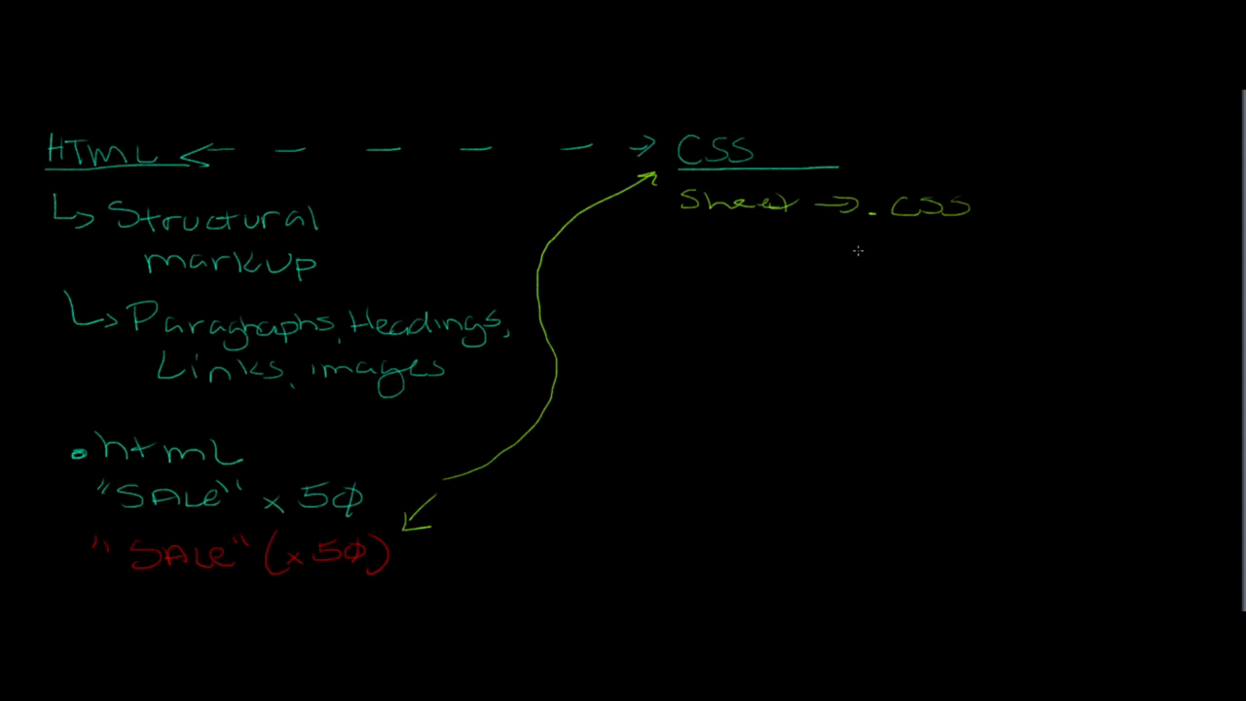
mouse_move(810, 244)
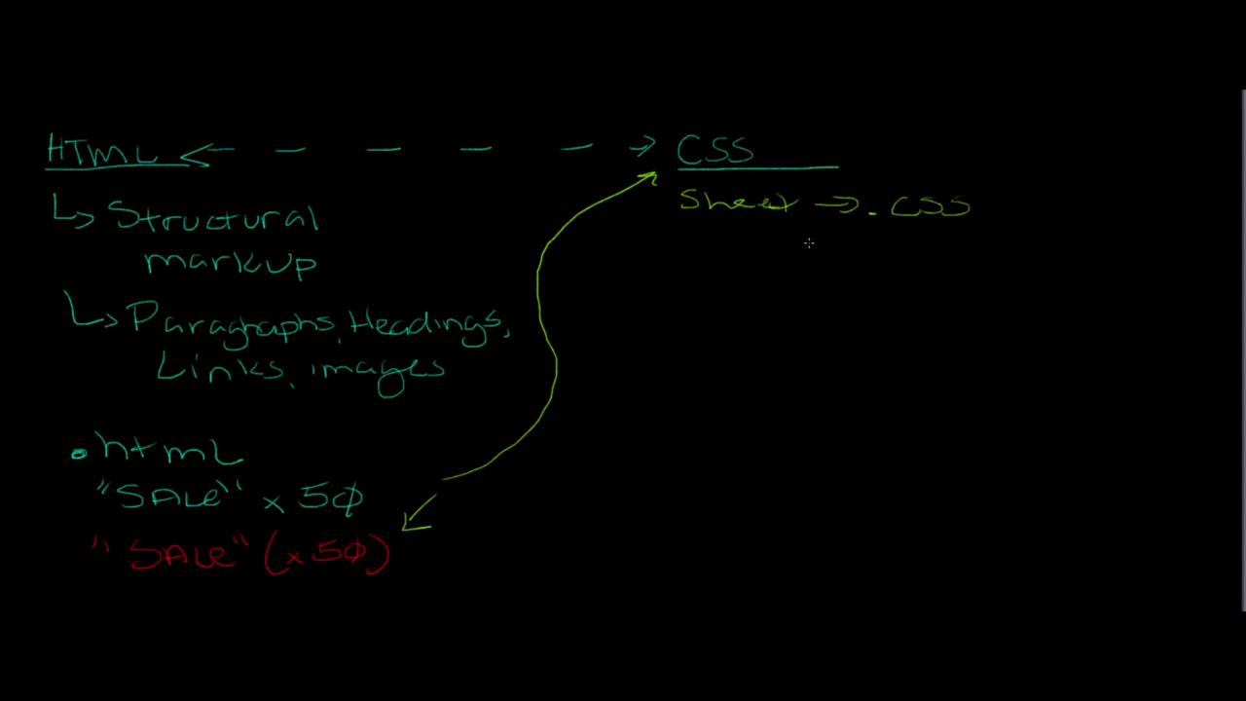
mouse_move(767, 239)
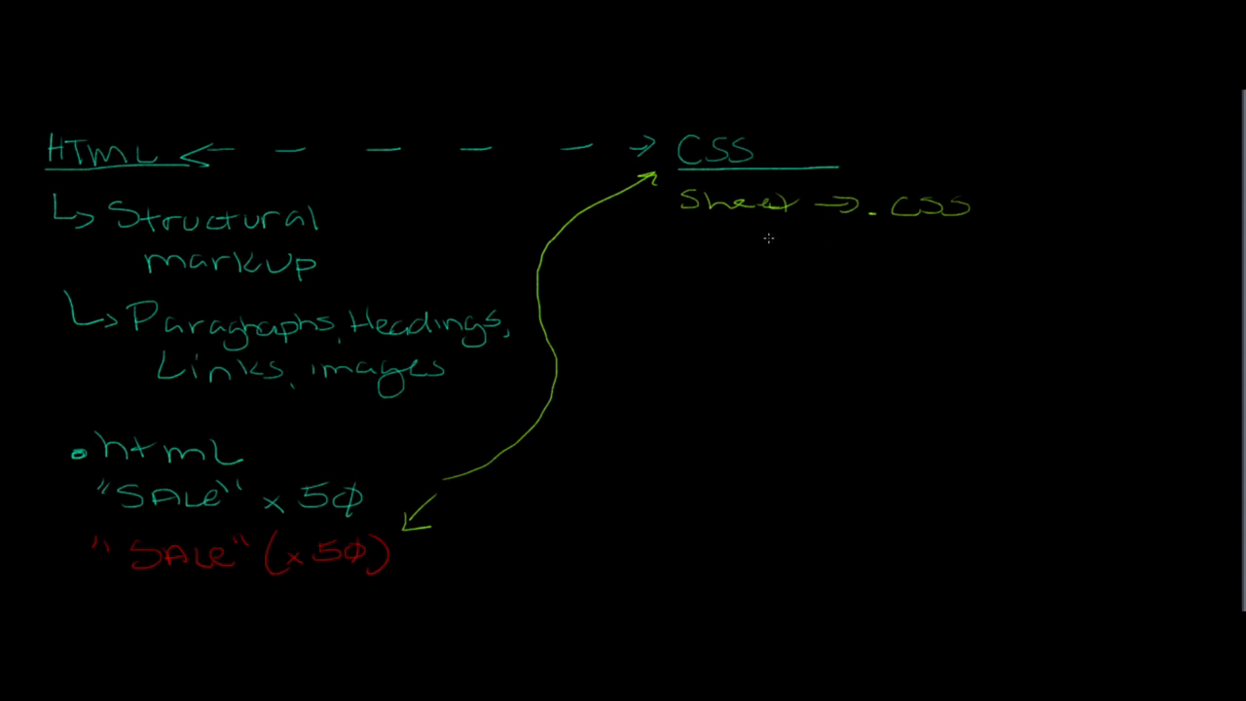
mouse_move(767, 235)
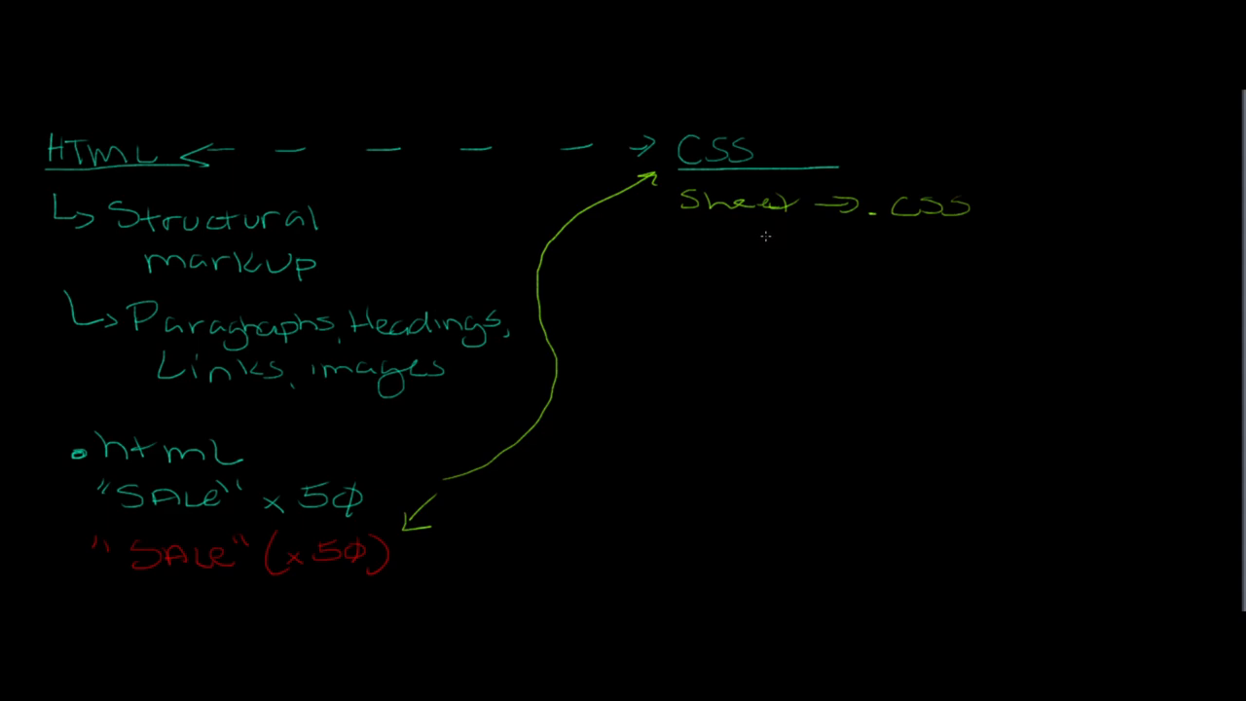
mouse_move(779, 239)
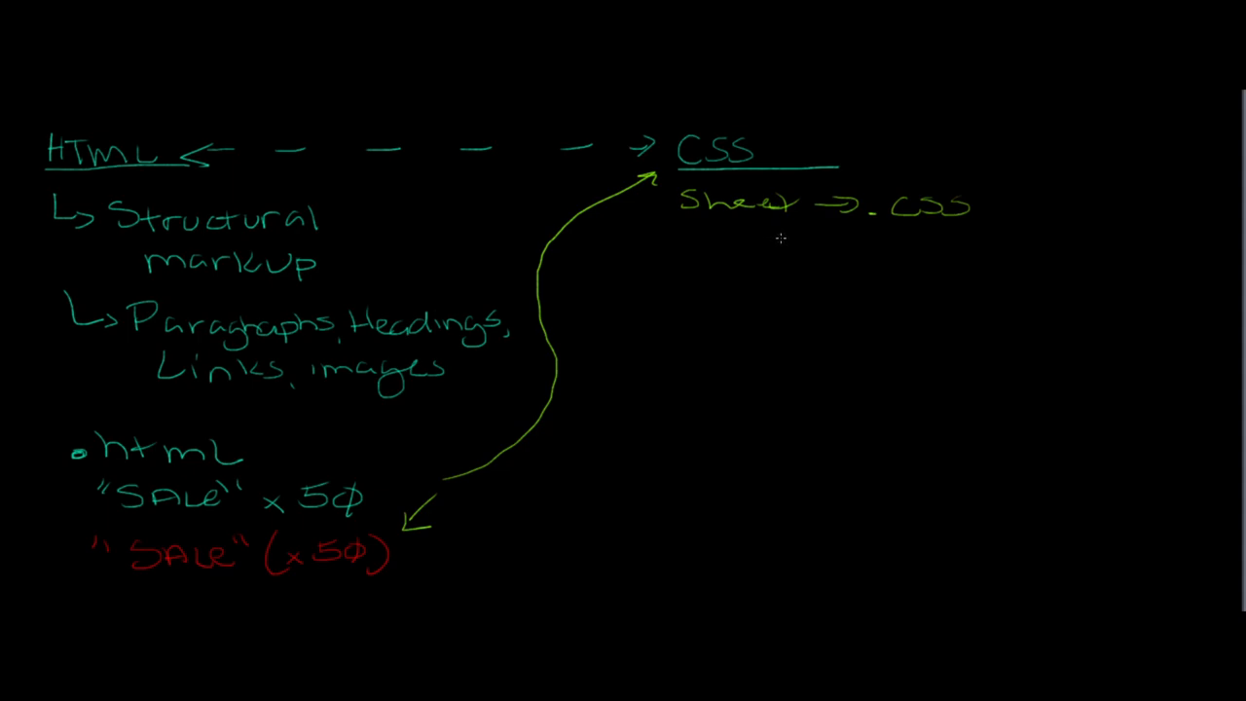
mouse_move(761, 241)
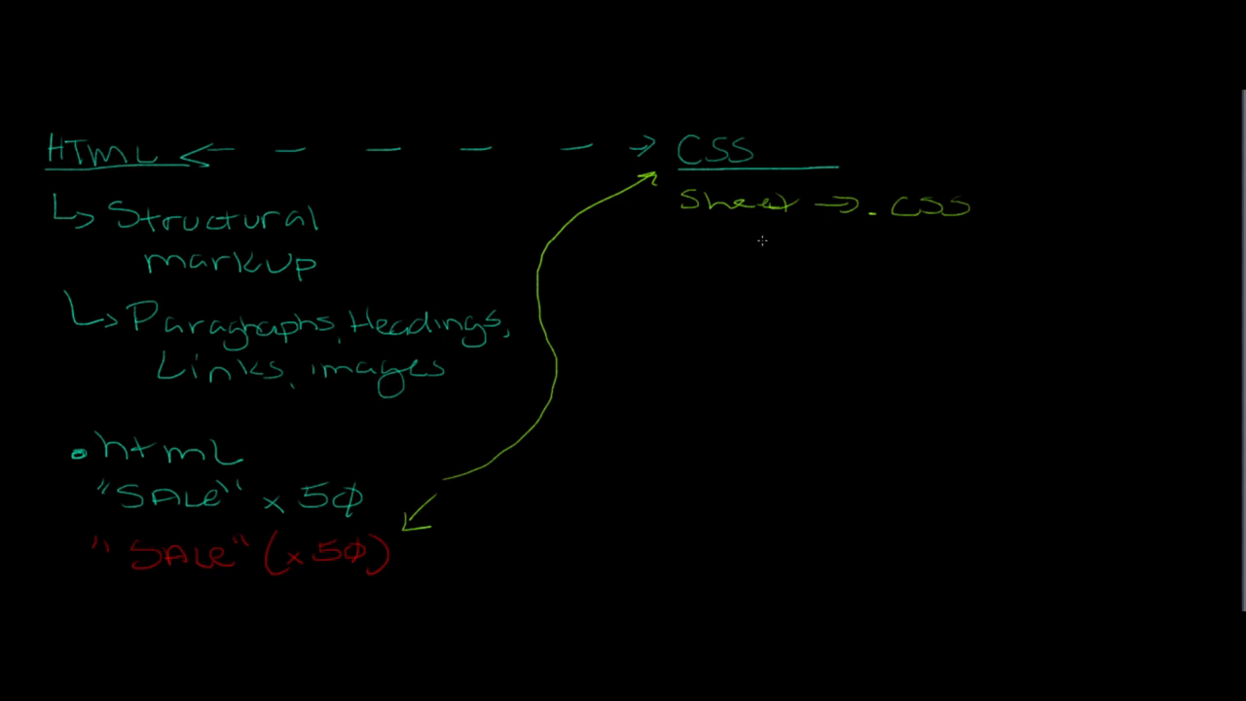
mouse_move(753, 241)
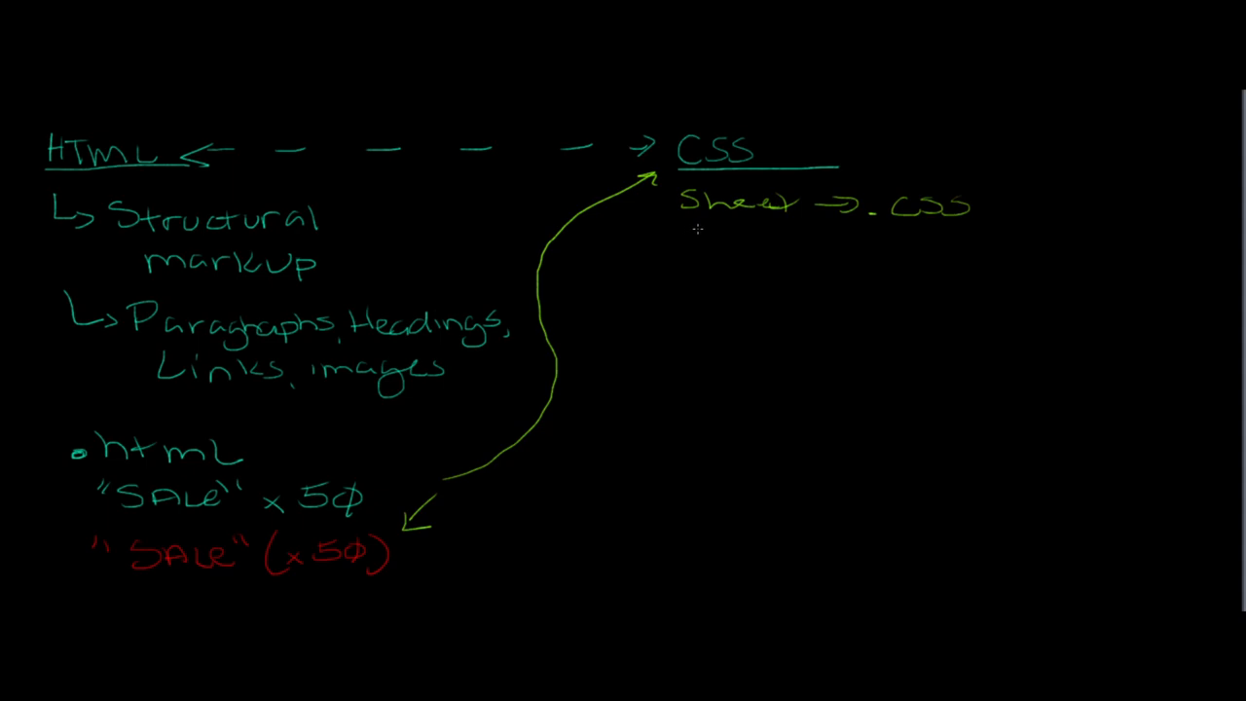
mouse_move(695, 234)
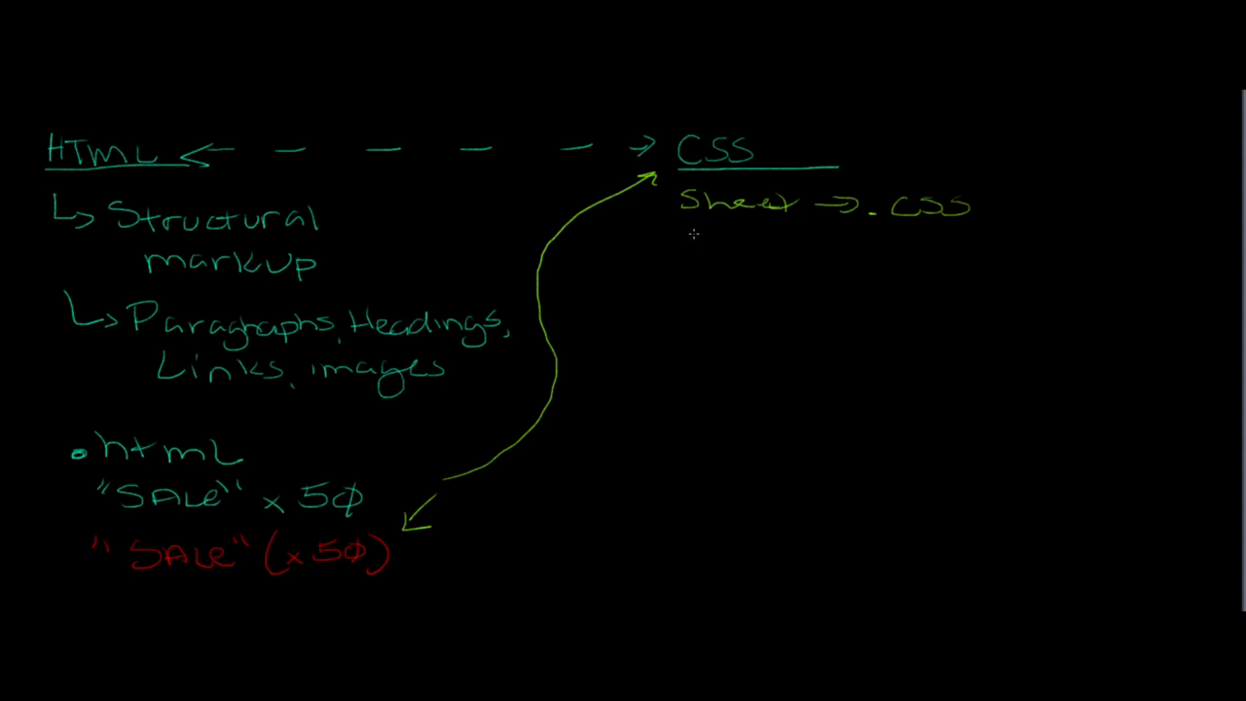
Step: Write the starred note '* Styling of .html' below the CSS notes
type("＊S")
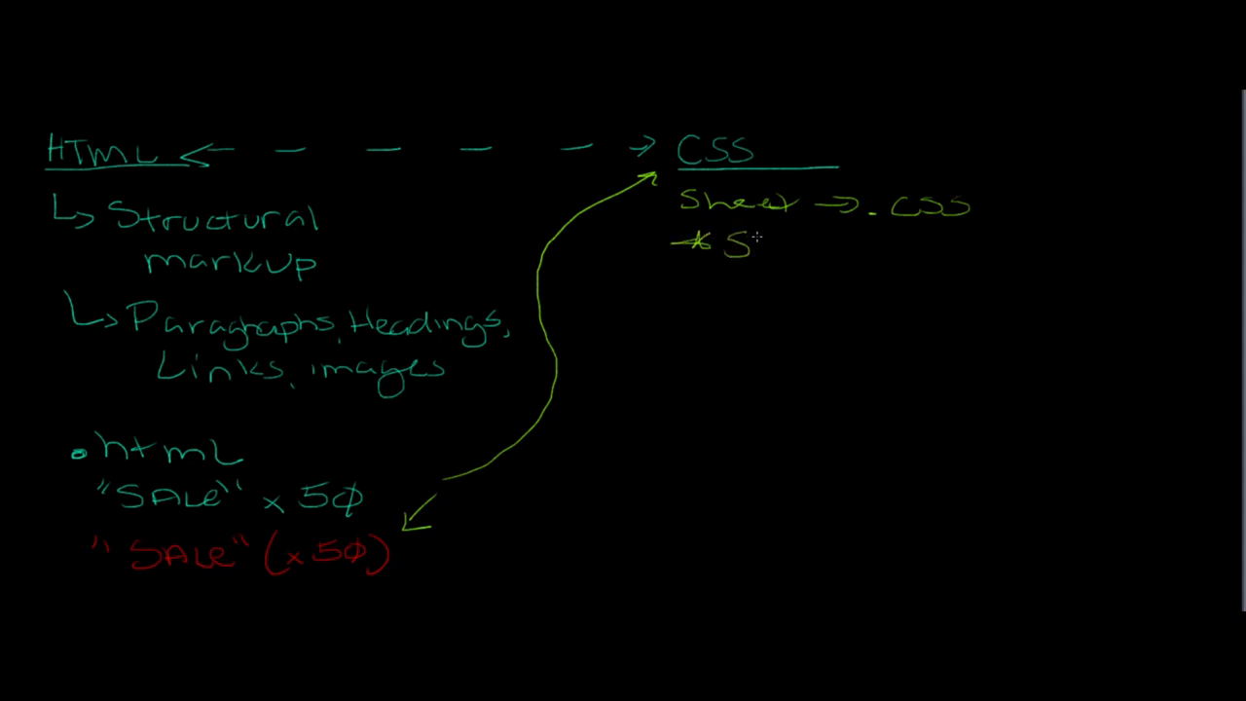
type("Styli")
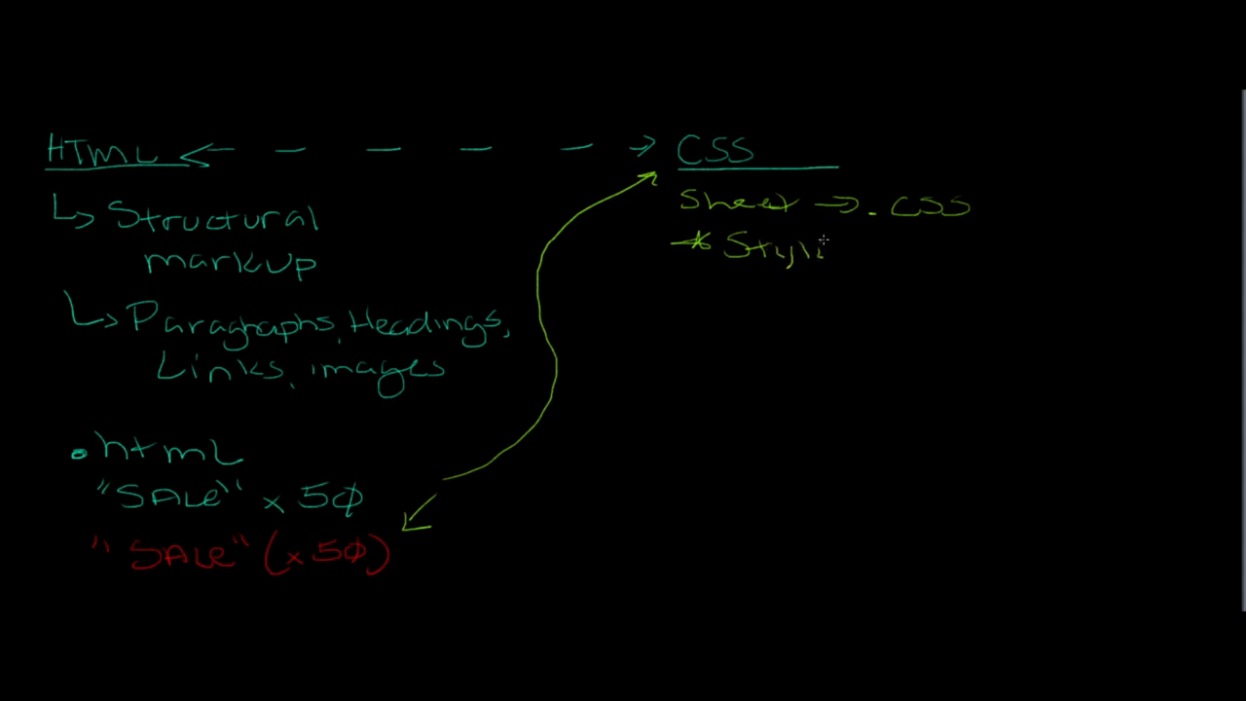
type("ng of .")
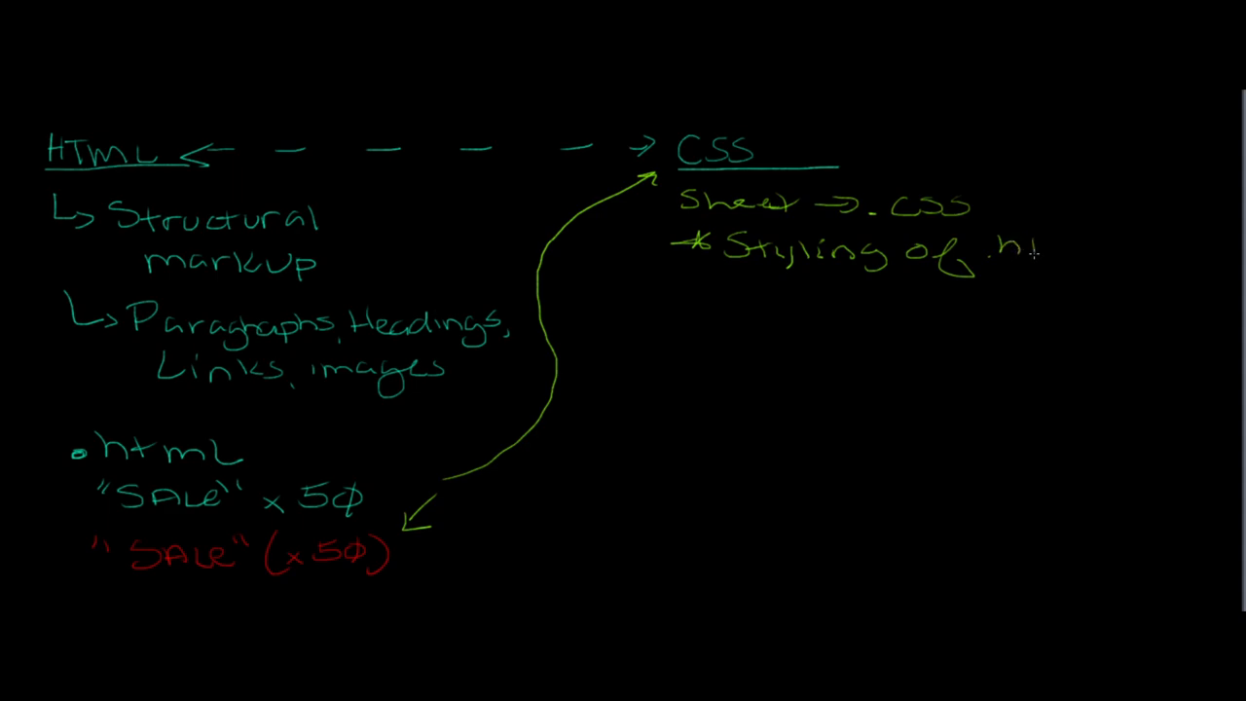
type("html")
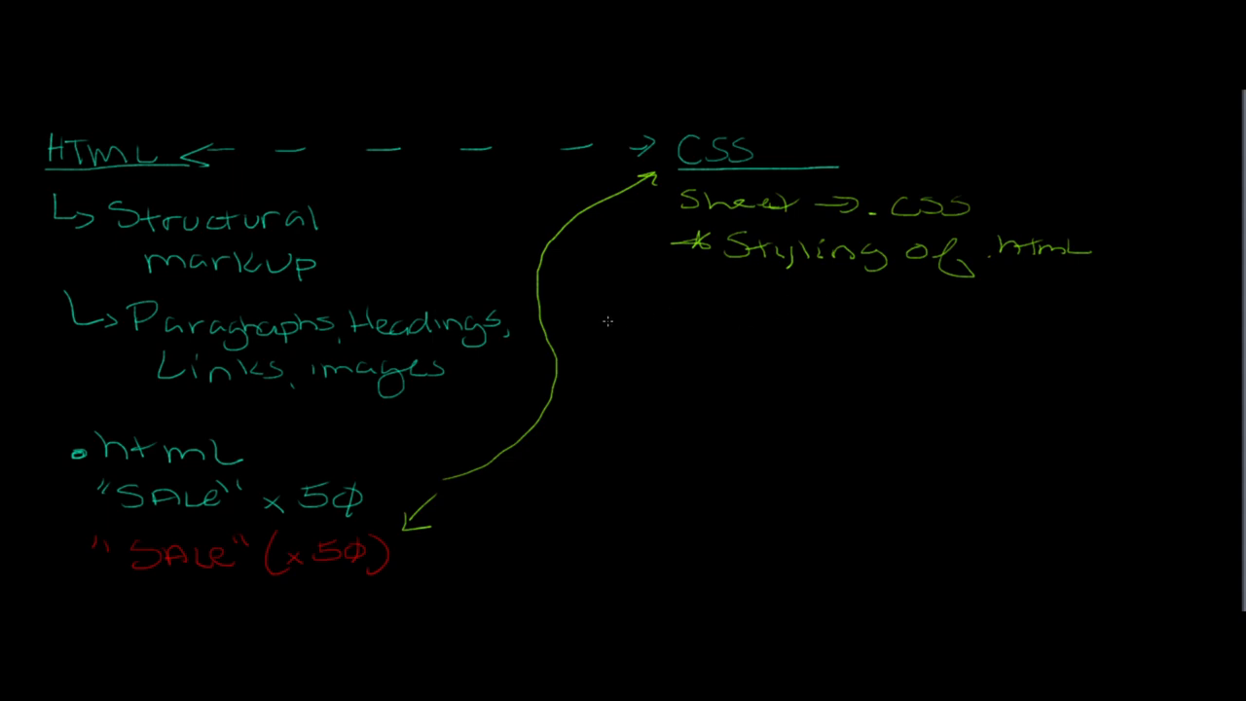
mouse_move(639, 317)
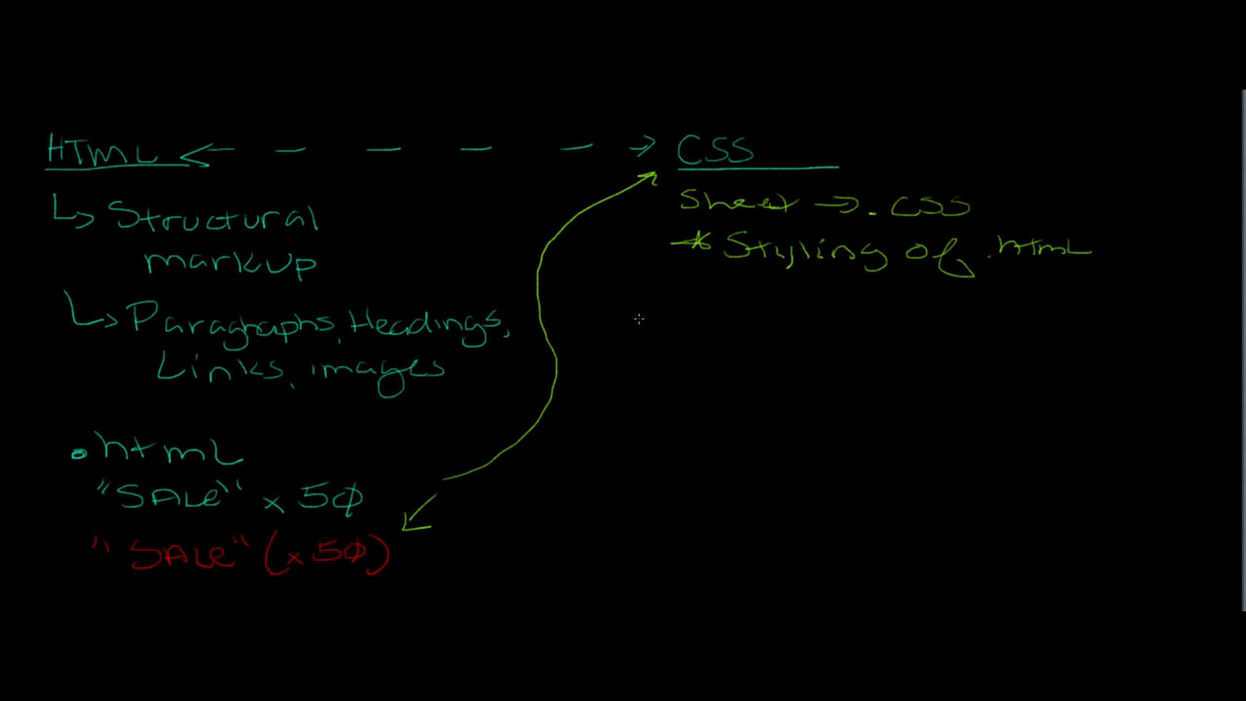
mouse_move(712, 311)
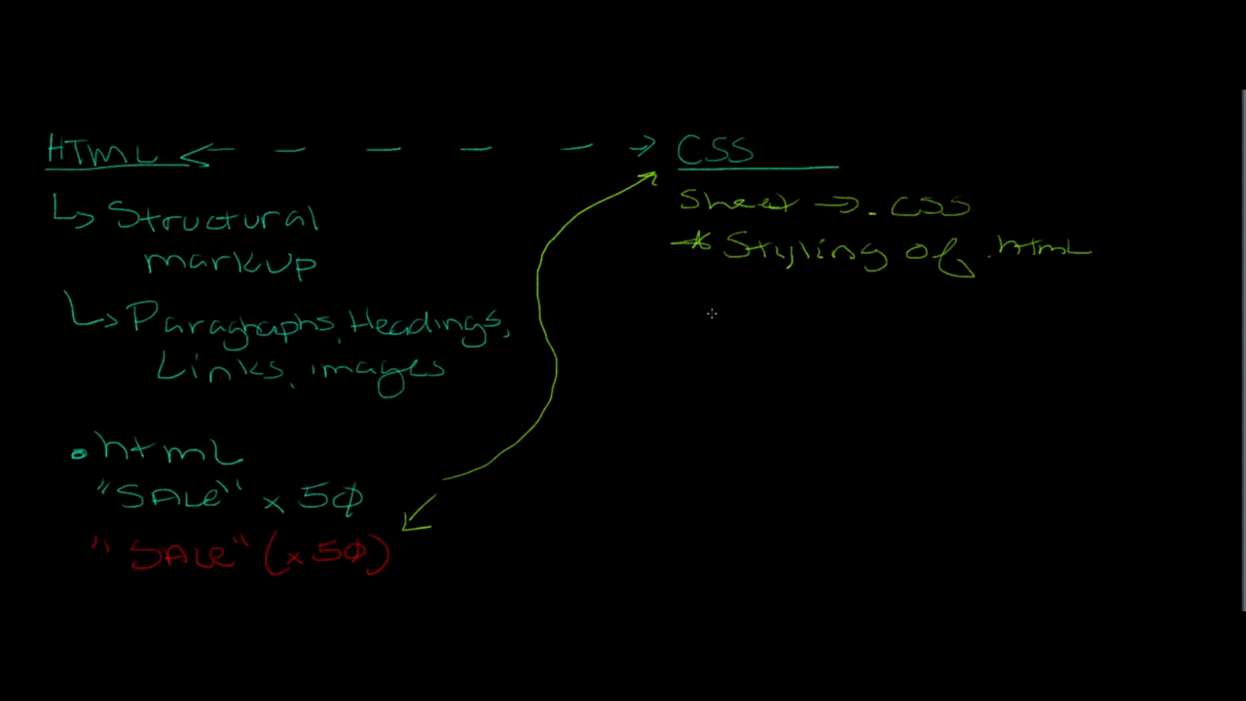
mouse_move(759, 288)
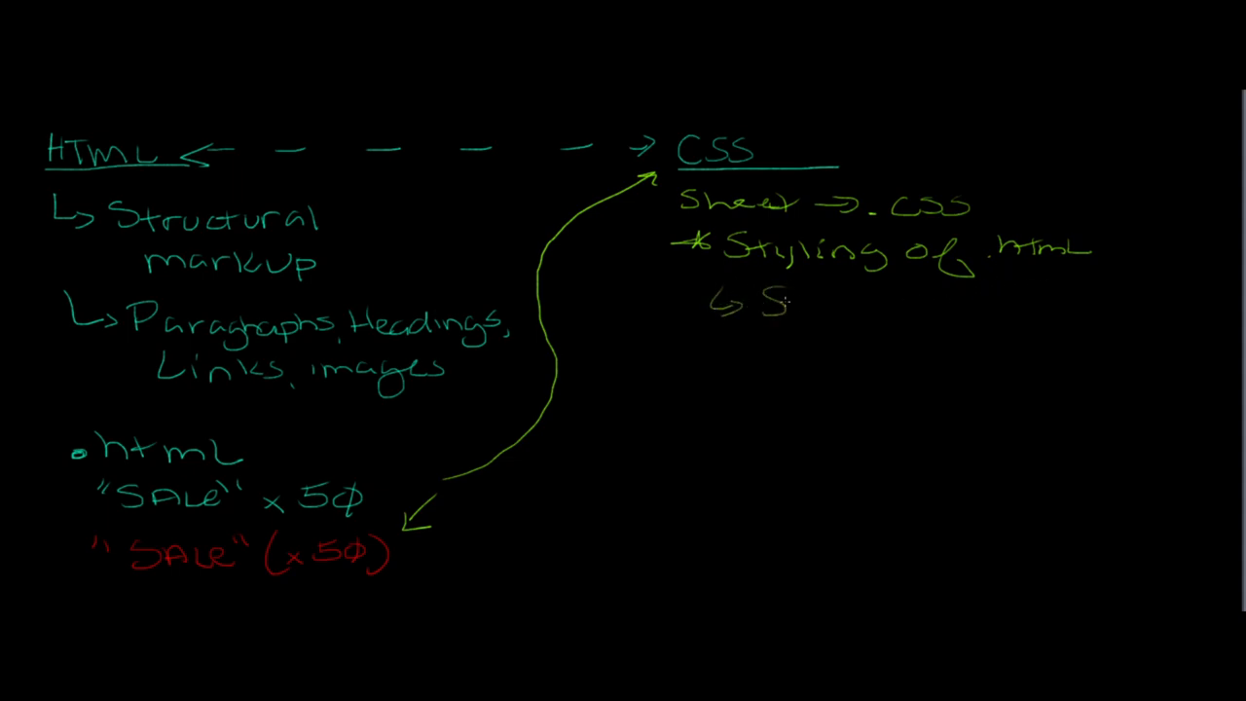
Step: Write the sub-point 'fonts, backdrops, colors, shadowing' under the Styling note
type("Fonts")
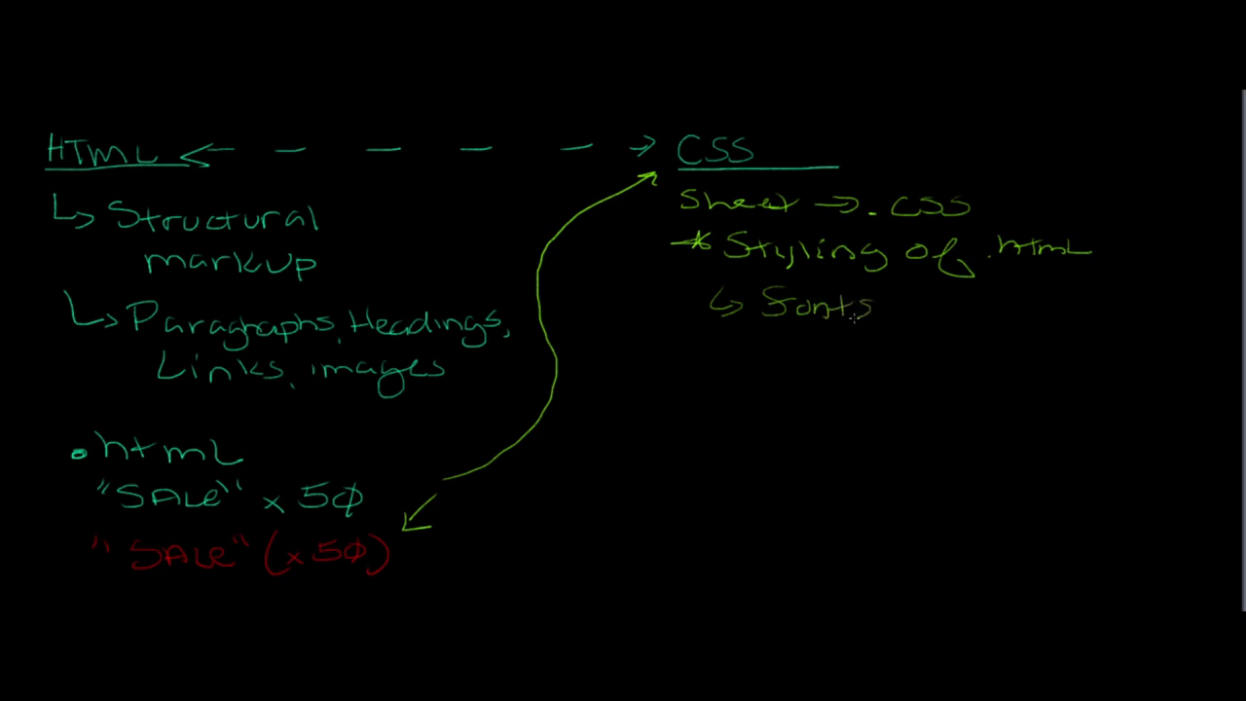
type("bc")
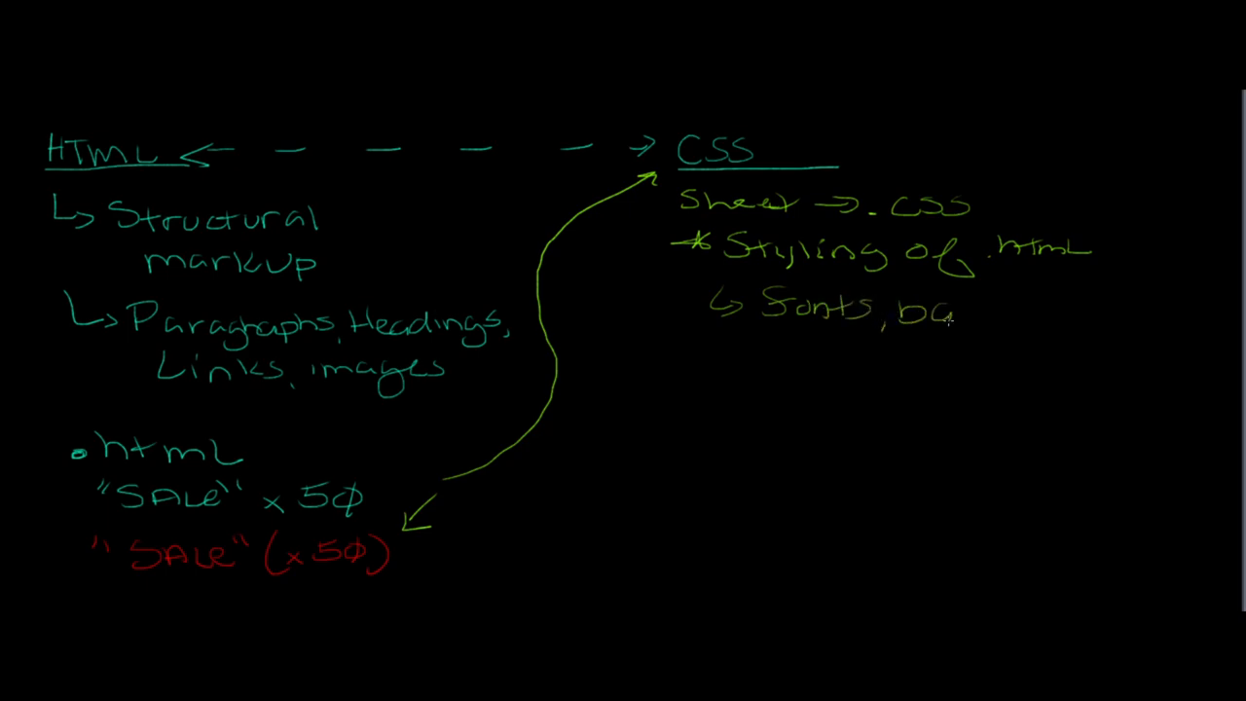
type("kd")
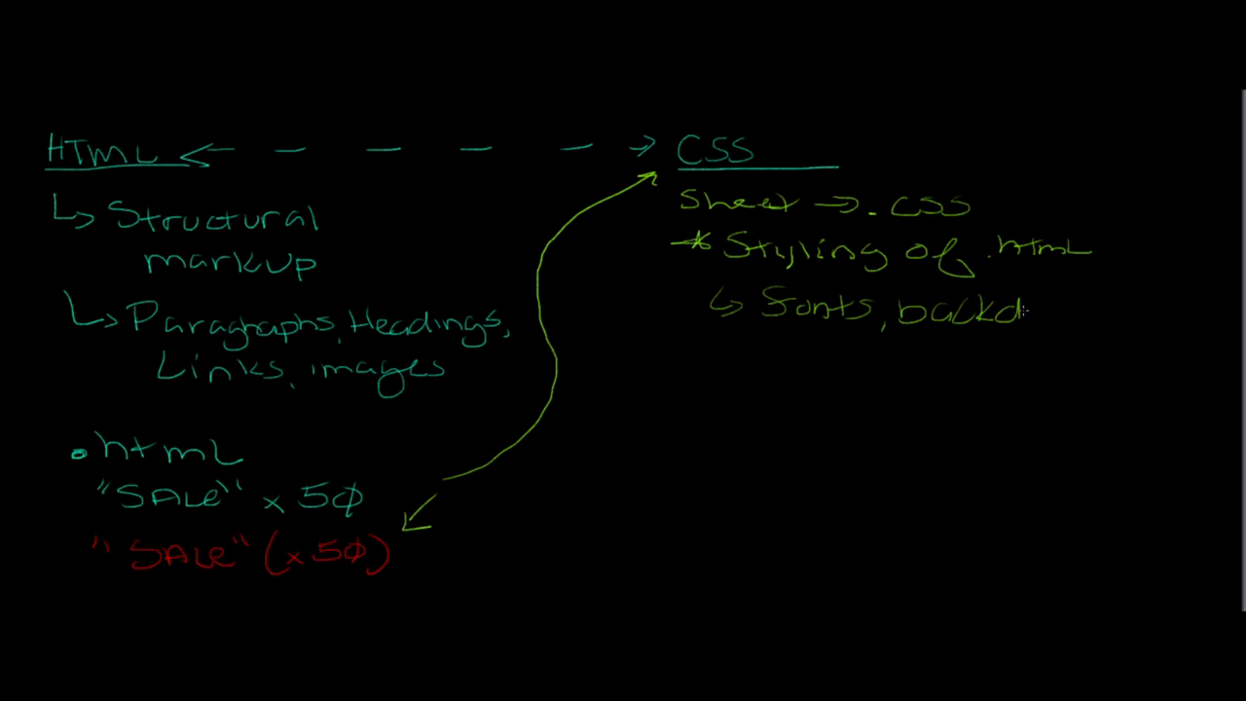
type("rops")
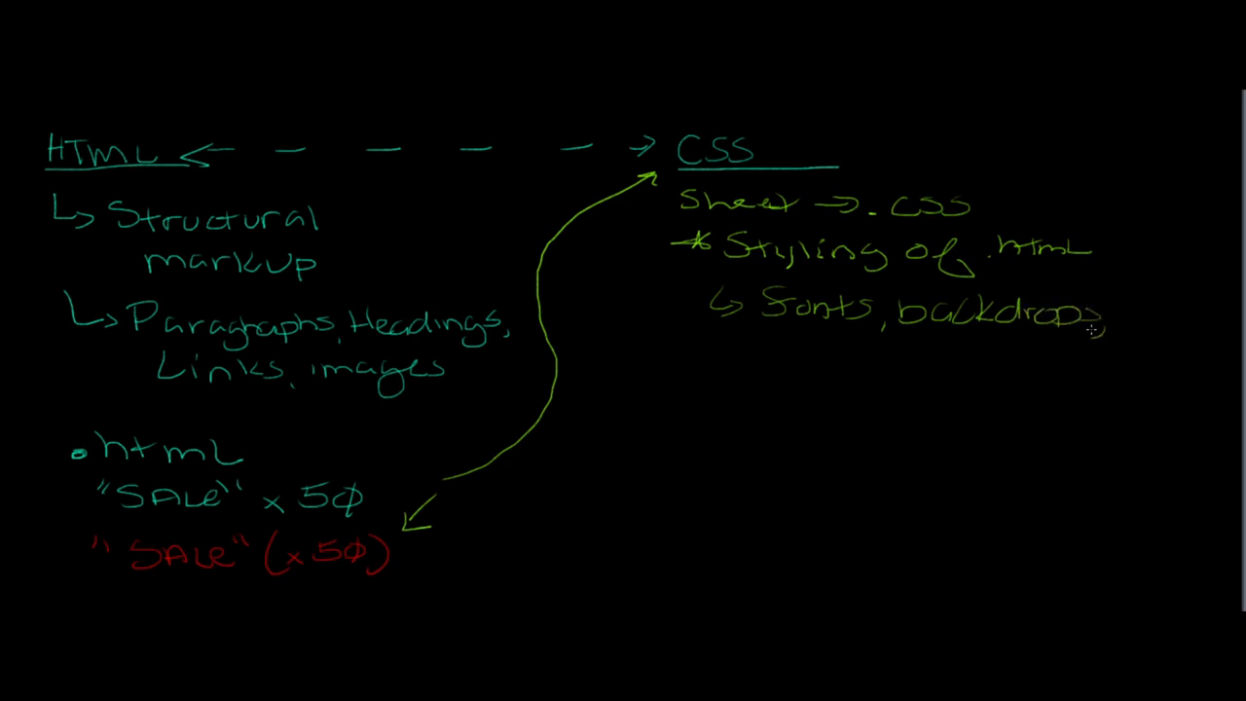
type("Colors, shadowing")
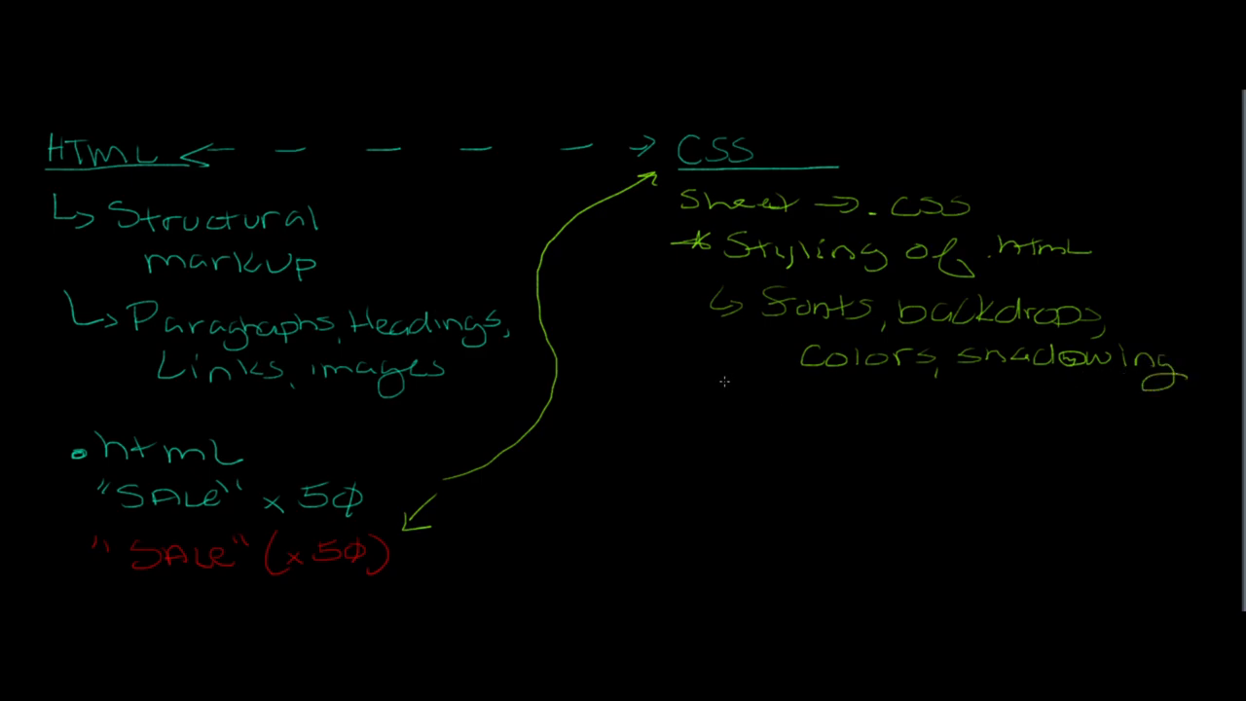
mouse_move(763, 385)
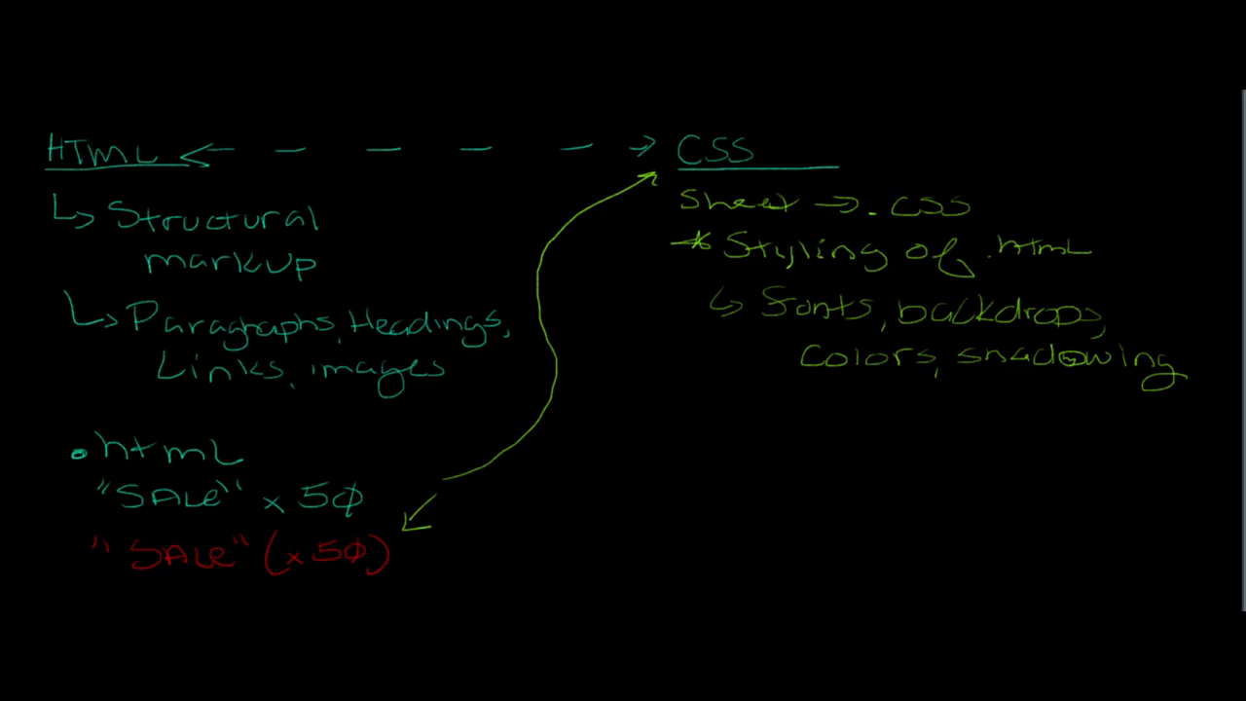
mouse_move(50, 255)
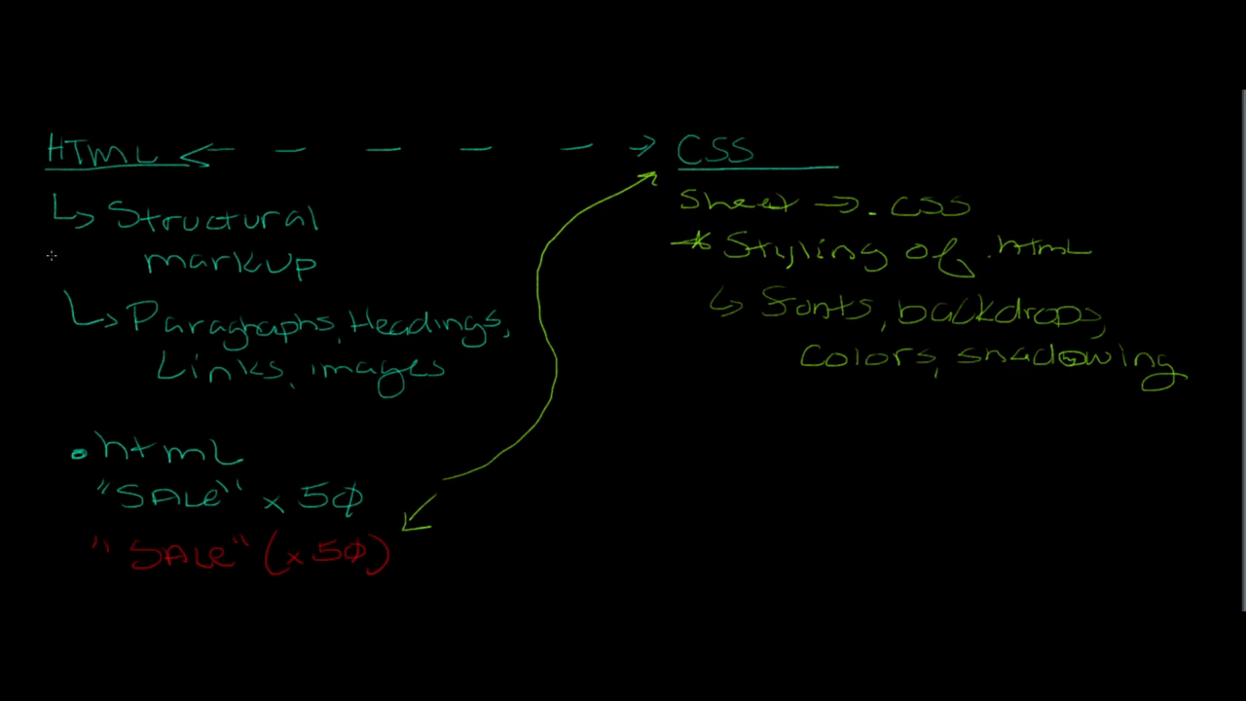
Step: Draw a divider line under the CSS notes and write 'HTML or CSS?' below it
left_click_drag(584, 433, 1145, 428)
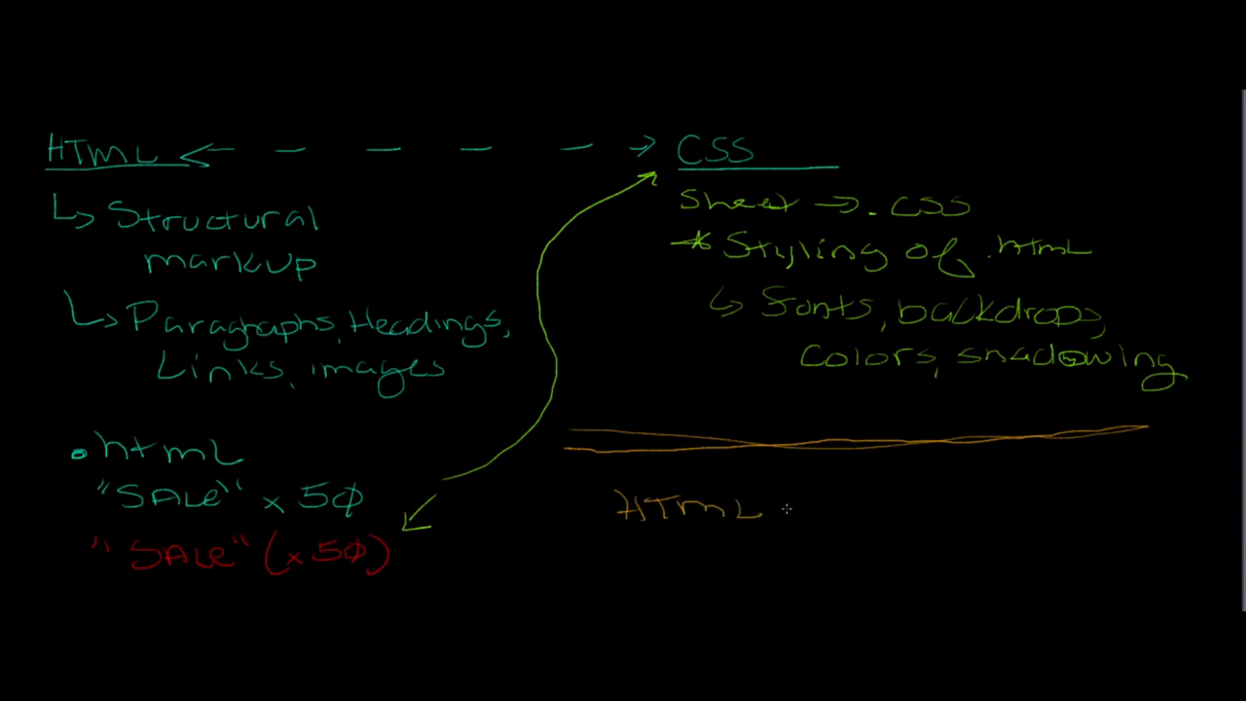
mouse_move(780, 506)
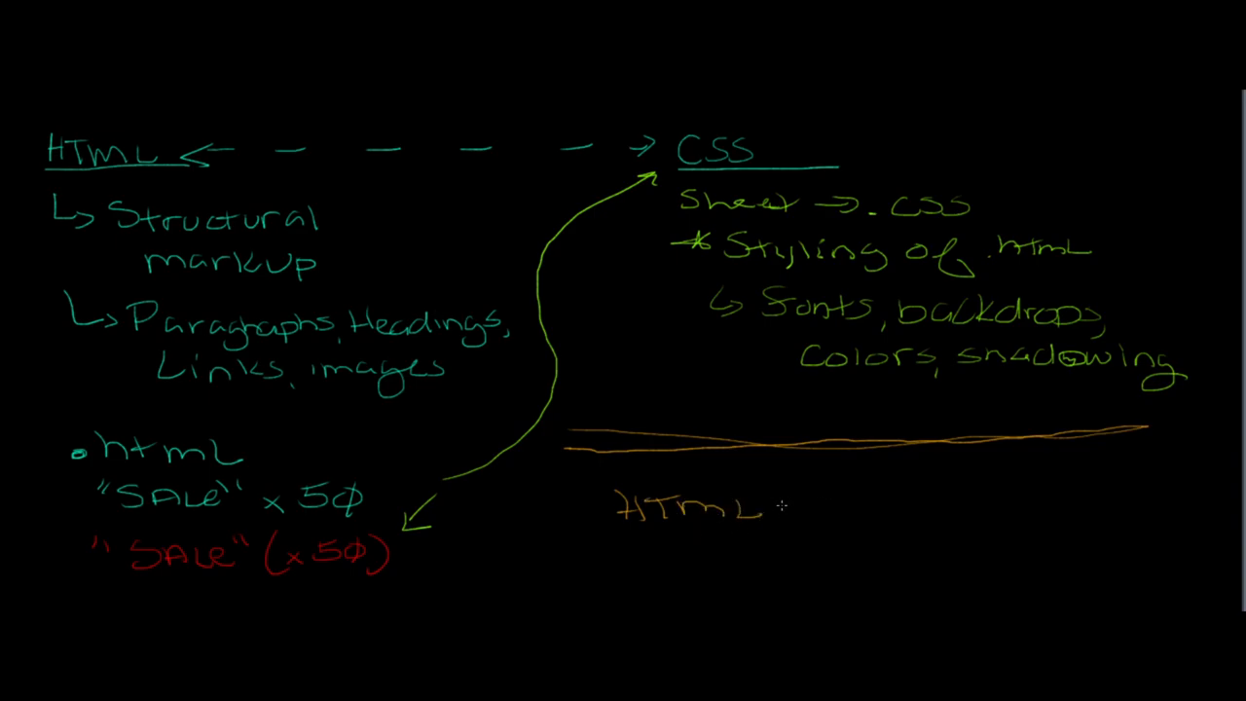
type("or")
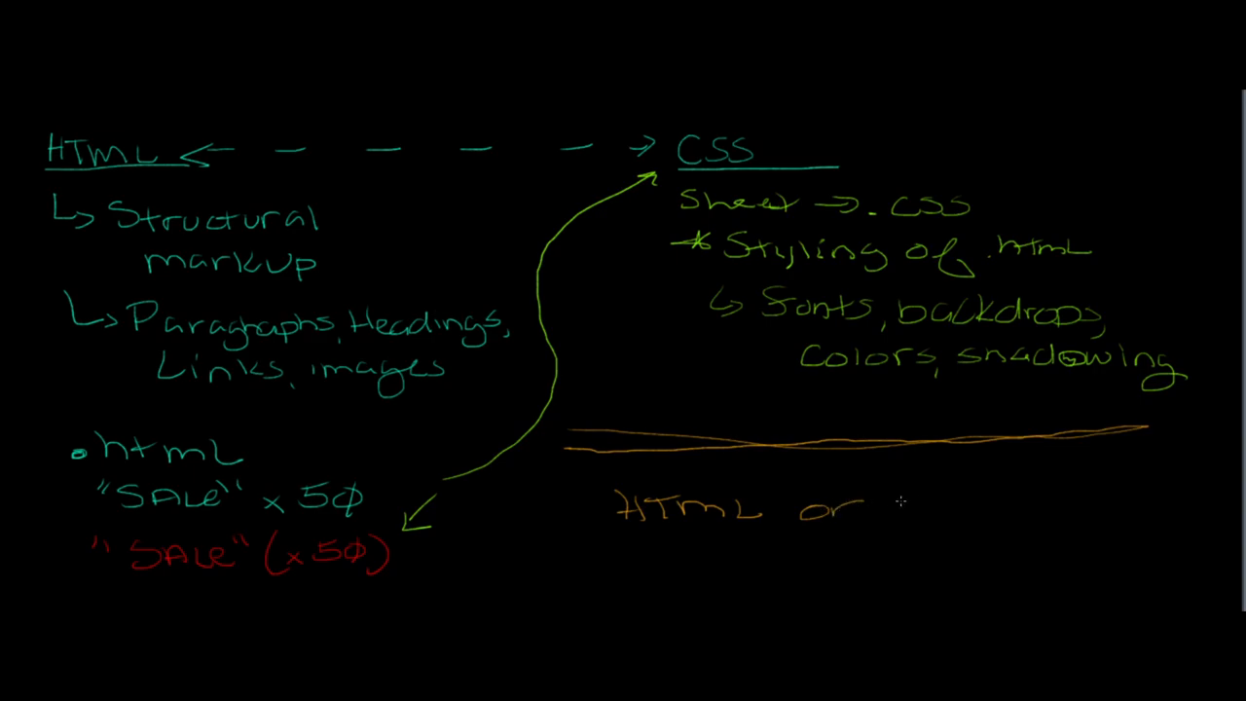
type("CSS?")
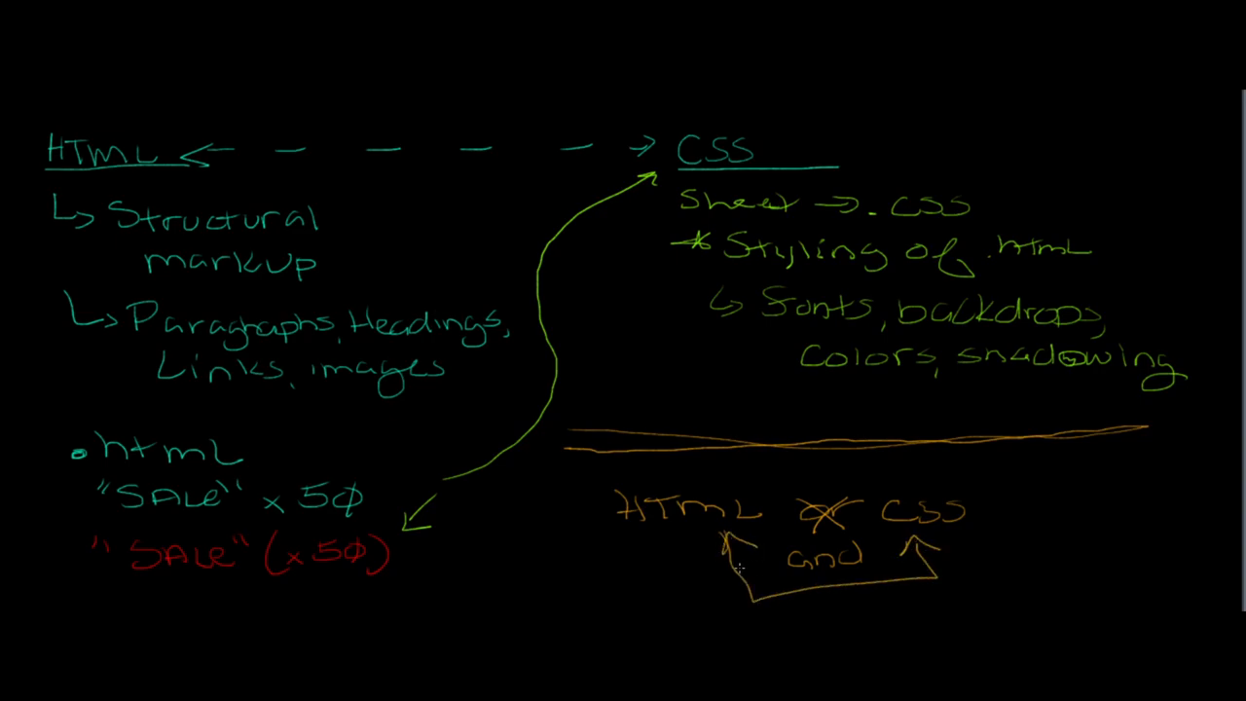
mouse_move(763, 577)
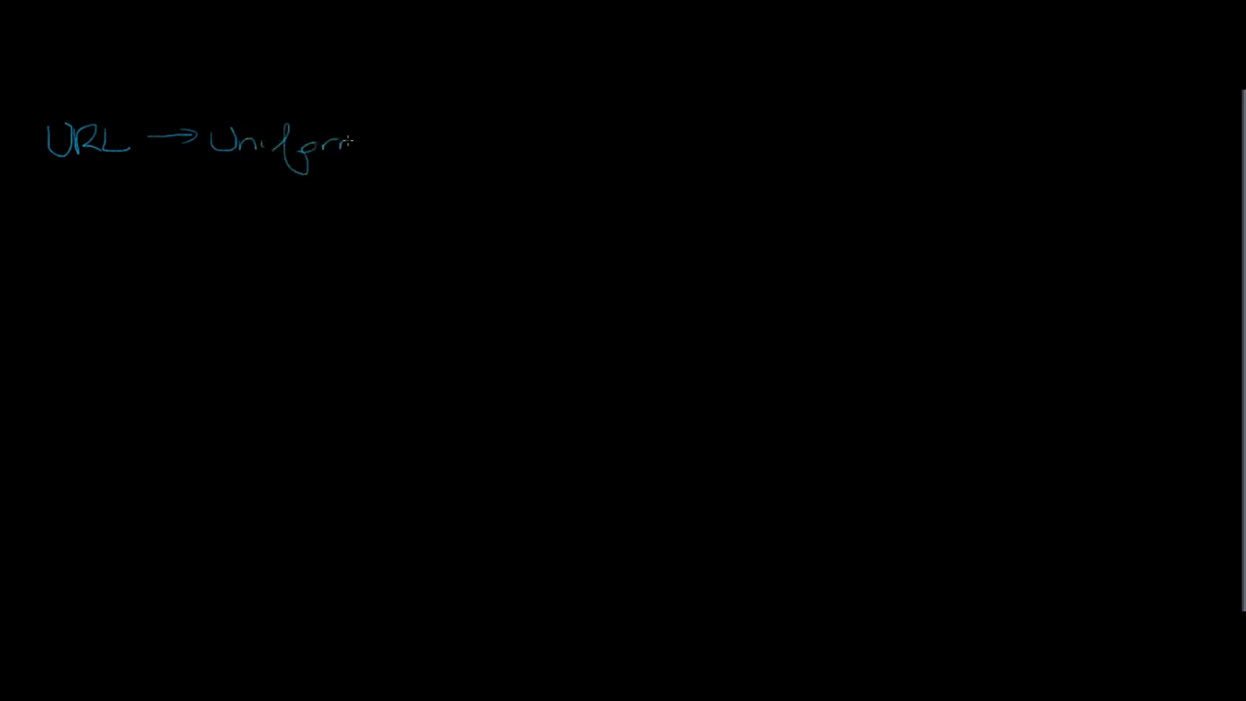
type("Resource Locator")
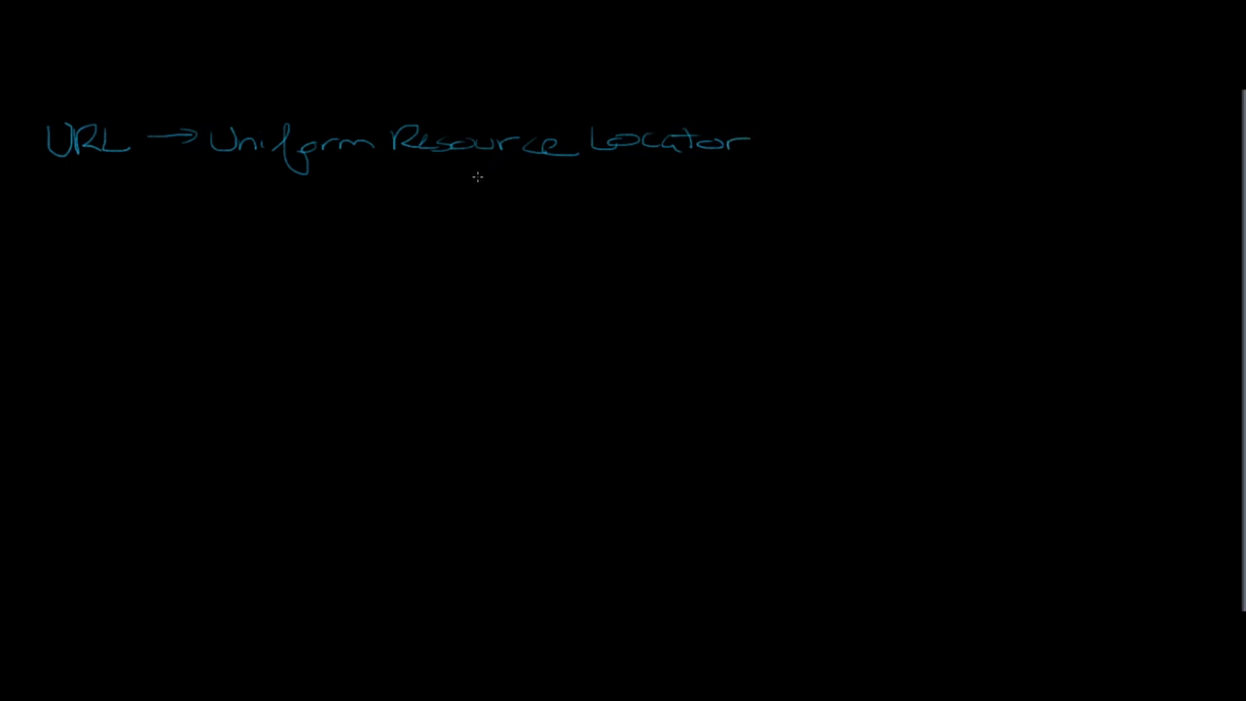
mouse_move(483, 171)
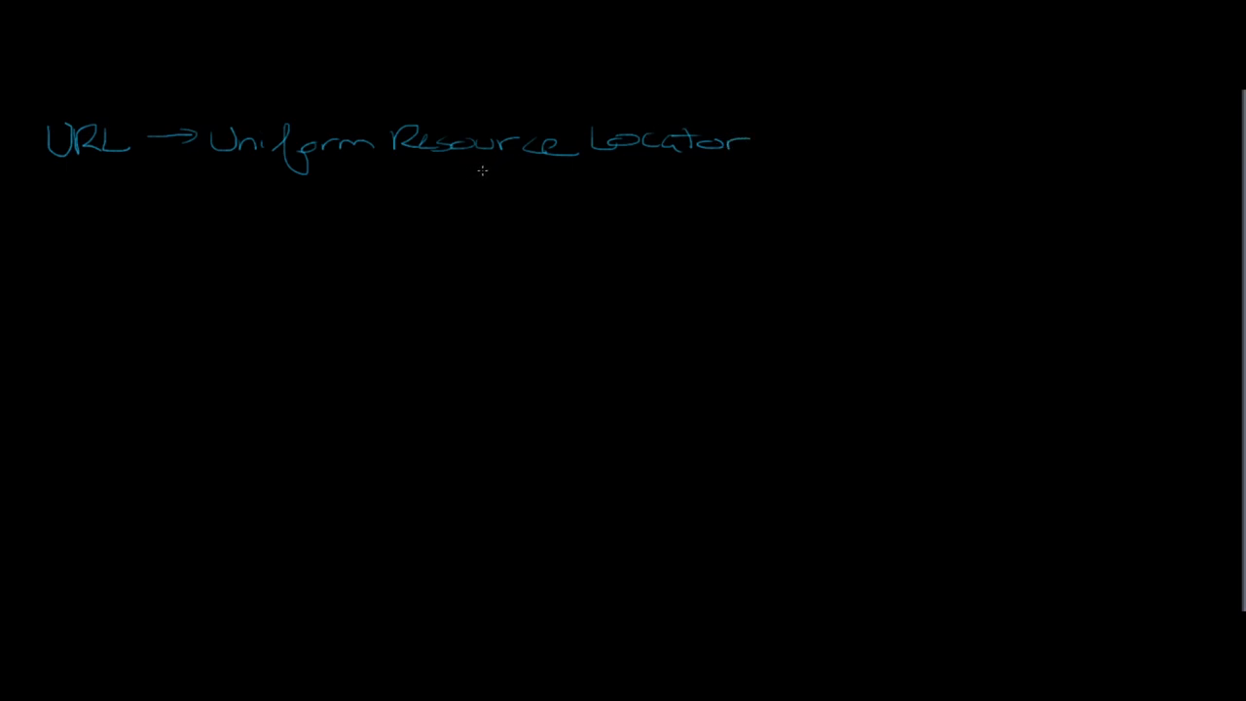
mouse_move(170, 191)
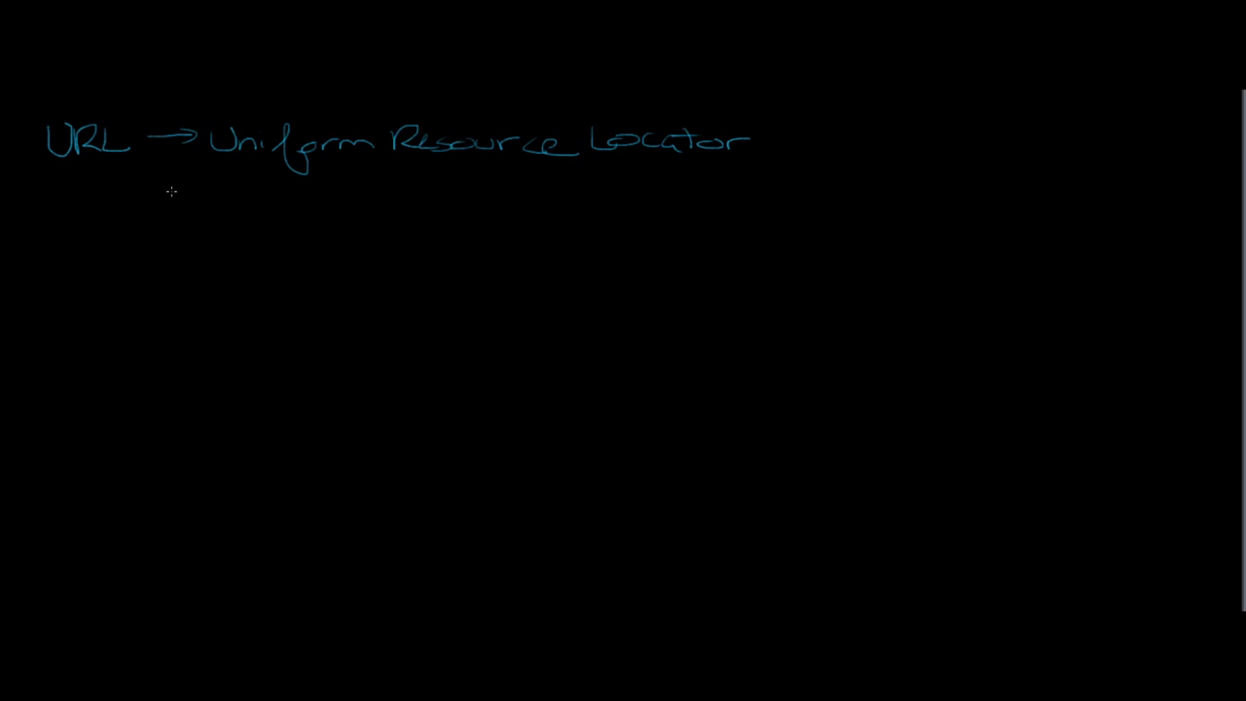
left_click_drag(108, 194, 191, 212)
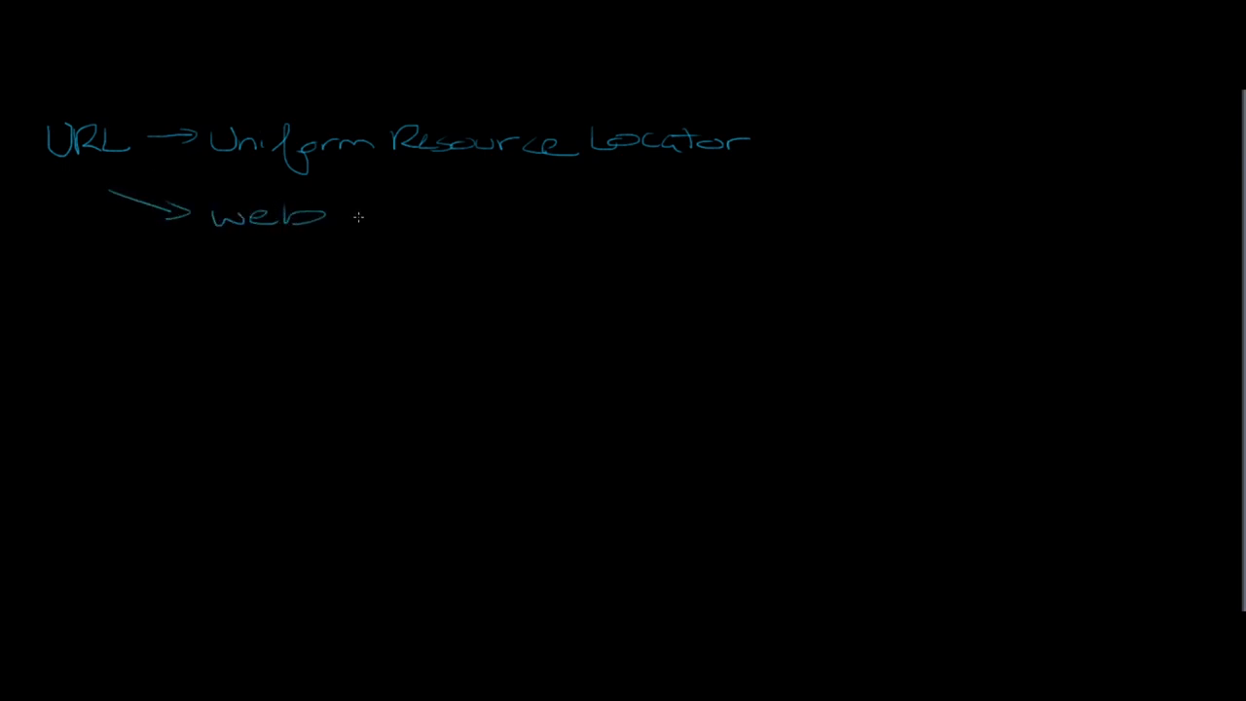
type("address (www")
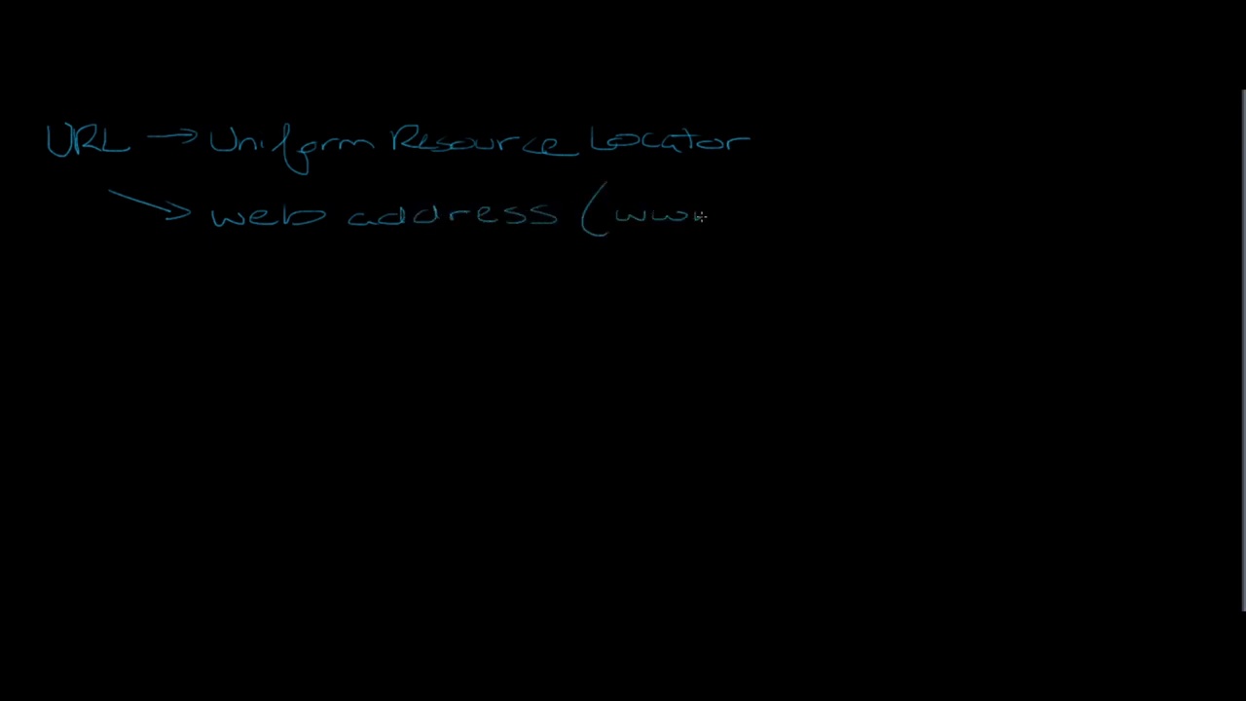
type(".google.com)")
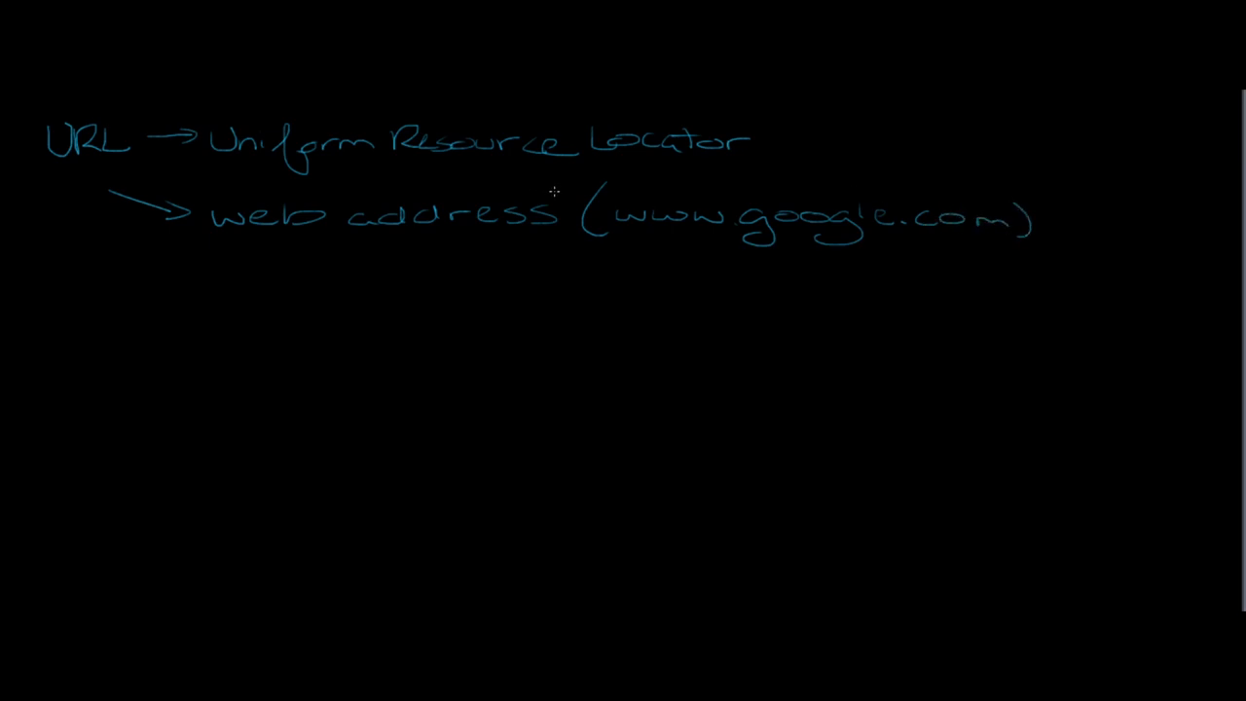
mouse_move(444, 171)
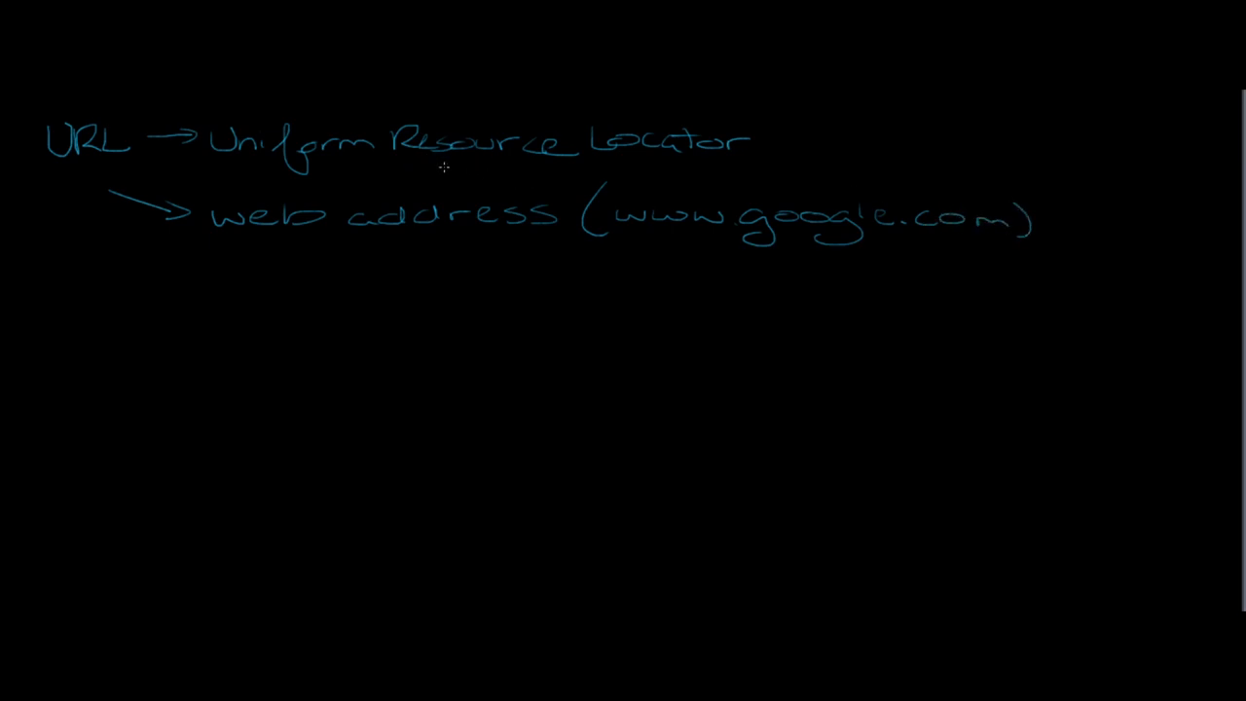
mouse_move(499, 175)
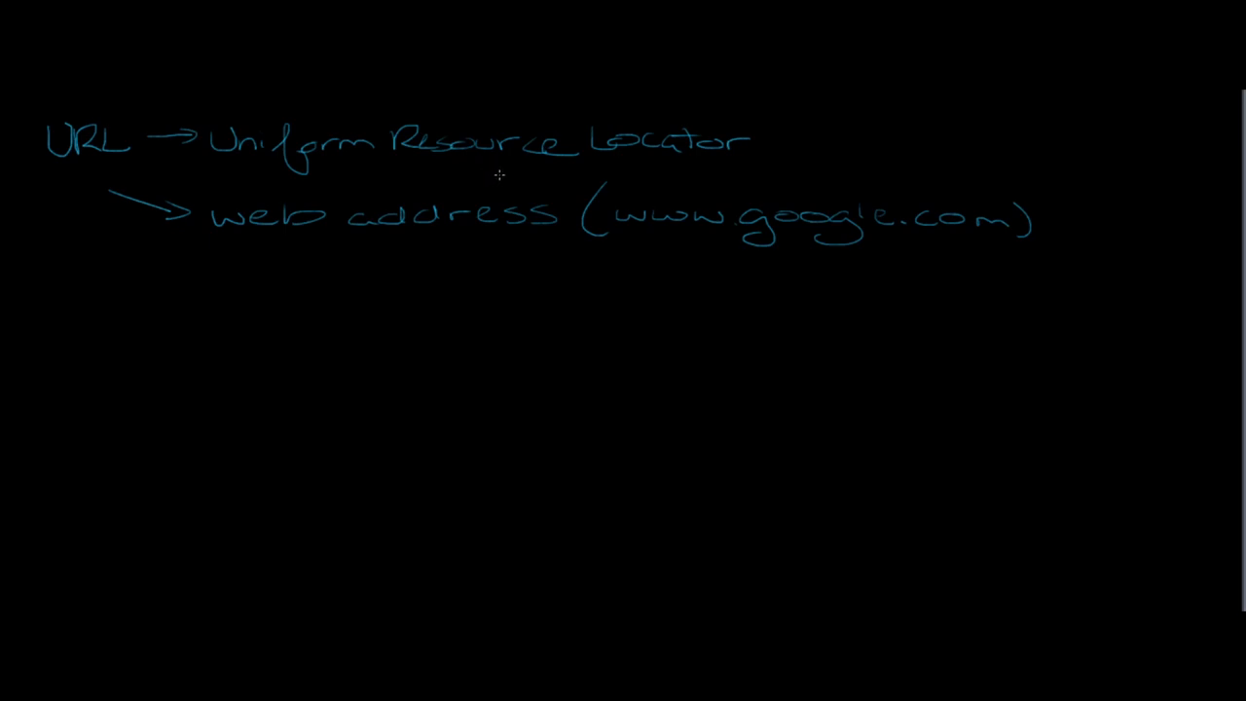
mouse_move(491, 183)
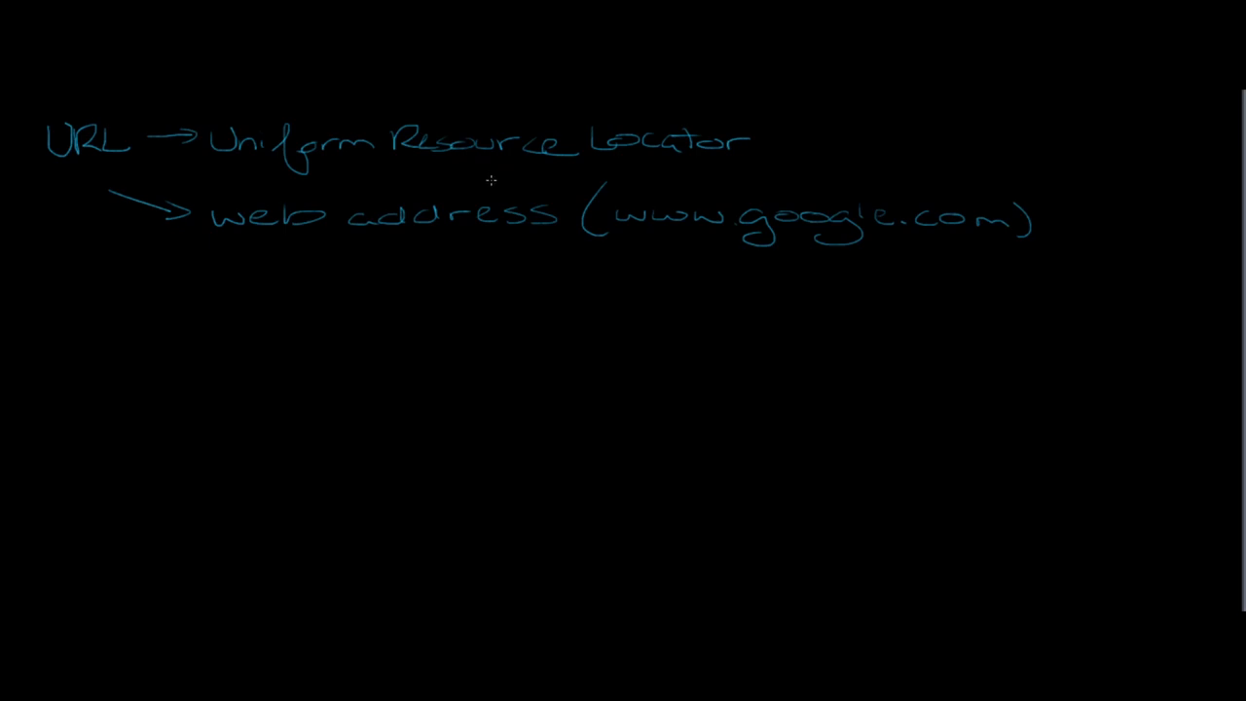
mouse_move(403, 177)
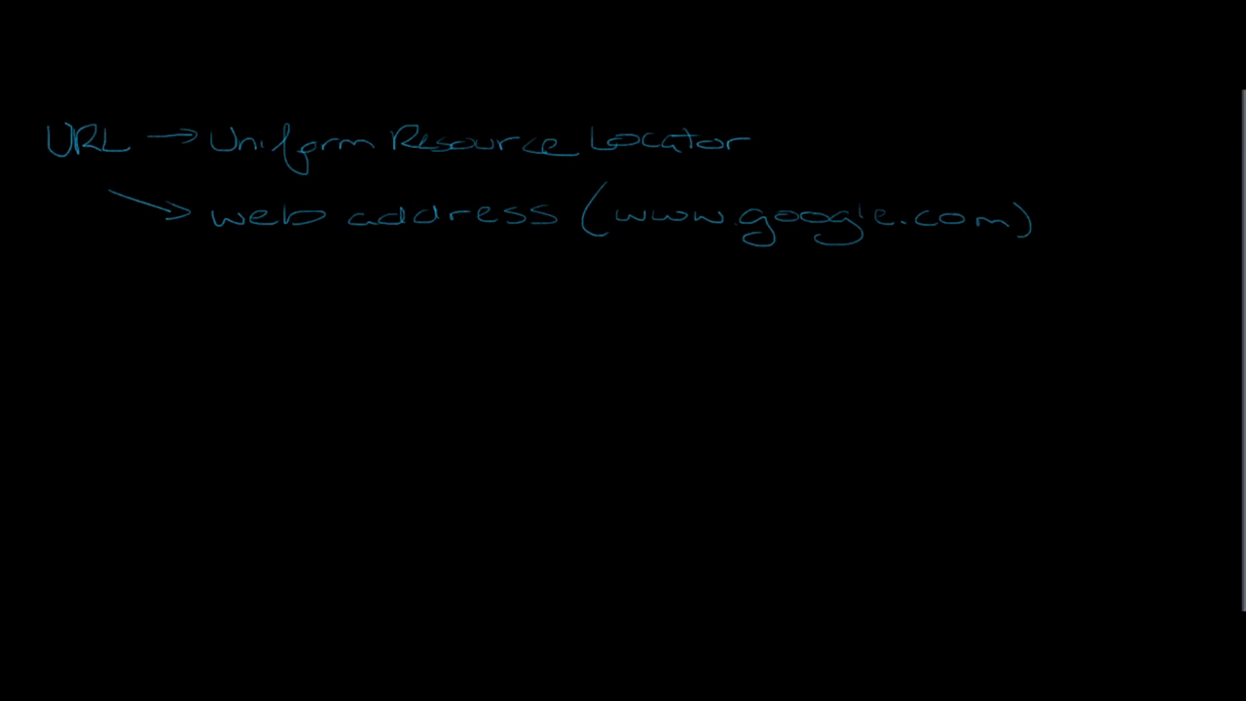
Step: Branch URL down to Server(s) and define it as 'Spaces that store websites'
left_click_drag(54, 175, 56, 296)
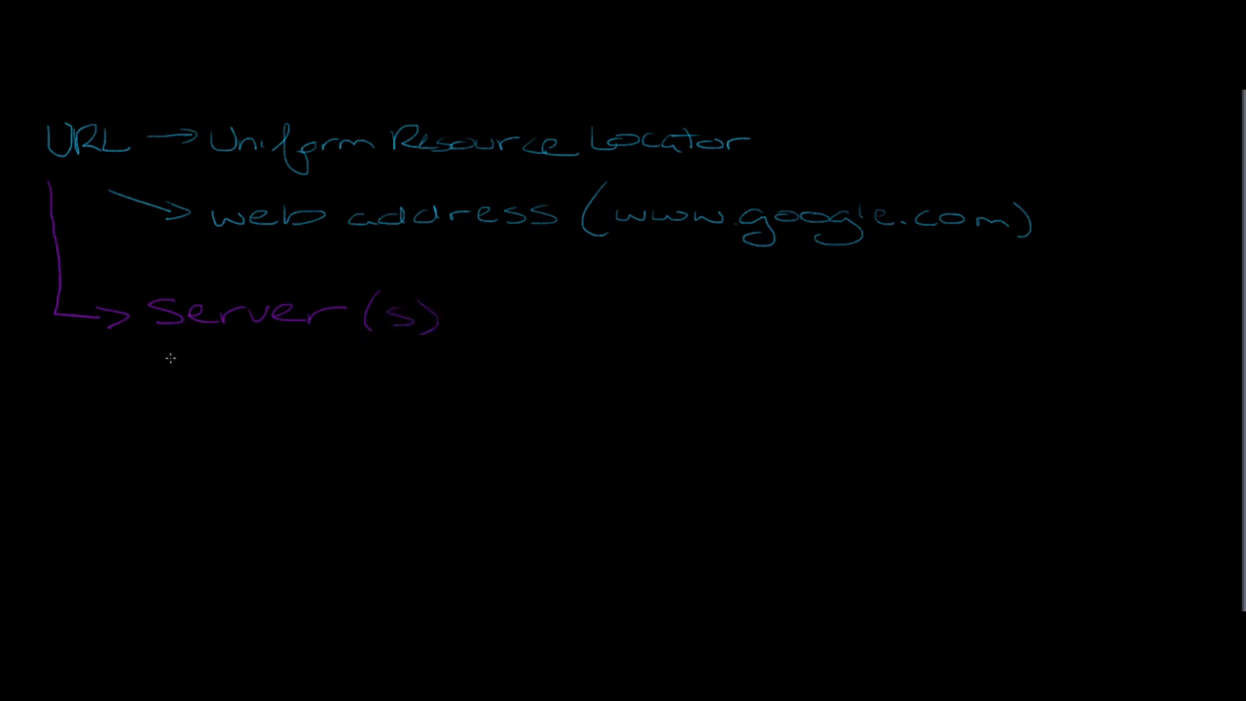
left_click_drag(175, 360, 224, 374)
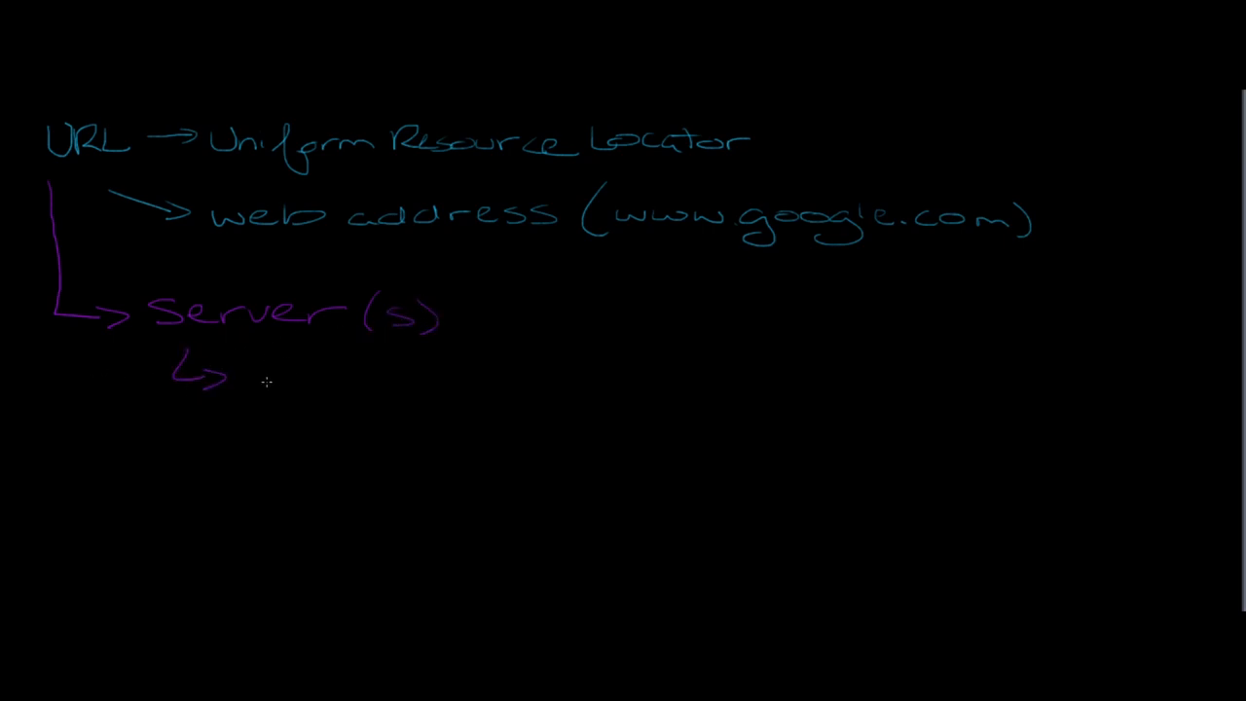
type("Sp")
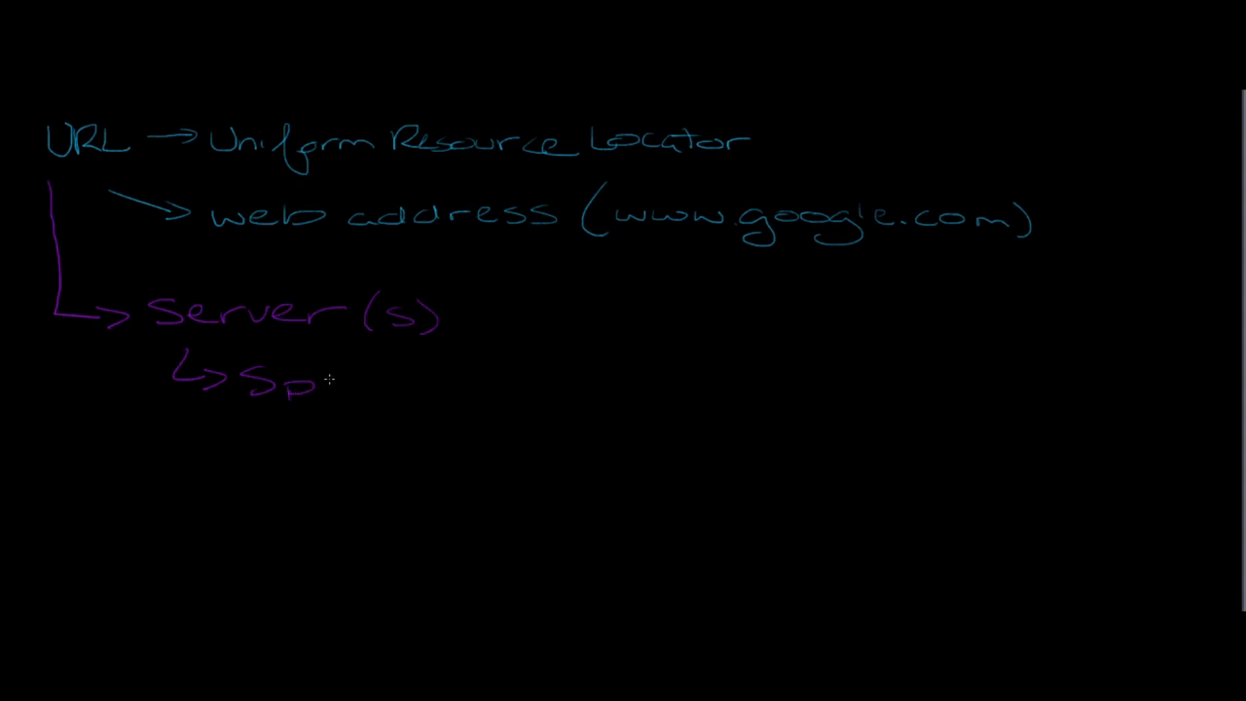
type("aces that store websites")
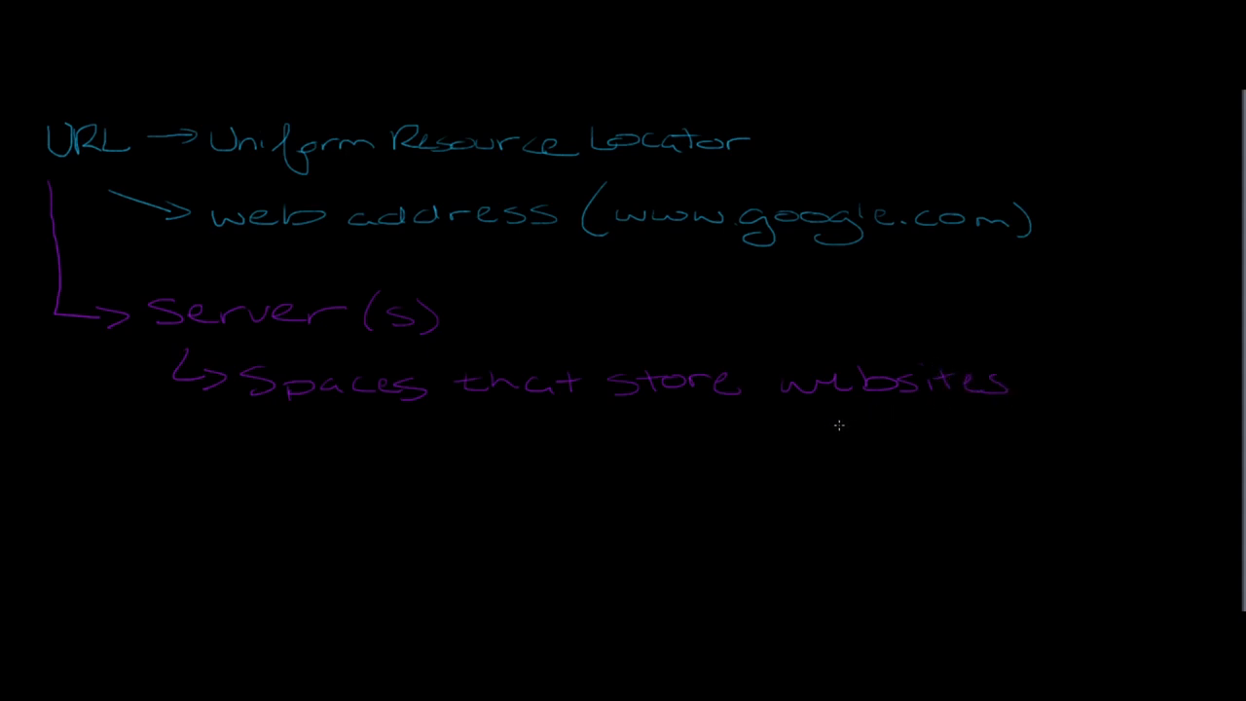
Step: Underline 'websites' and add the sub-note 'Folder w/ web pages'
left_click_drag(814, 413, 993, 412)
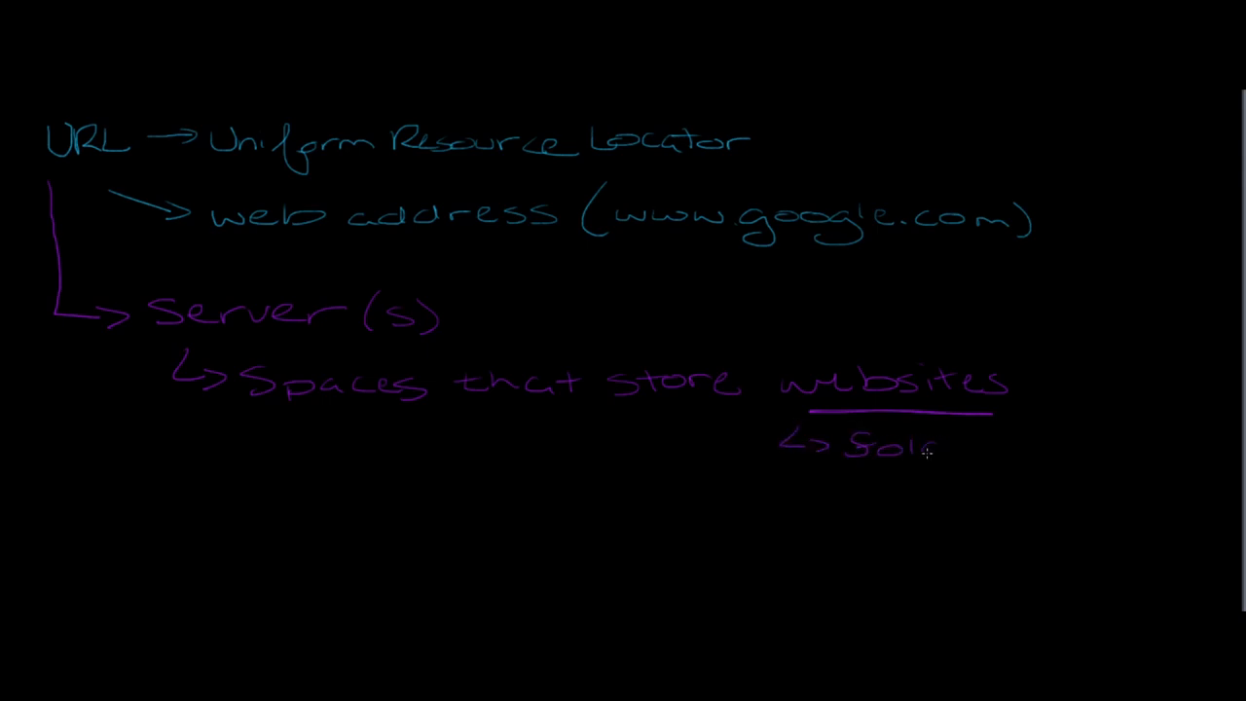
type("derwi")
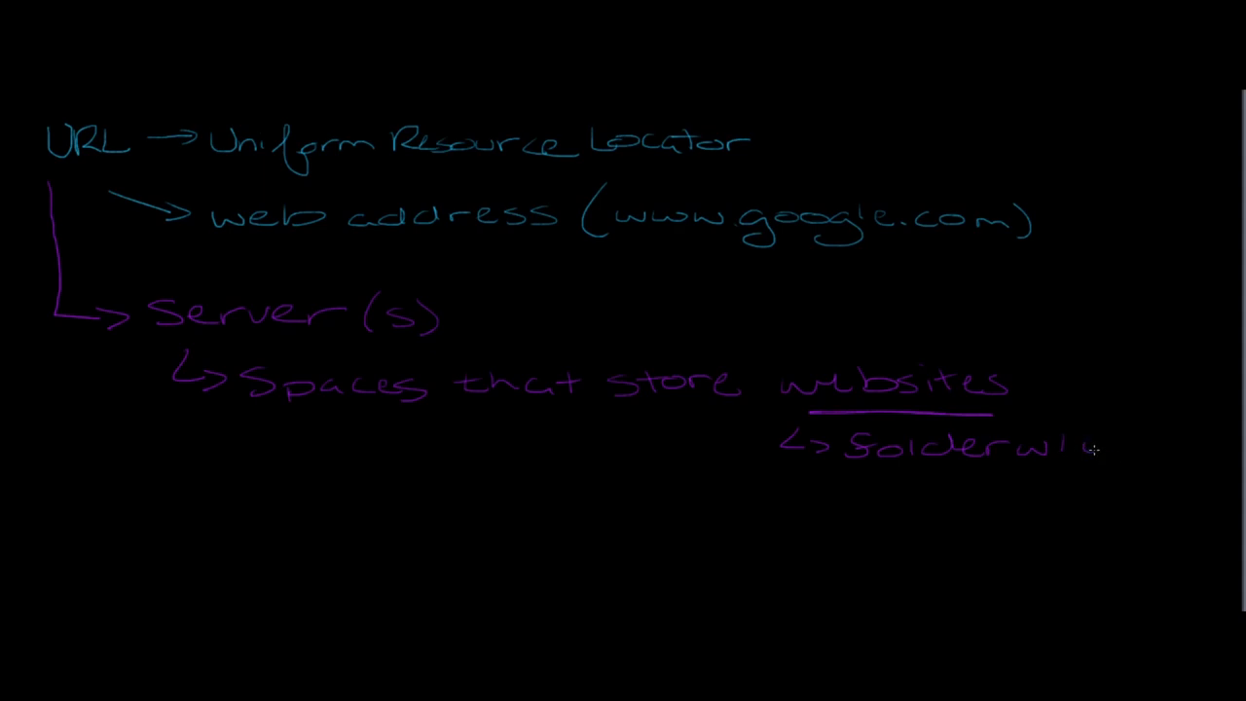
type("web")
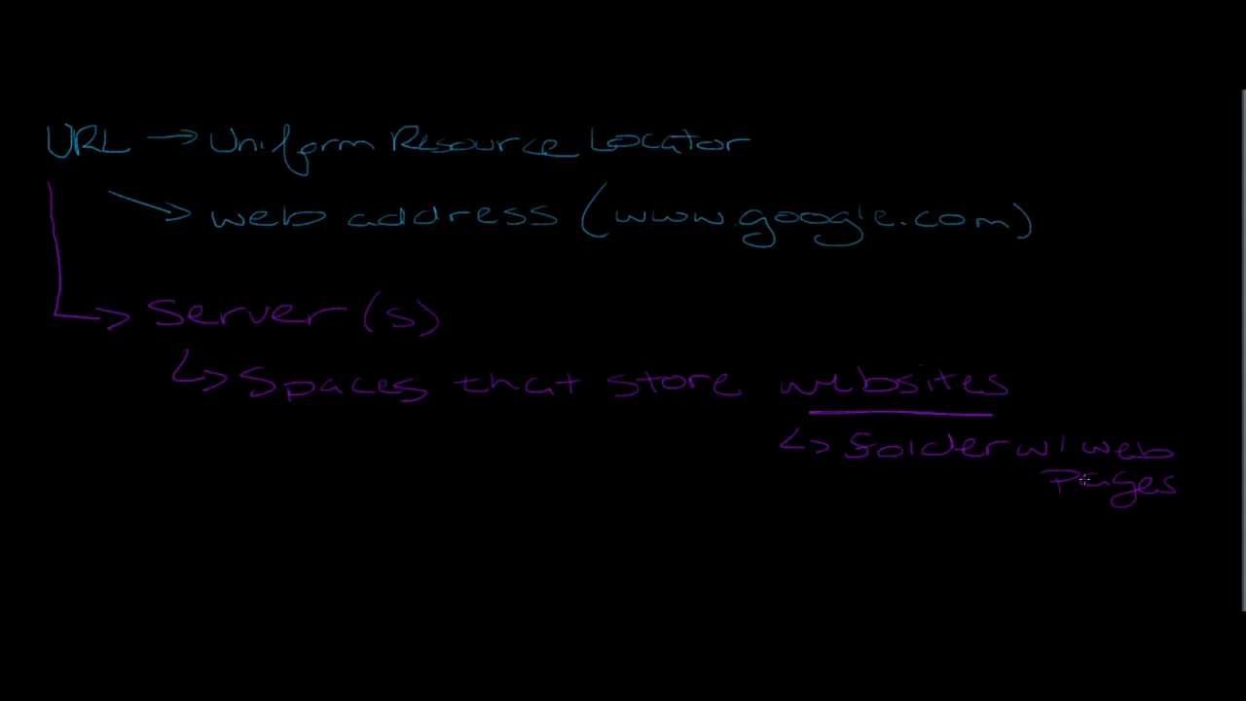
mouse_move(63, 388)
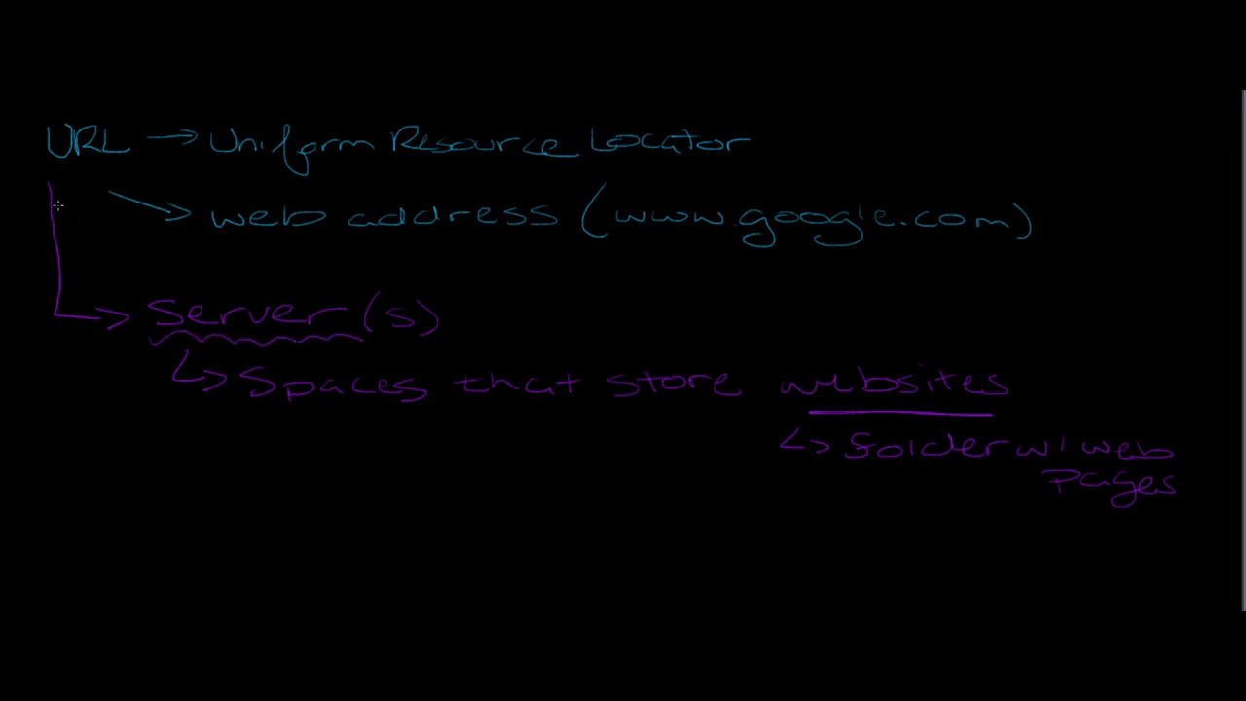
mouse_move(709, 413)
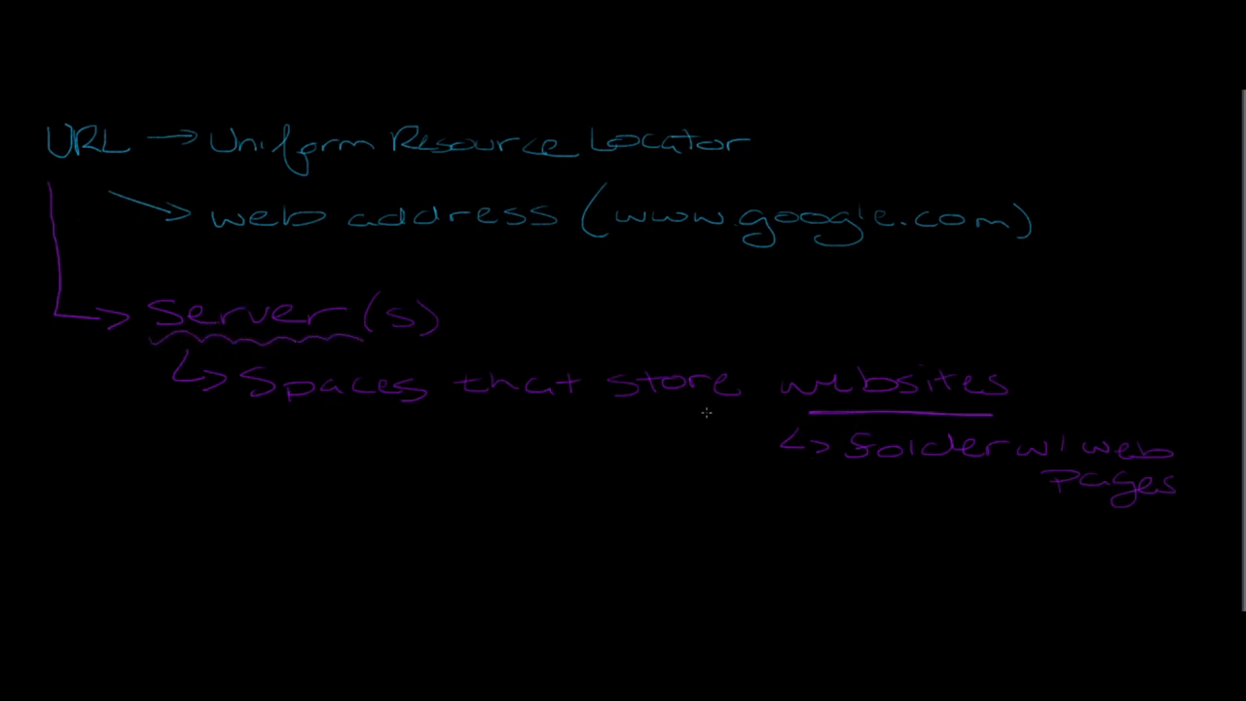
mouse_move(55, 173)
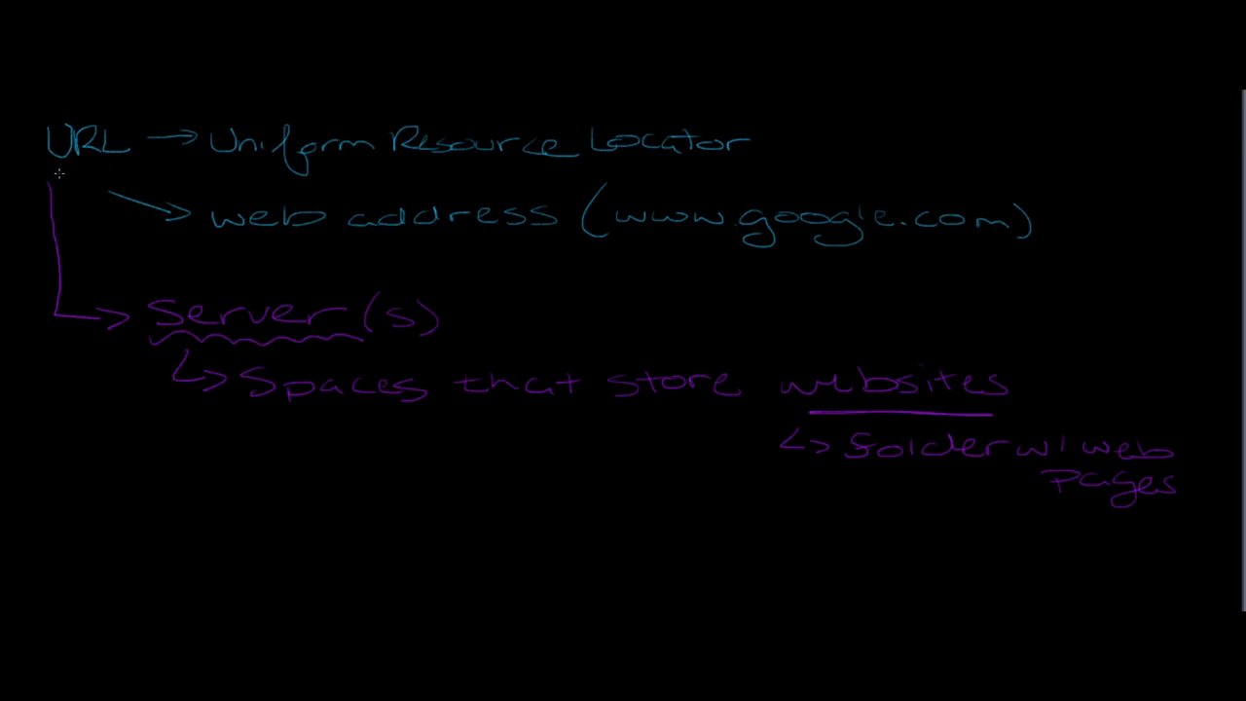
mouse_move(787, 129)
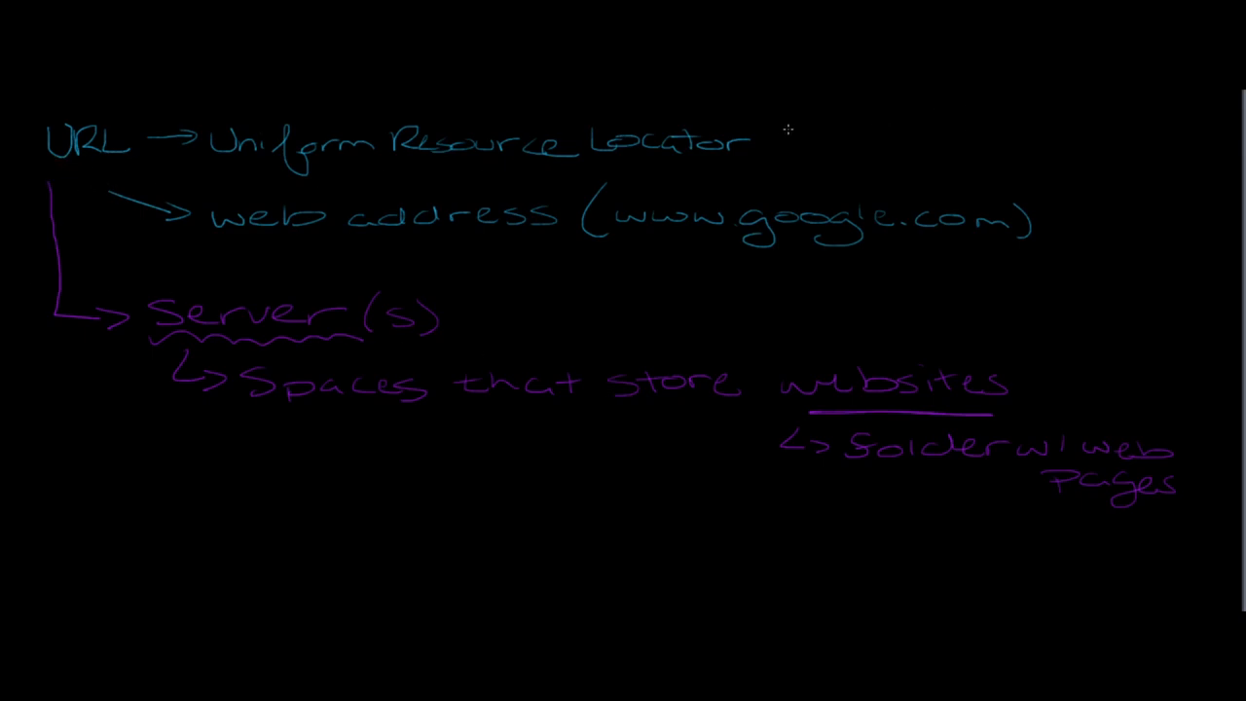
Step: Add an arrow and 'User' after Uniform Resource Locator, then underline the URL heading in purple
left_click_drag(763, 141, 814, 136)
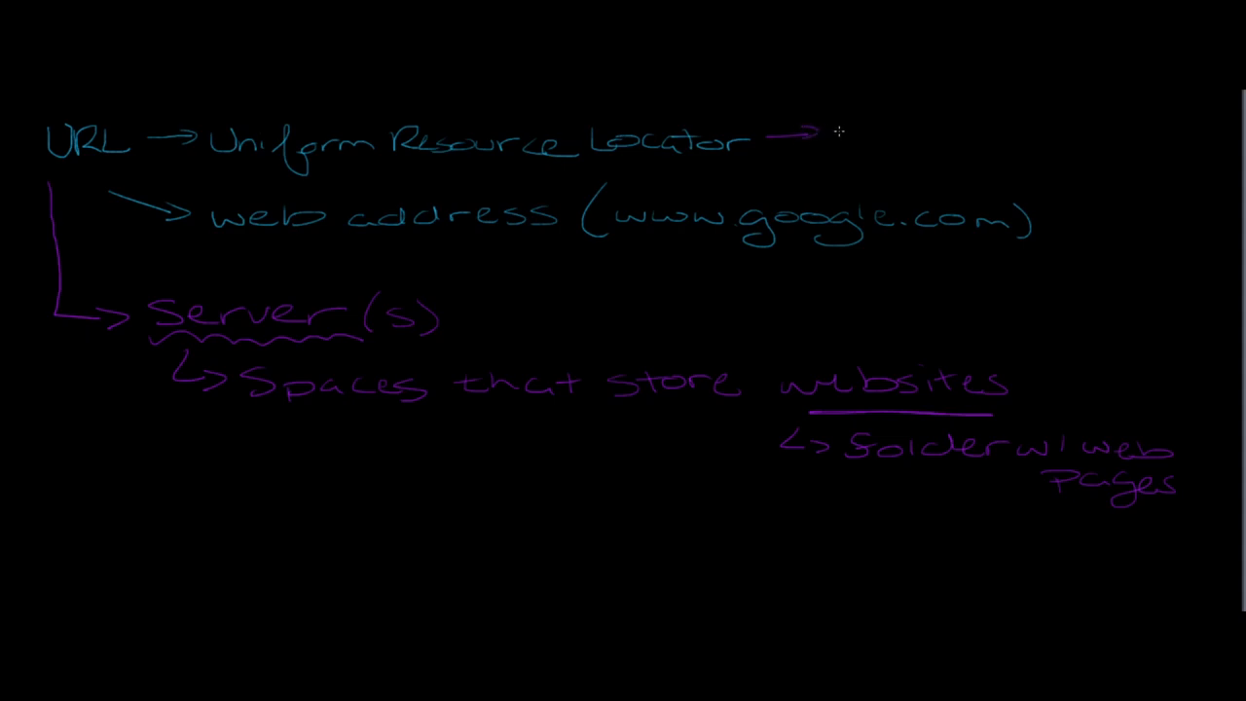
type("User")
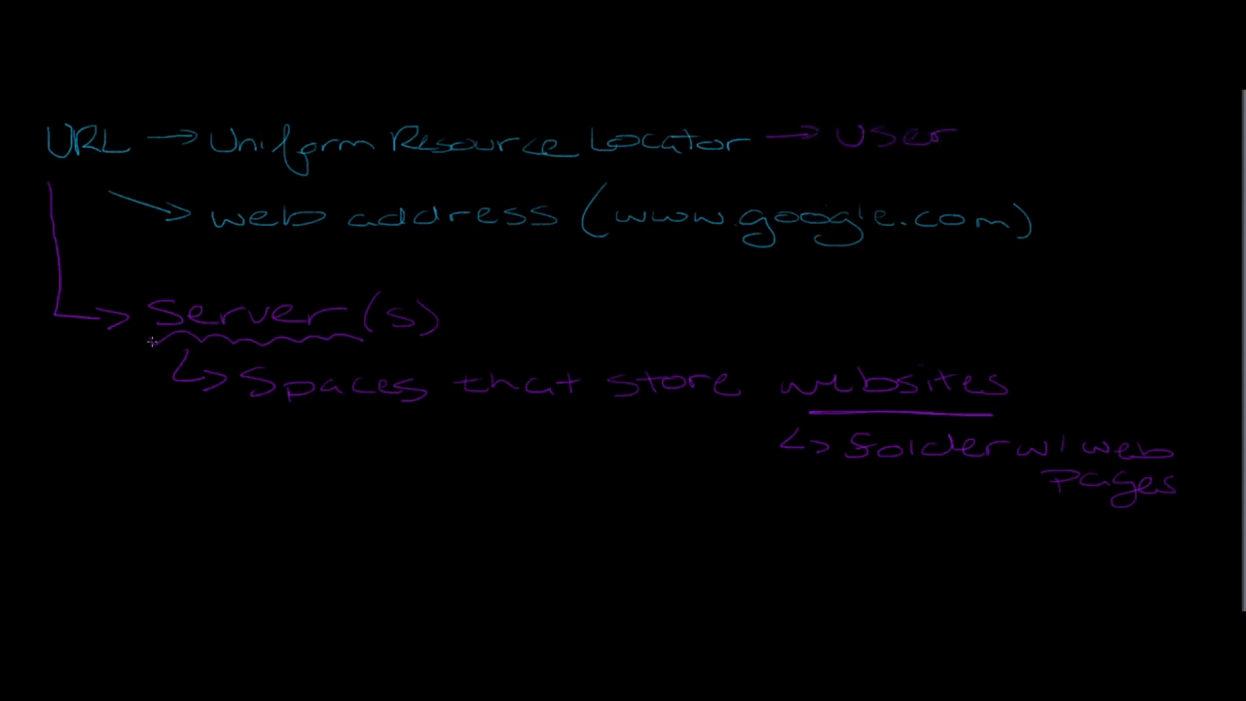
mouse_move(943, 409)
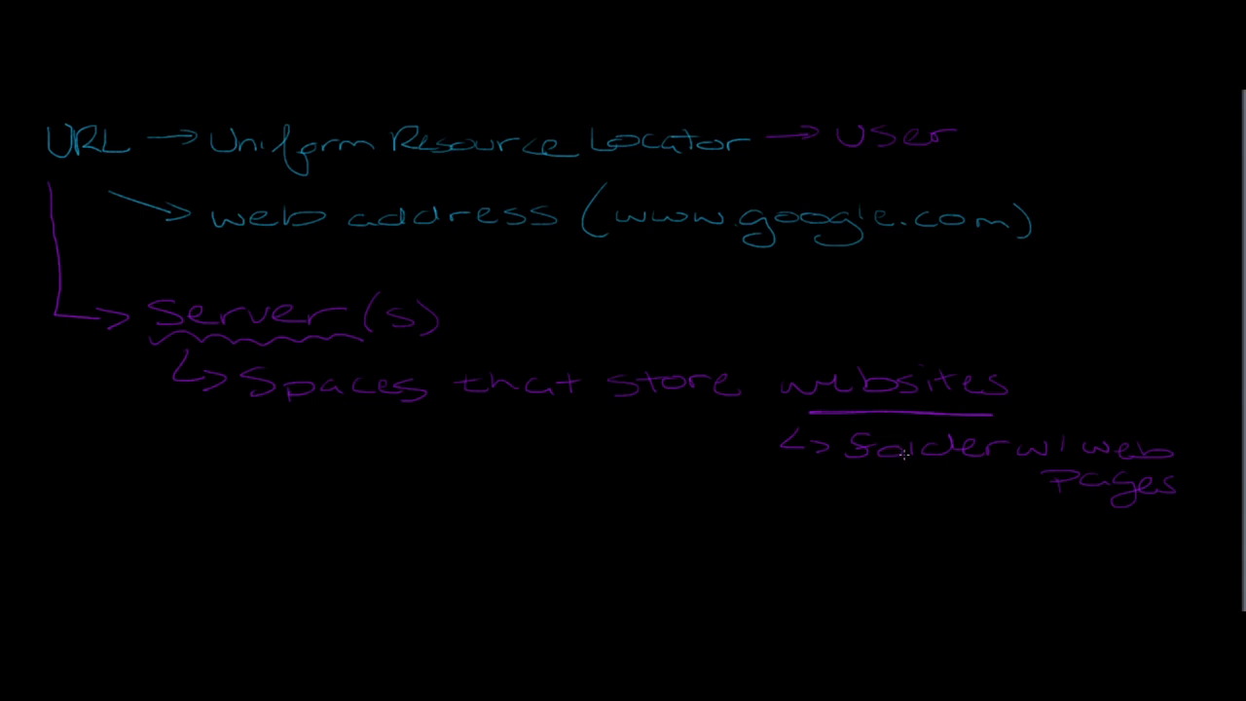
mouse_move(903, 468)
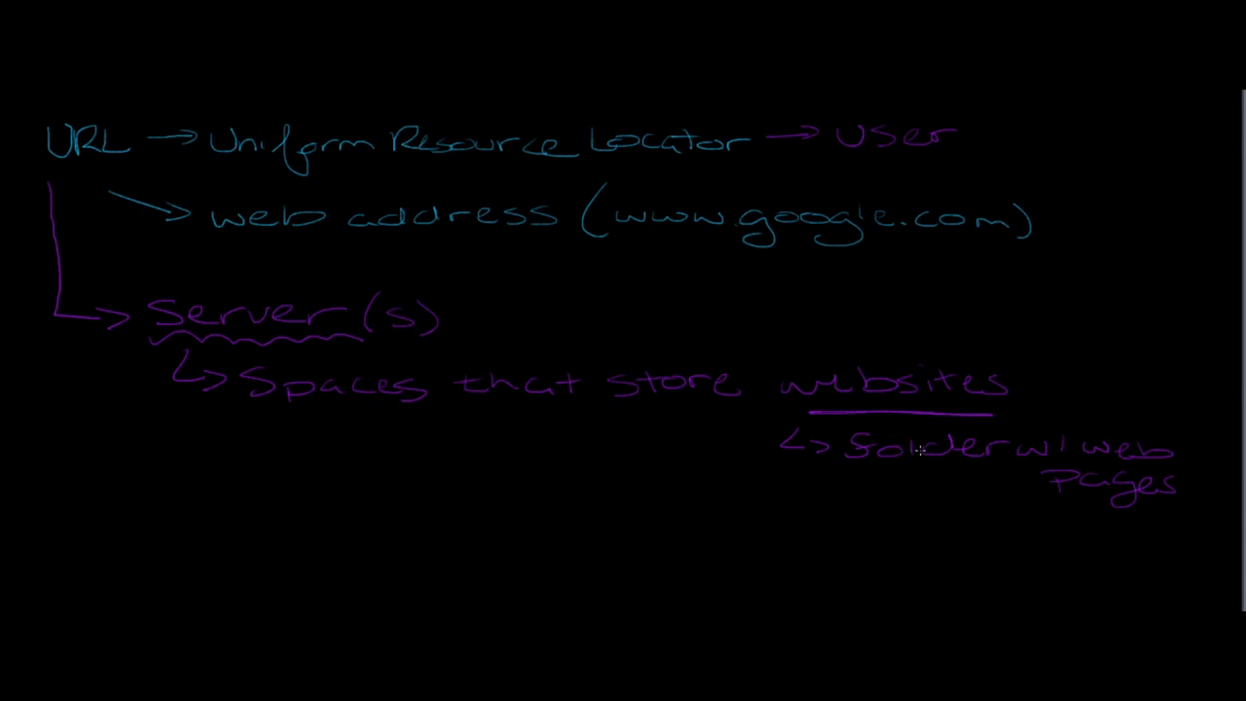
mouse_move(82, 366)
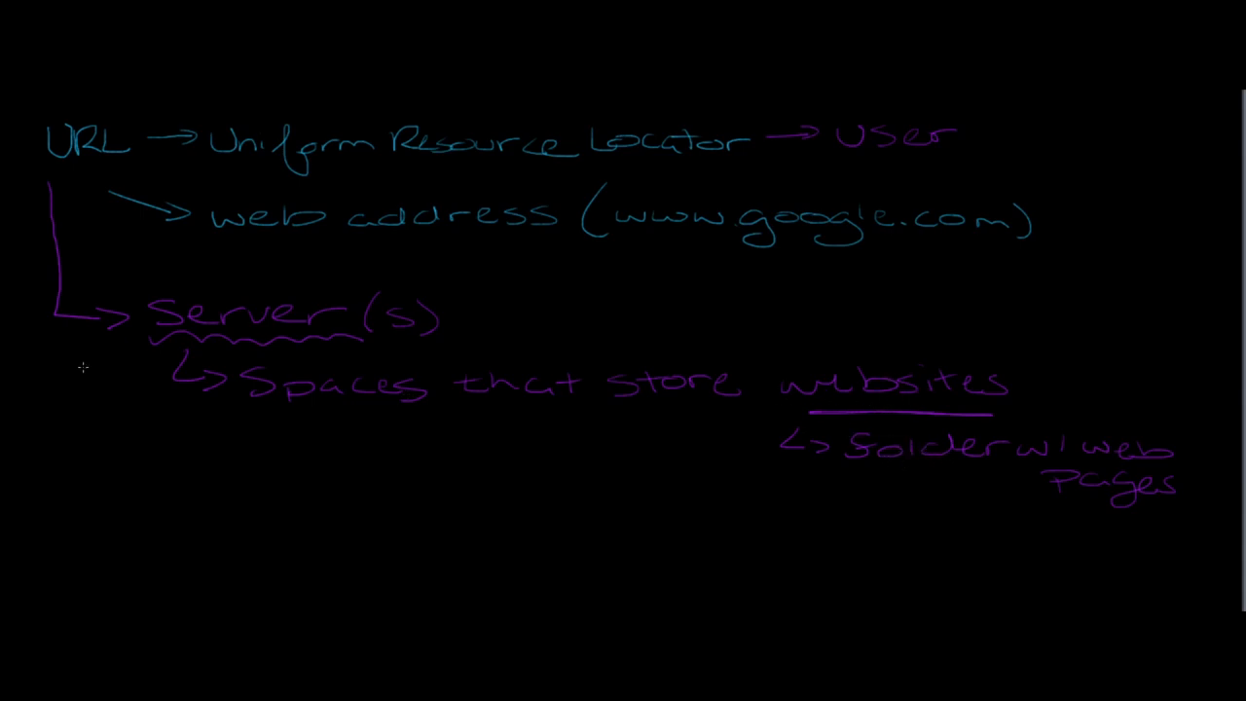
mouse_move(318, 366)
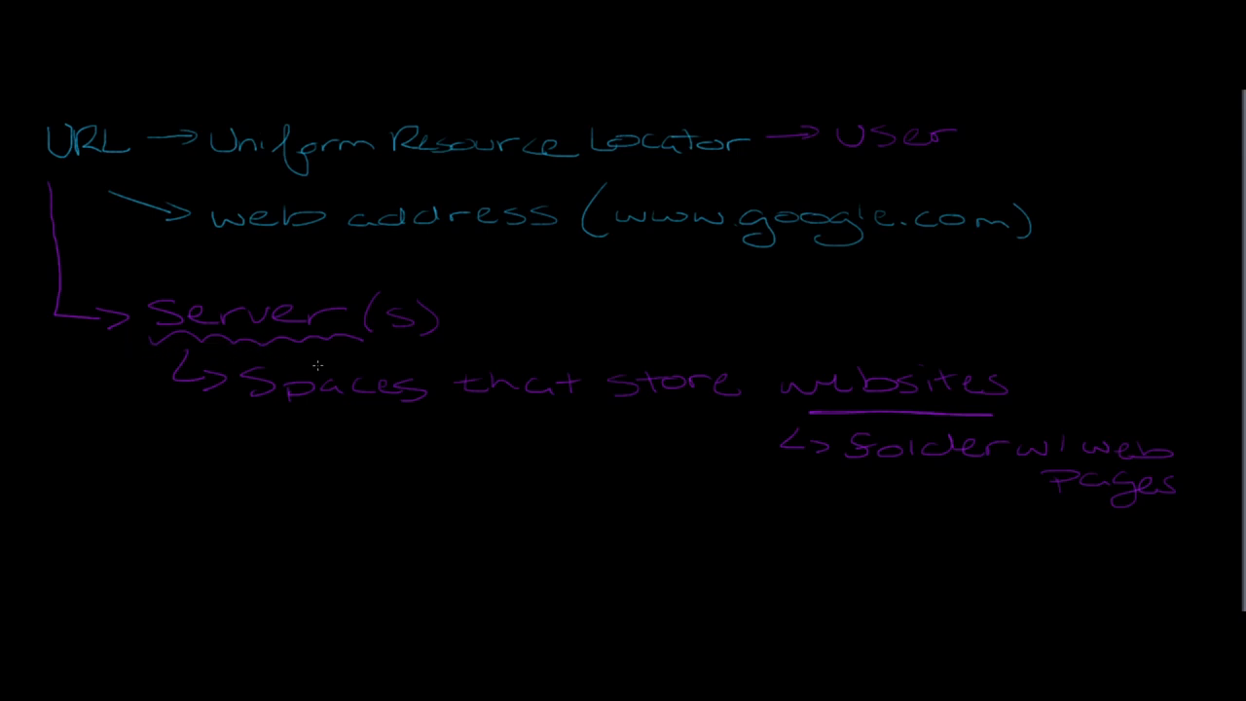
mouse_move(312, 366)
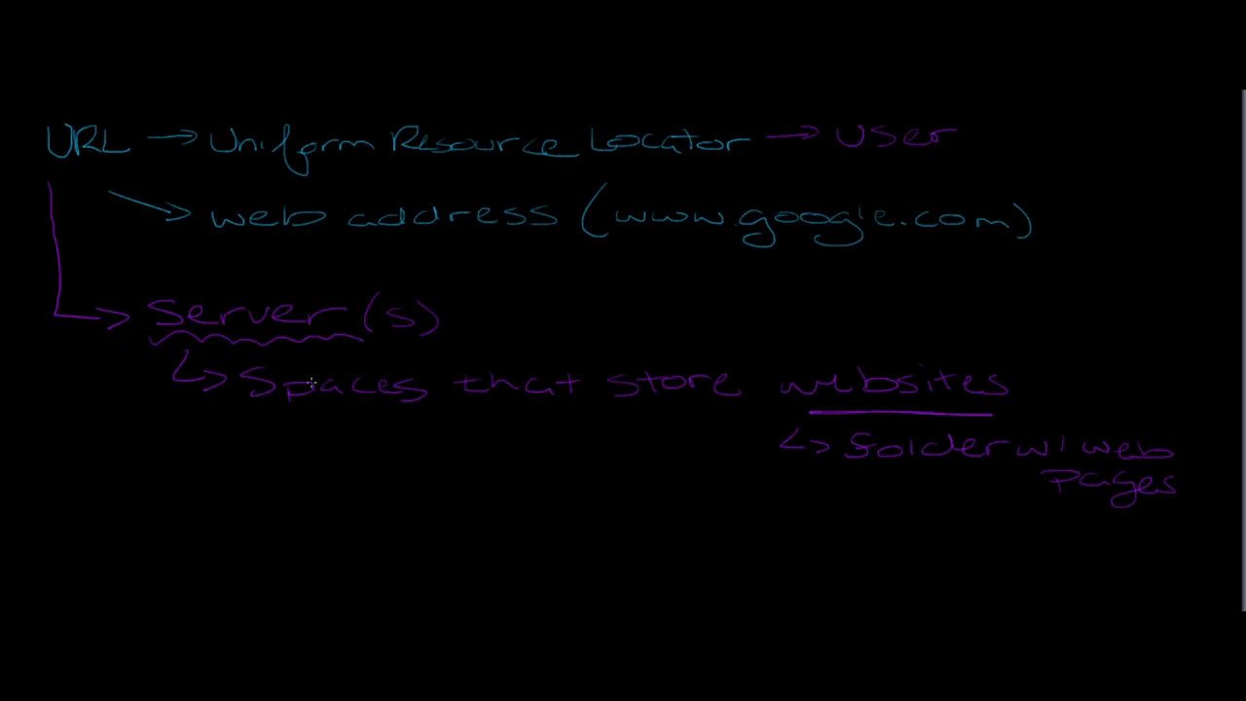
mouse_move(321, 393)
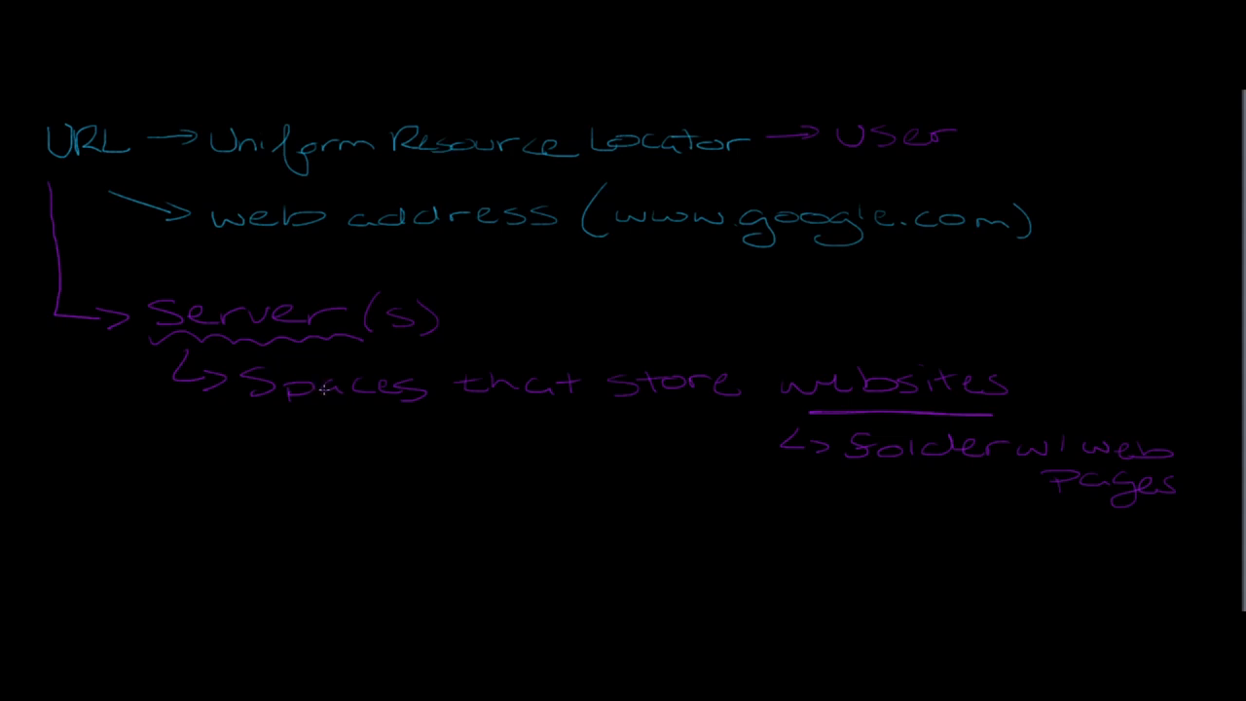
mouse_move(37, 261)
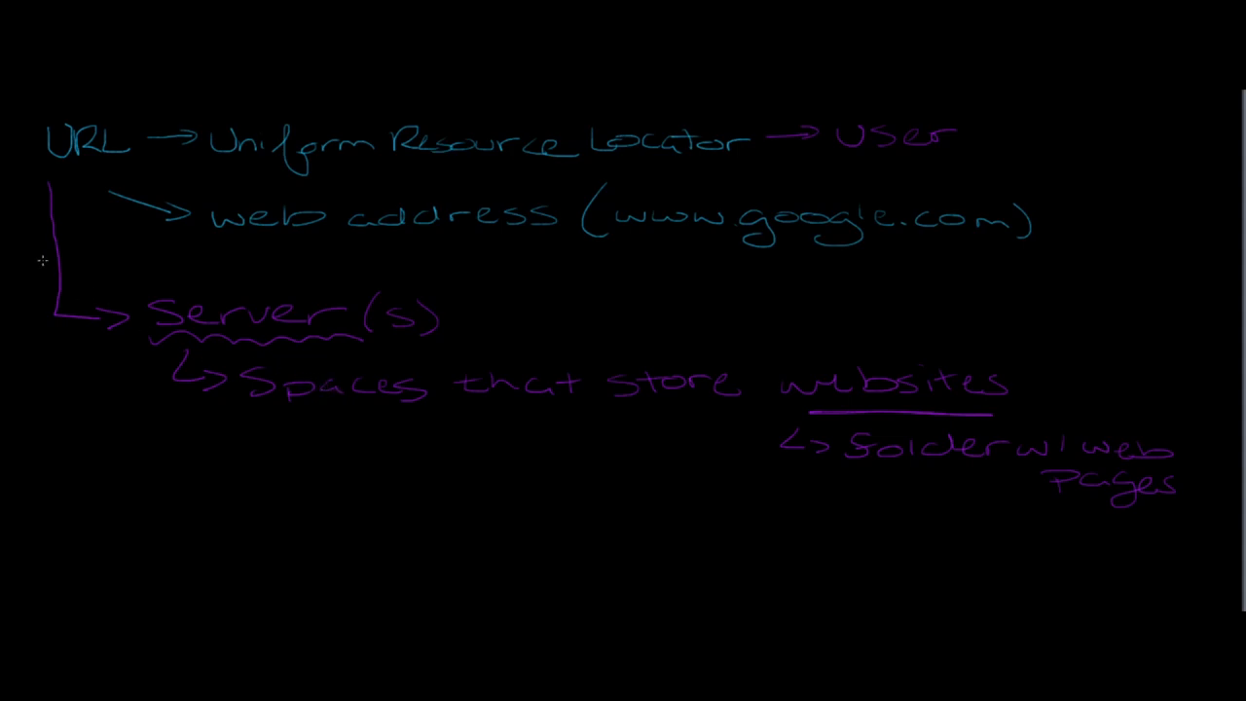
left_click_drag(49, 166, 140, 165)
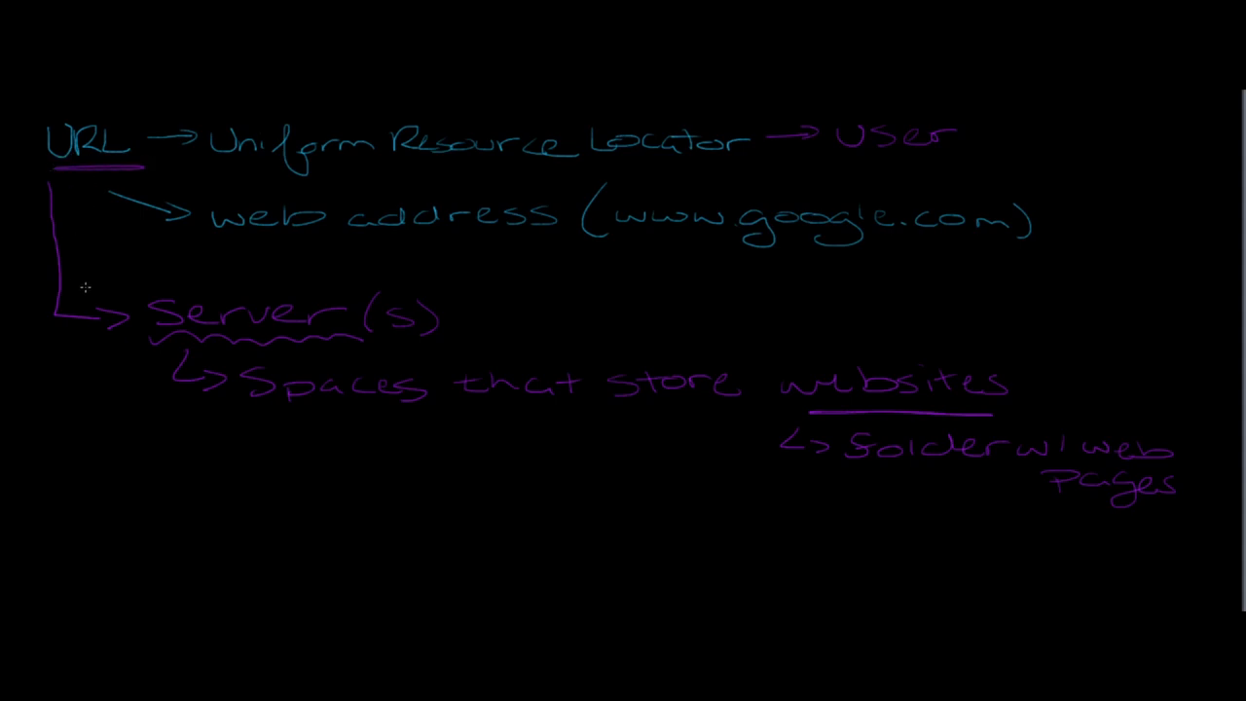
mouse_move(255, 417)
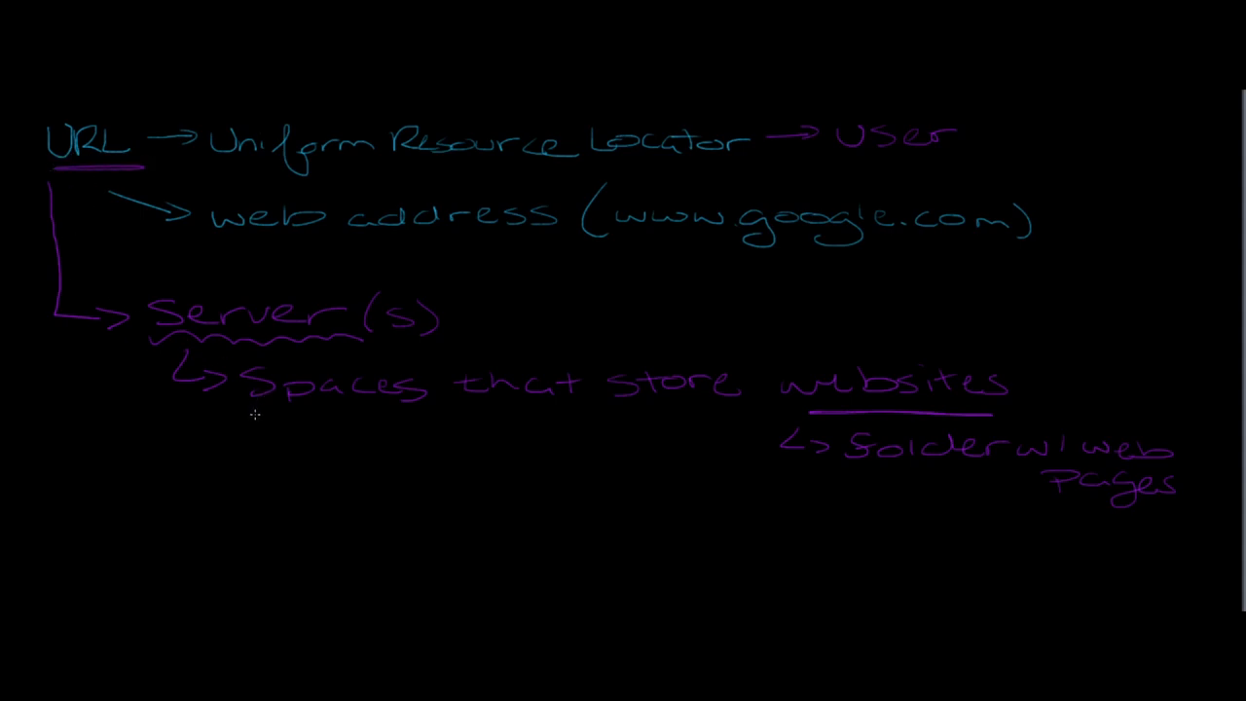
mouse_move(277, 412)
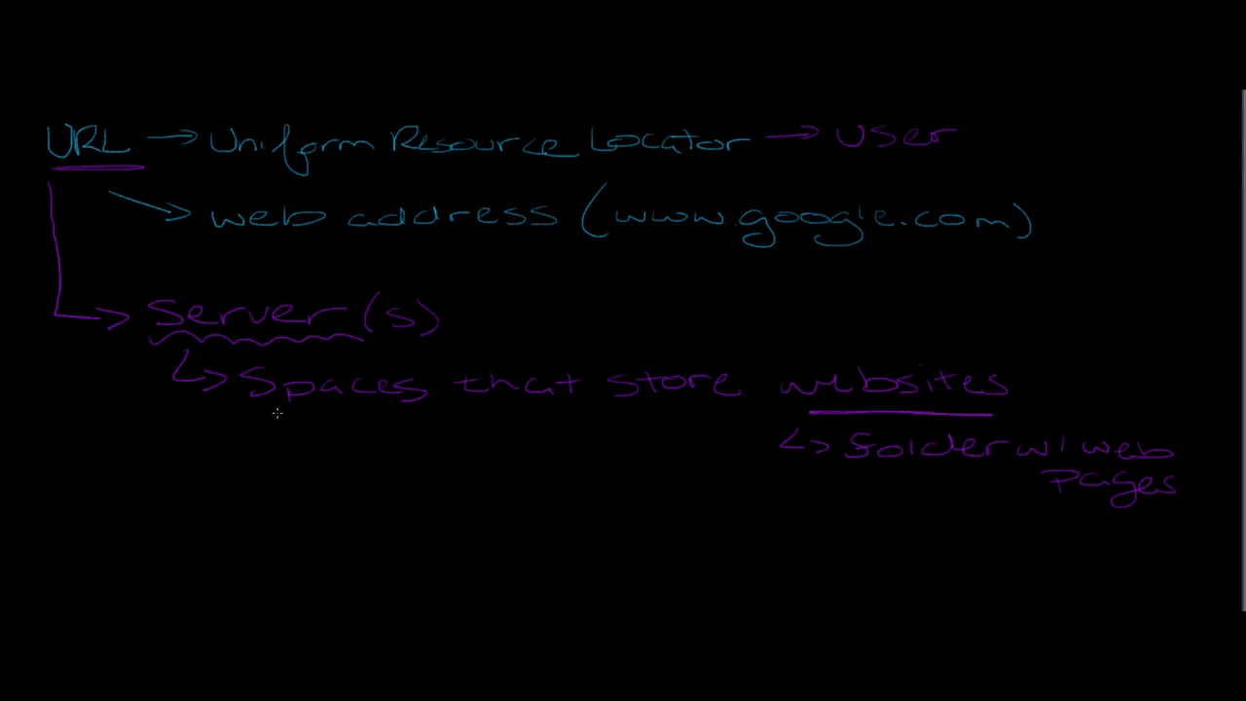
mouse_move(288, 417)
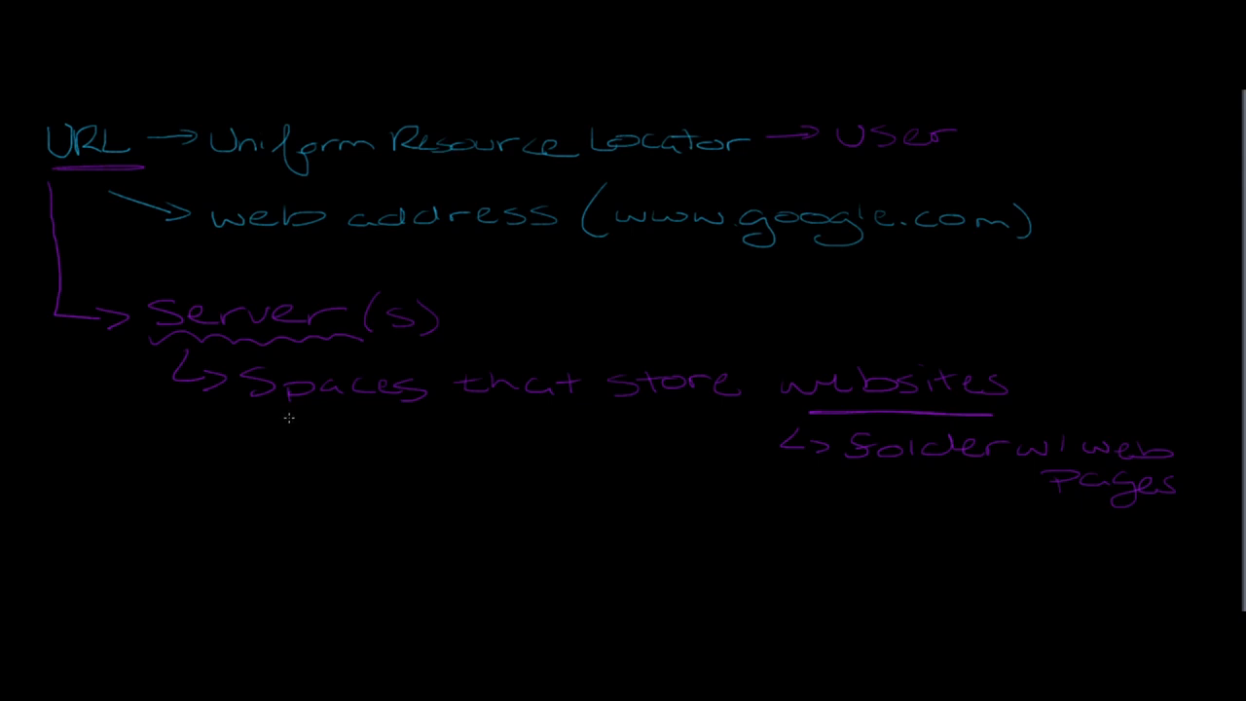
mouse_move(153, 360)
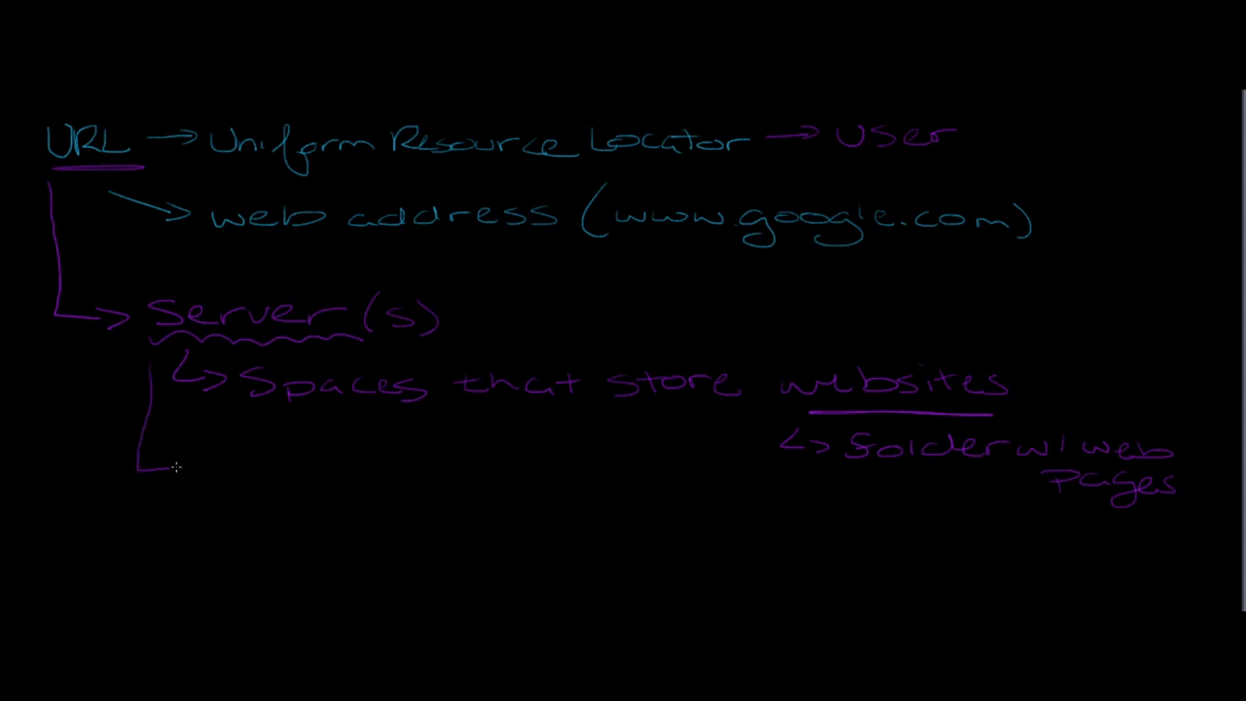
Step: Draw a branch arrow below Server(s) and handwrite 'asking for your website' beside it
left_click_drag(146, 464, 218, 457)
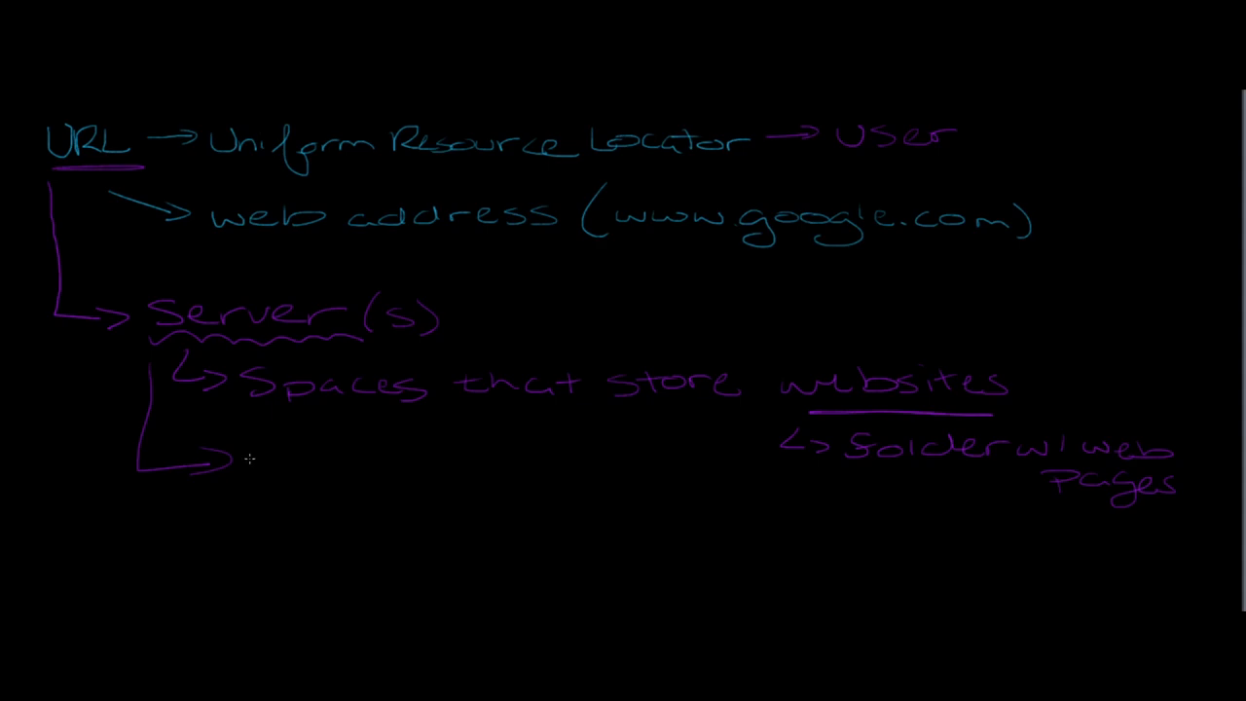
mouse_move(246, 467)
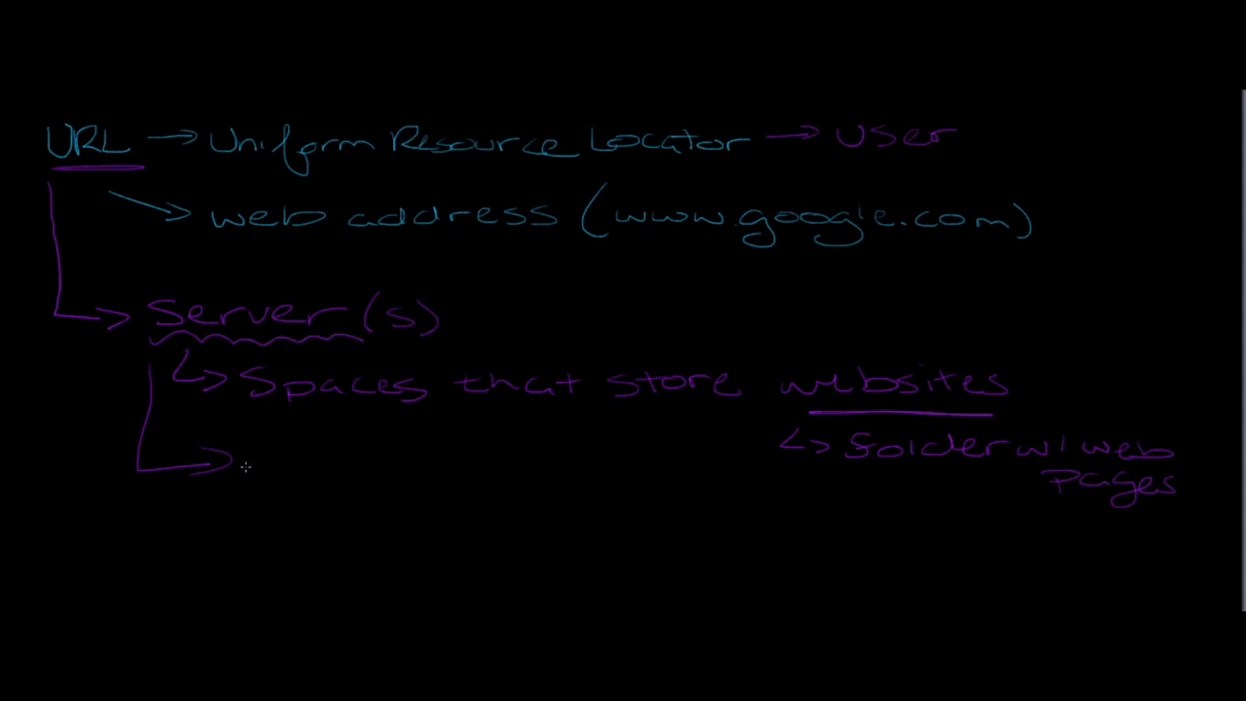
mouse_move(257, 464)
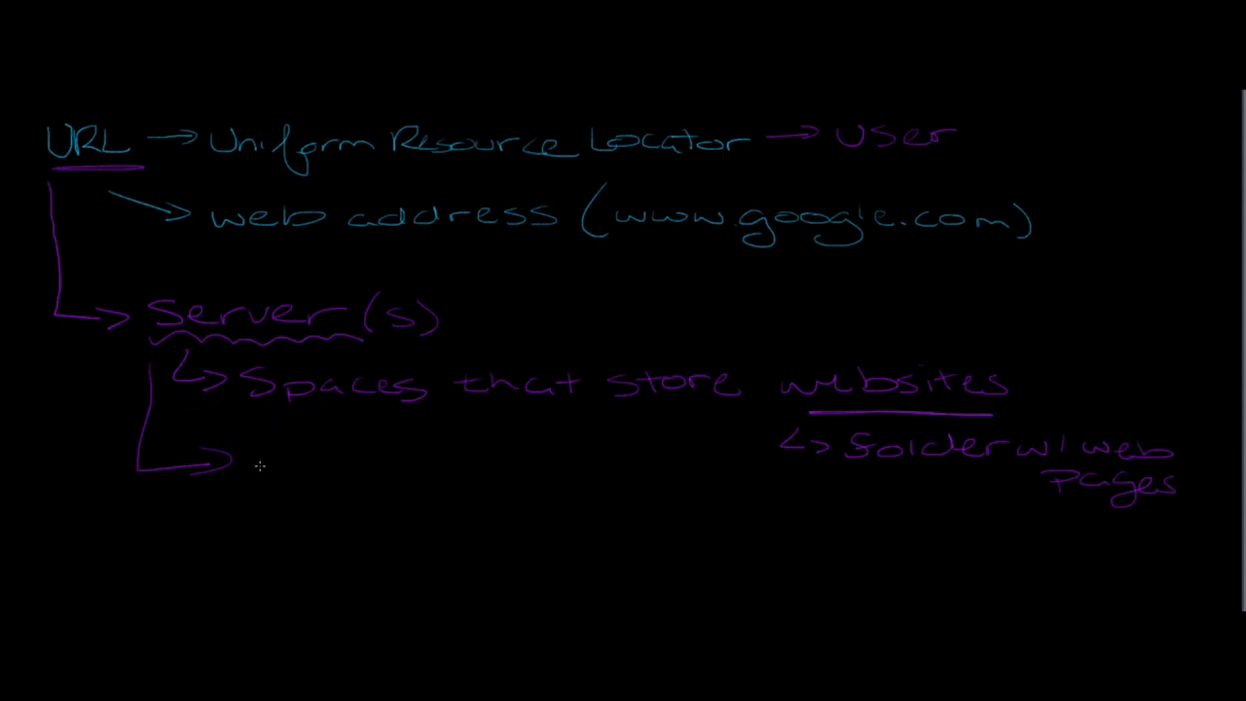
type("asking for your we")
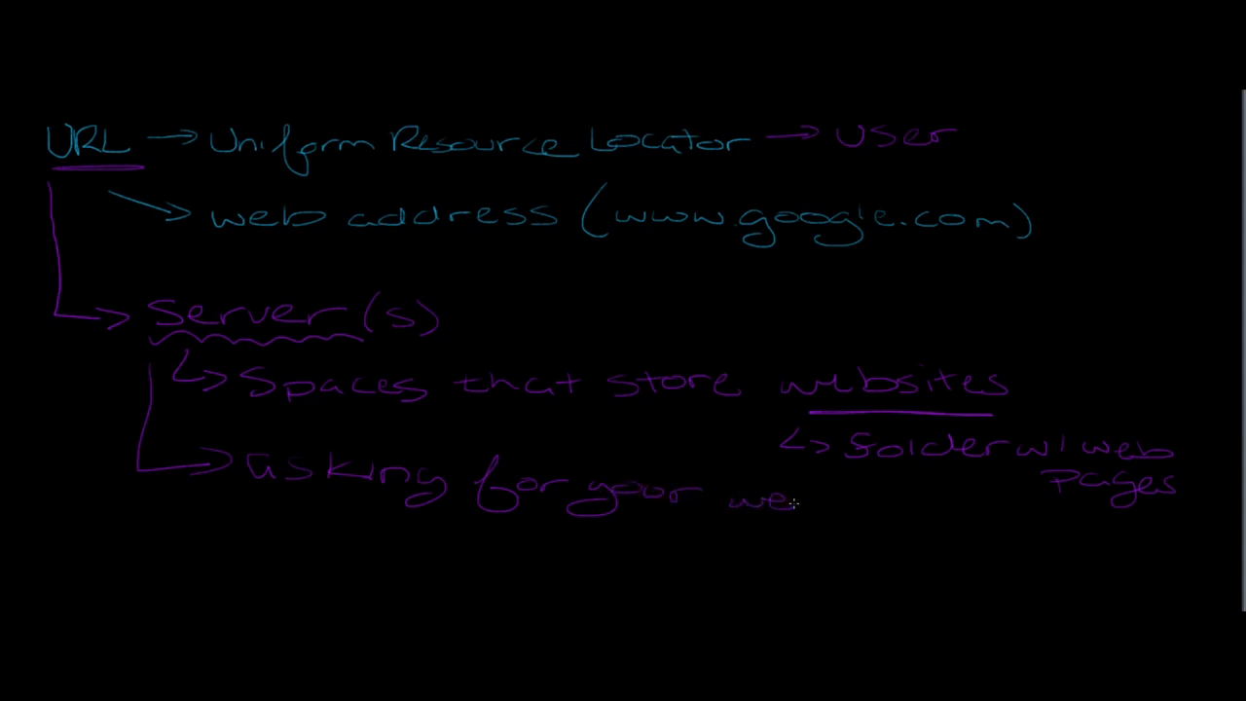
left_click_drag(798, 502, 906, 507)
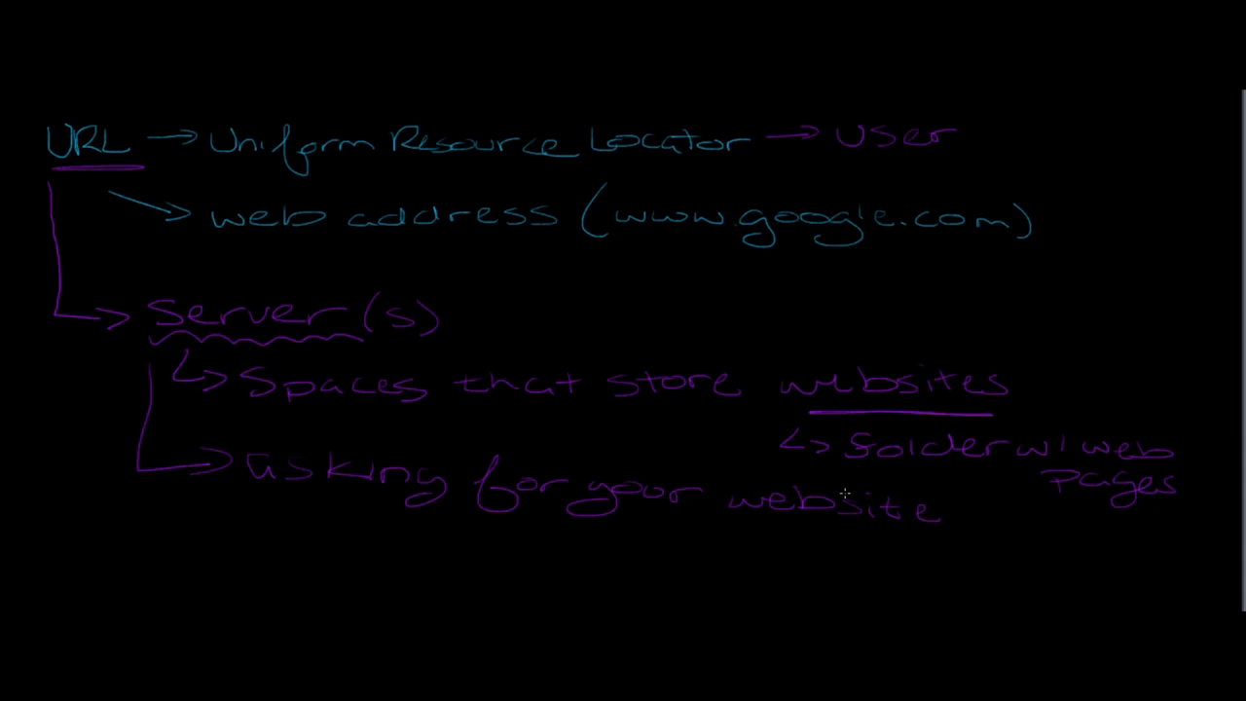
mouse_move(943, 532)
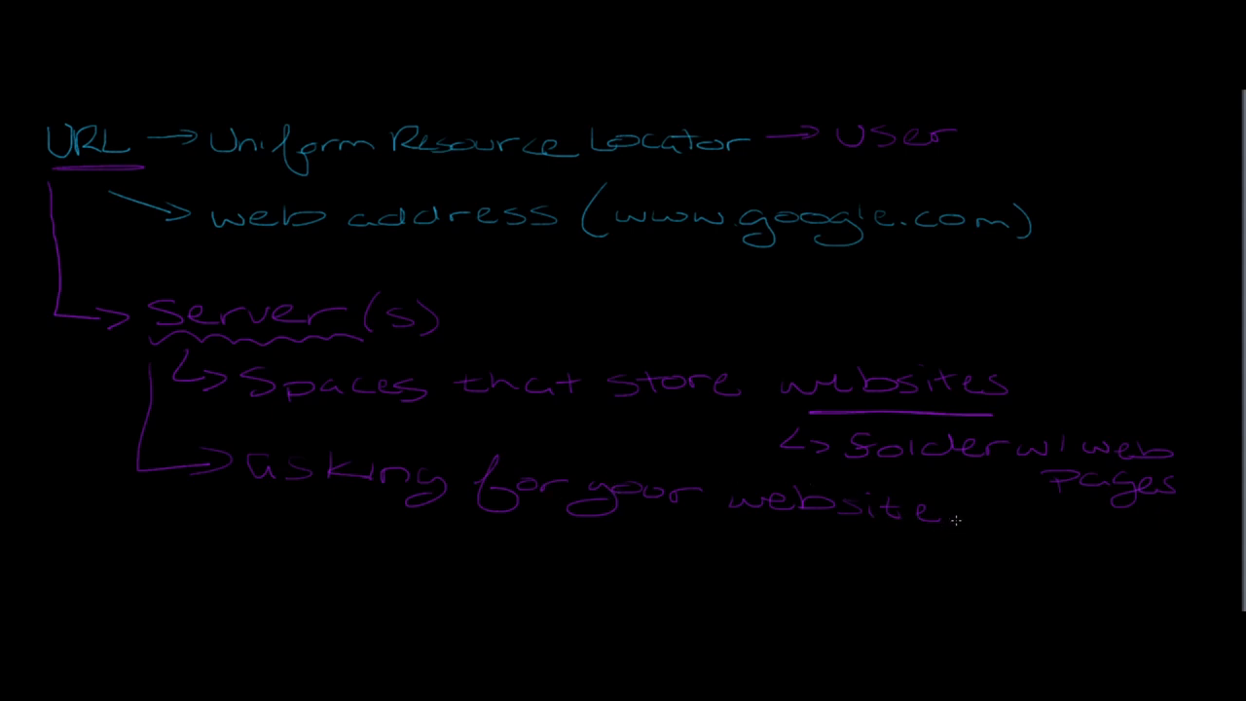
mouse_move(981, 546)
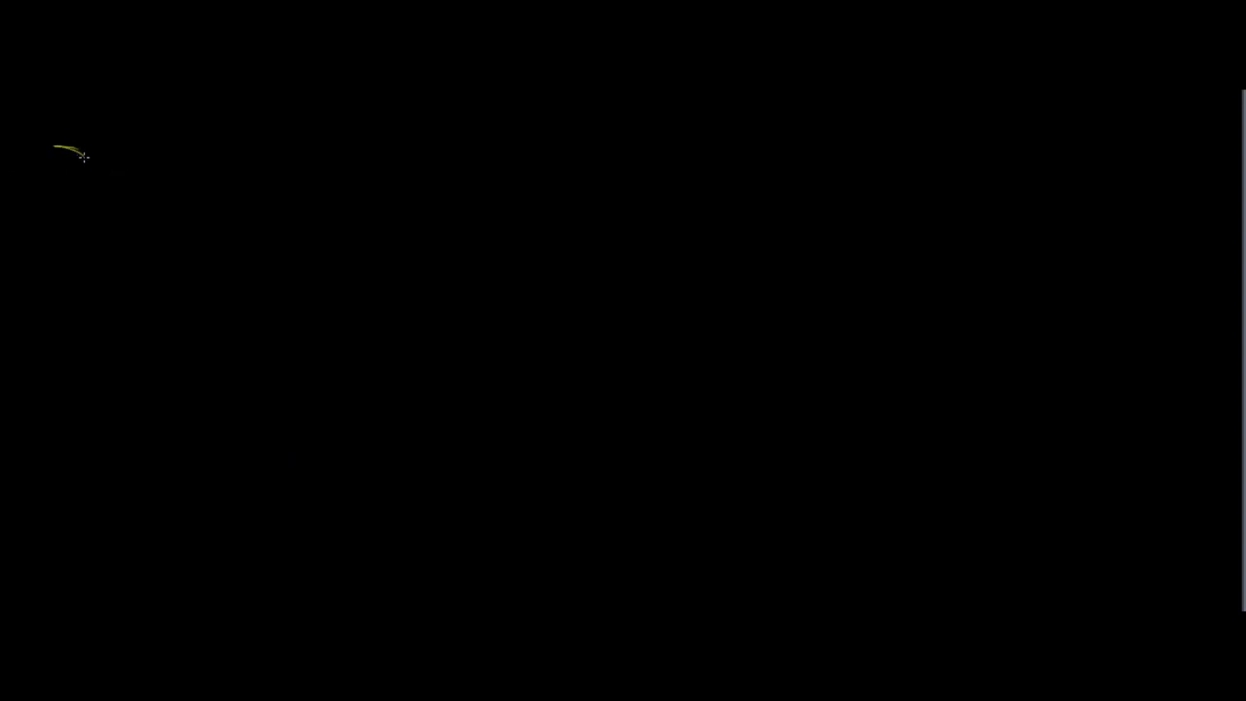
Step: Handwrite three starred bullets in green: HTML & CSS, URL, Servers
left_click_drag(68, 151, 140, 156)
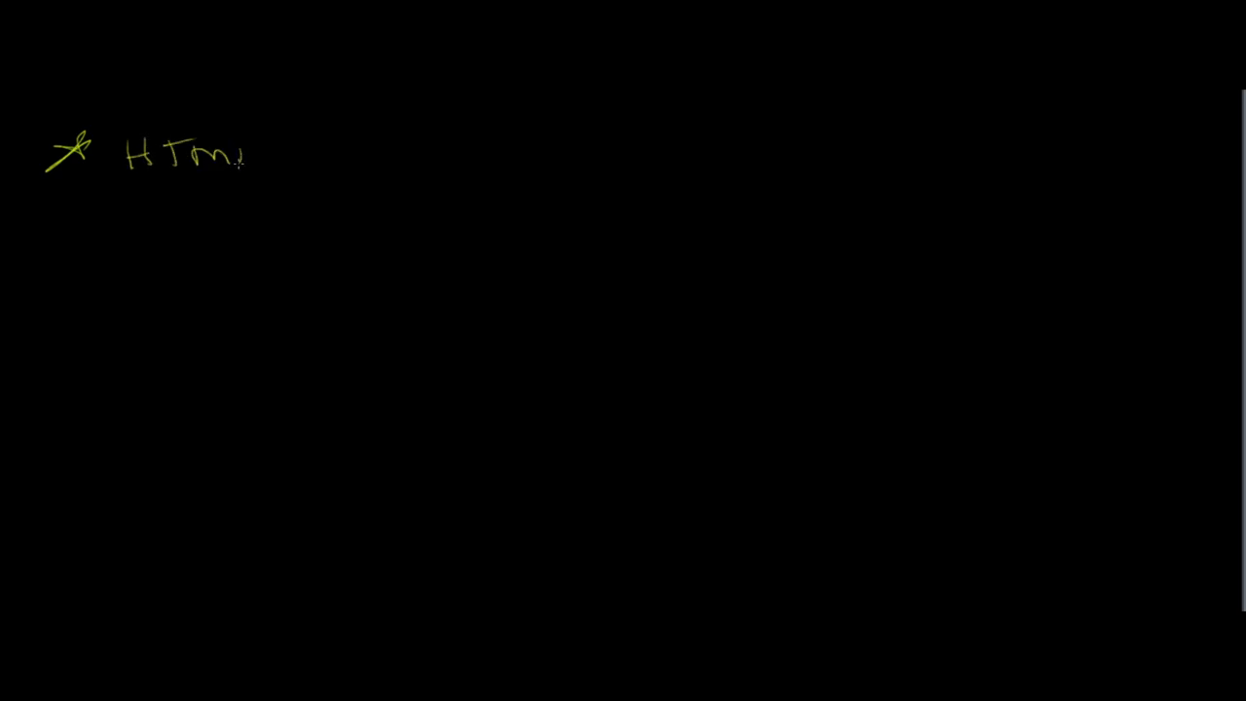
left_click_drag(243, 155, 419, 156)
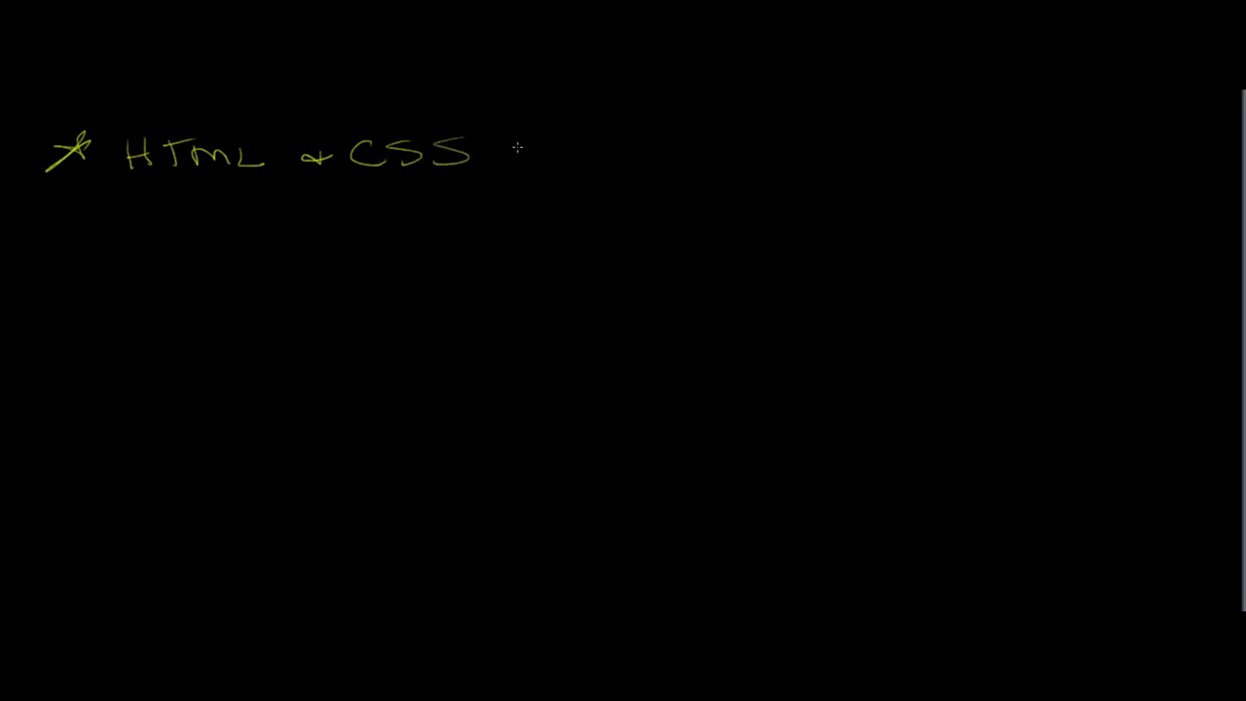
mouse_move(508, 160)
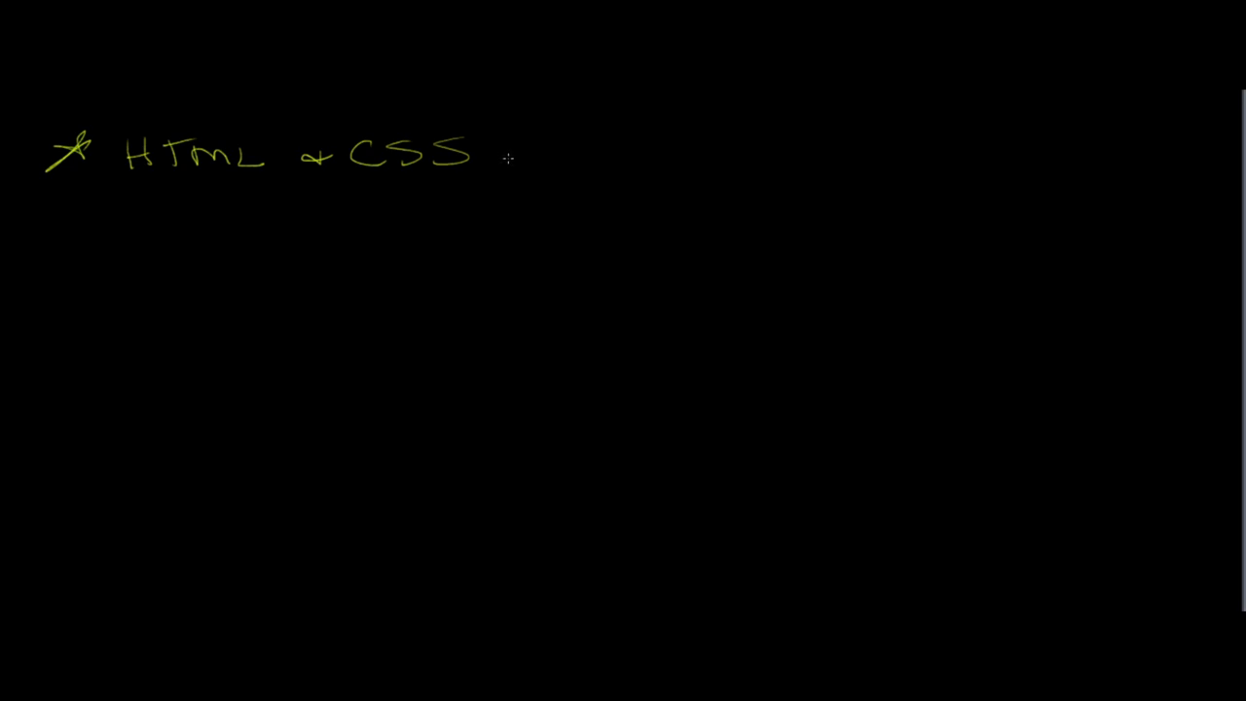
mouse_move(516, 160)
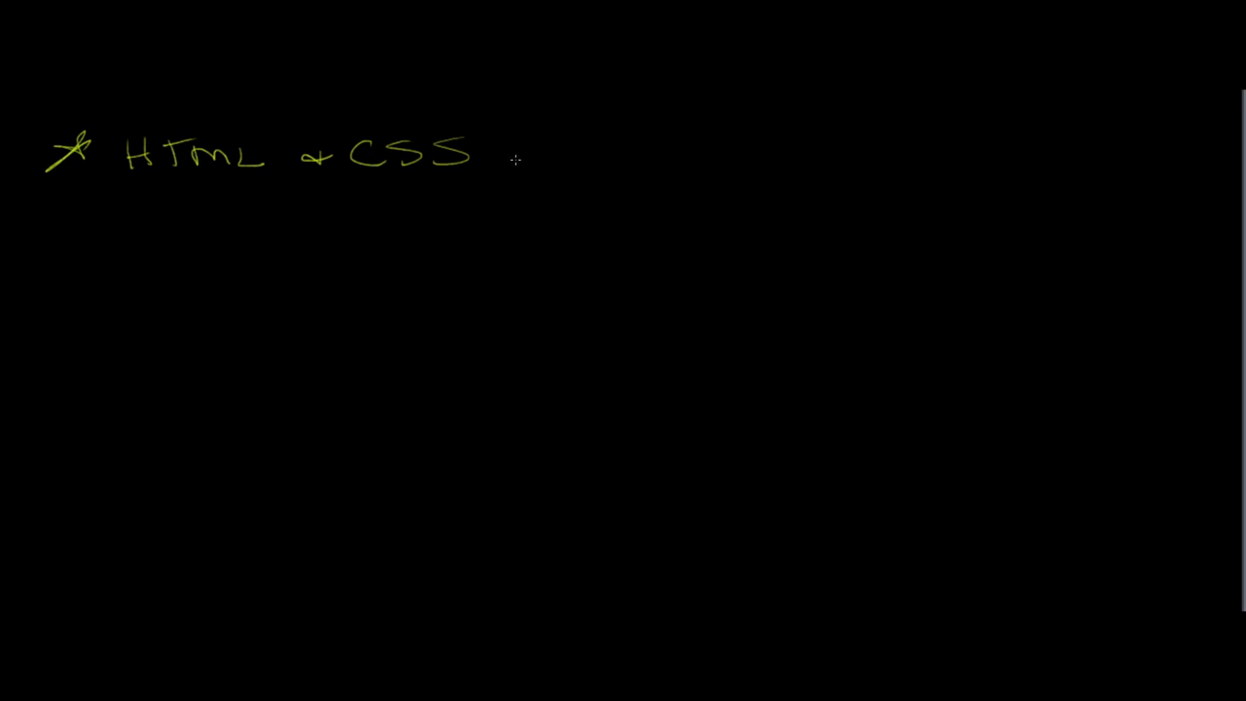
mouse_move(510, 168)
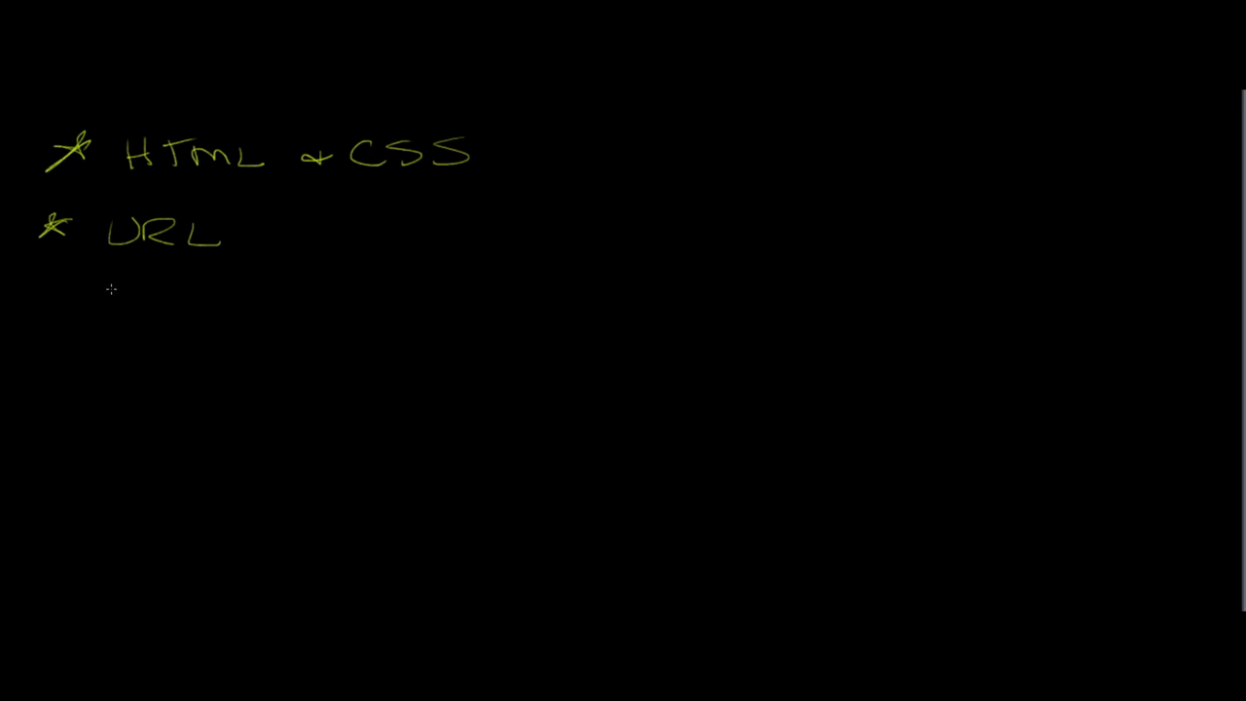
left_click_drag(43, 289, 74, 296)
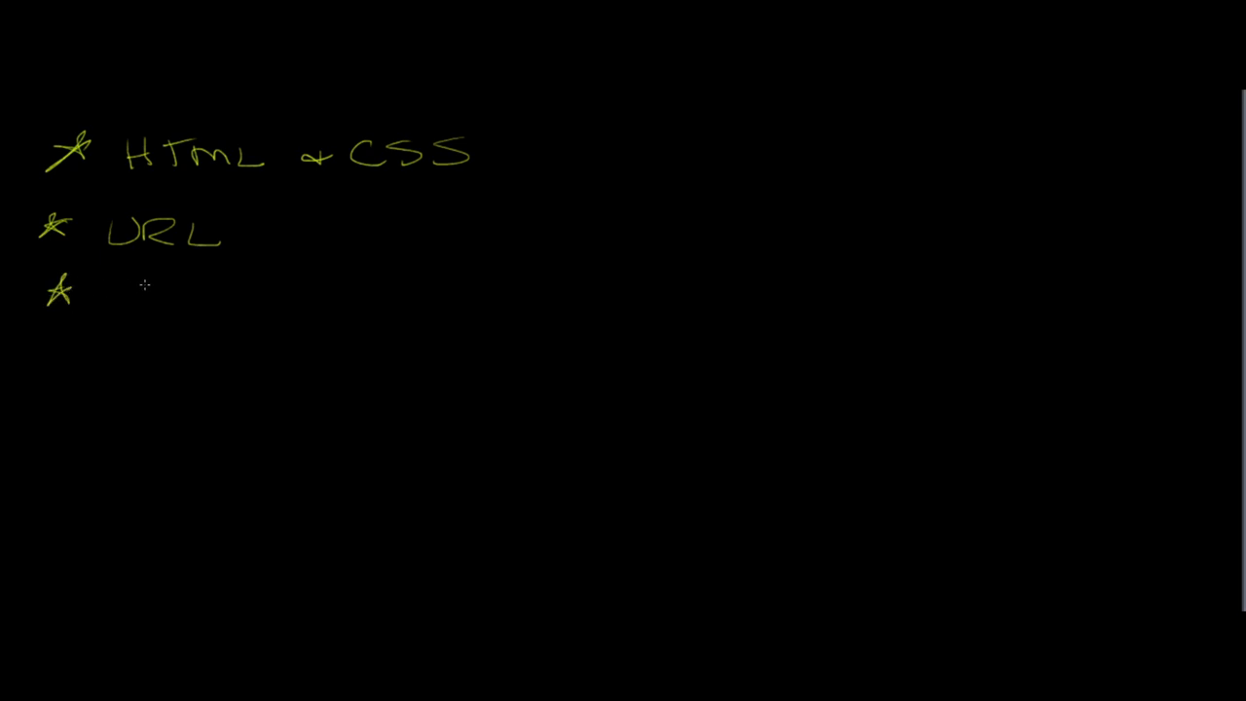
type("Servers")
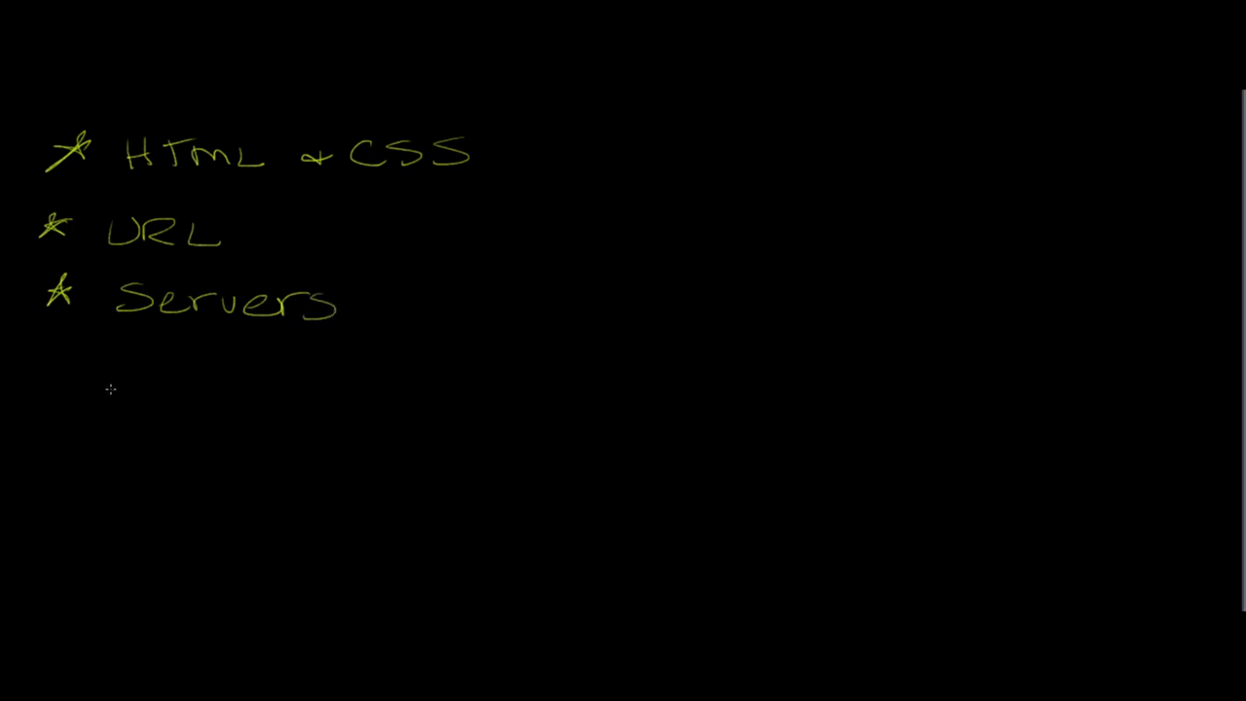
mouse_move(125, 391)
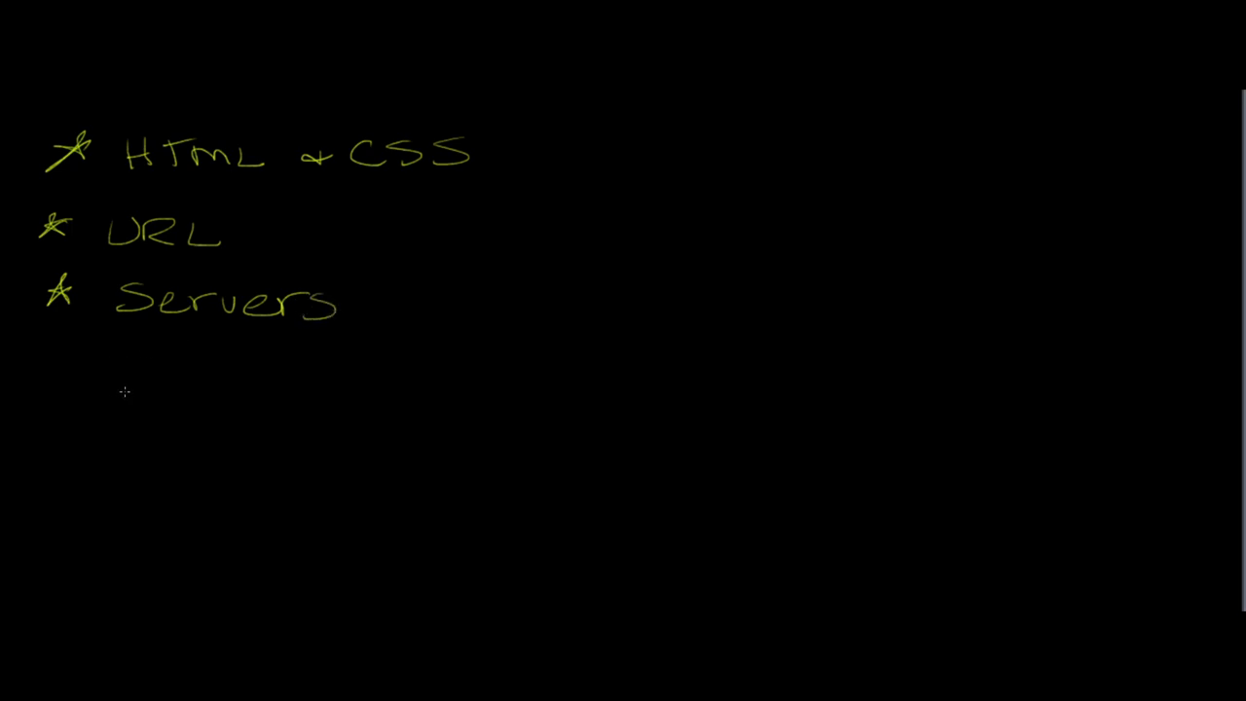
mouse_move(129, 394)
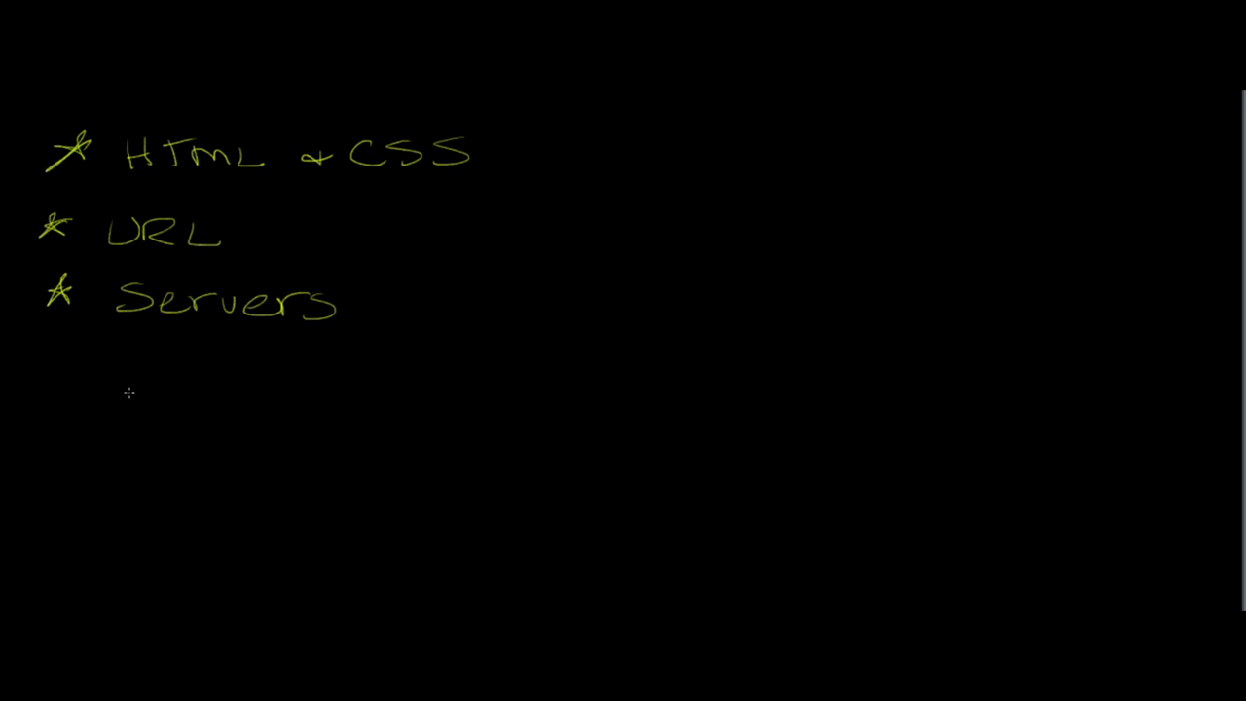
mouse_move(144, 374)
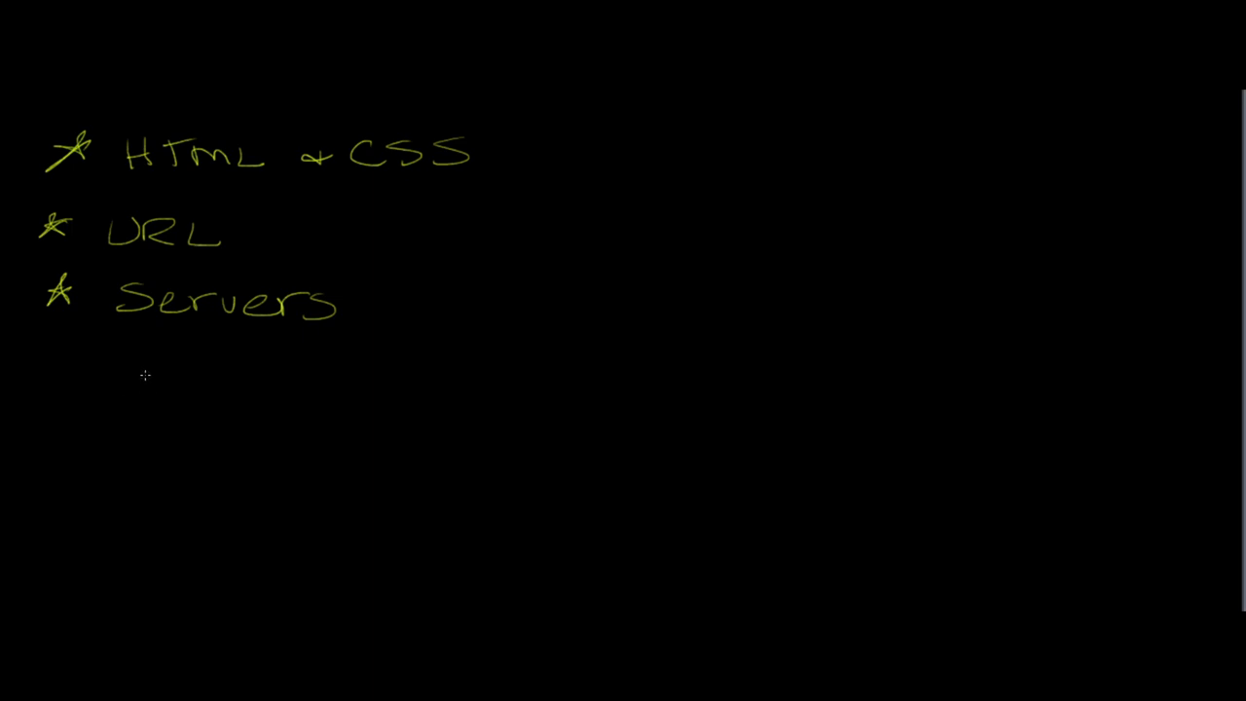
mouse_move(160, 377)
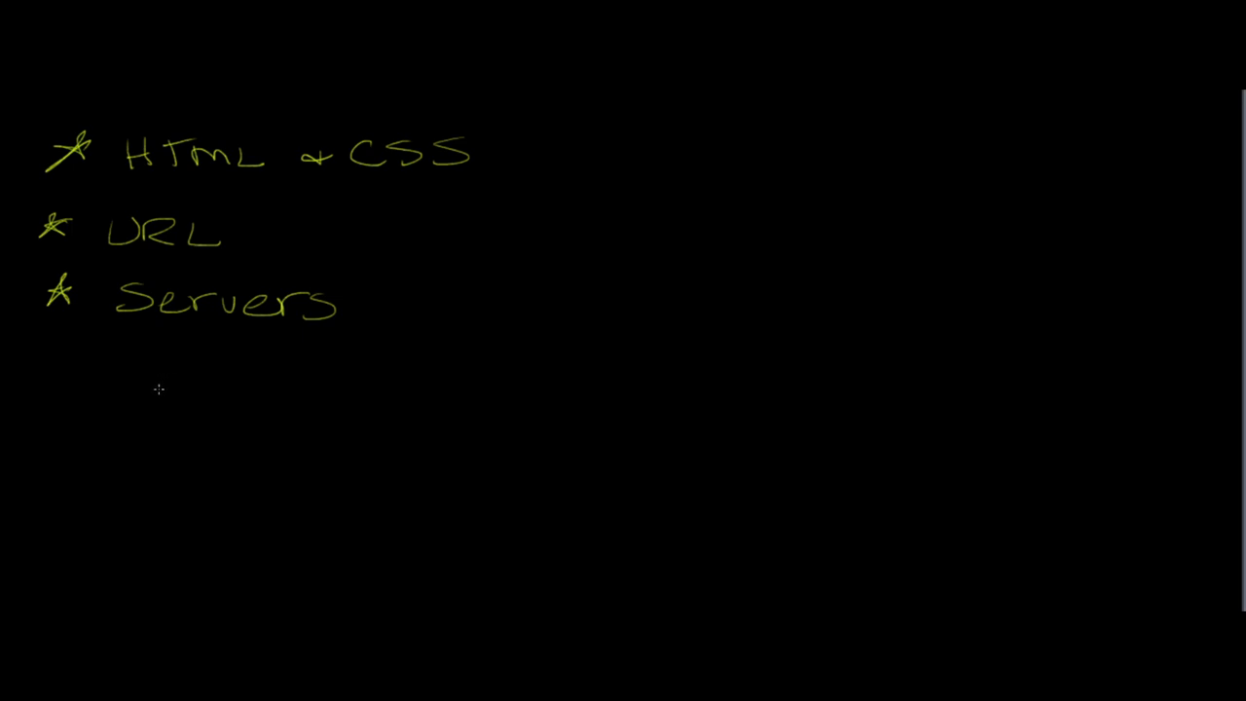
mouse_move(179, 390)
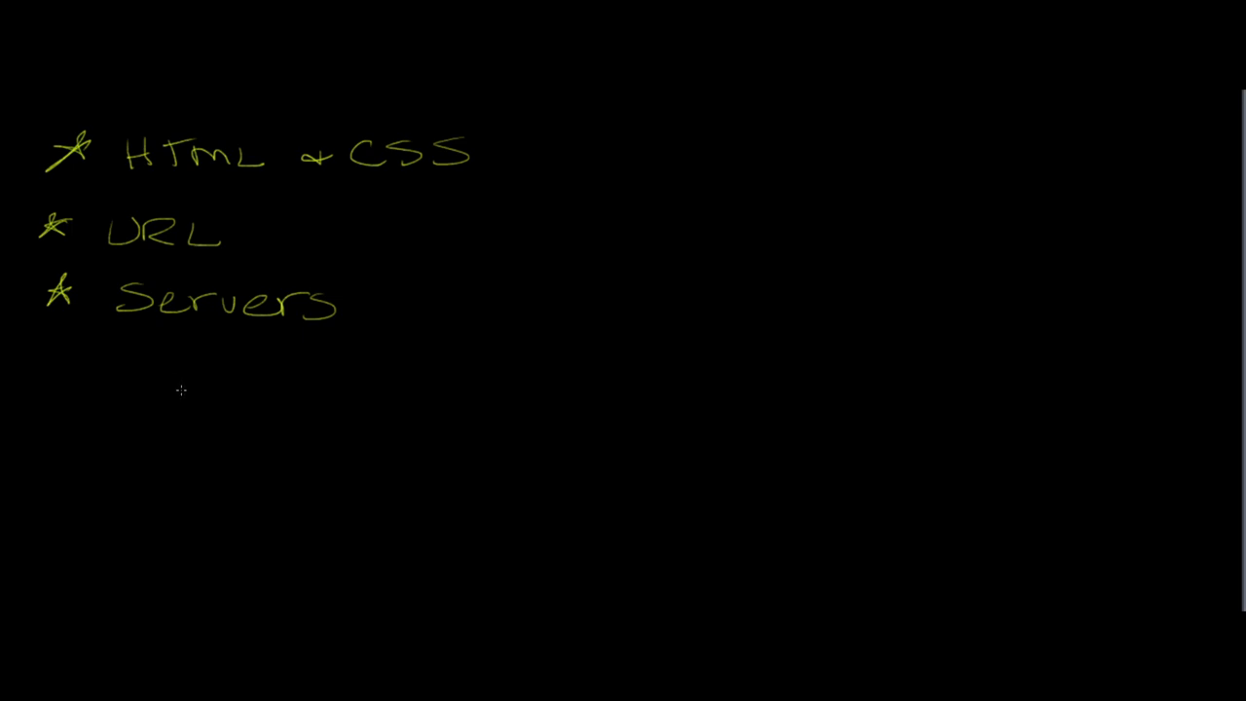